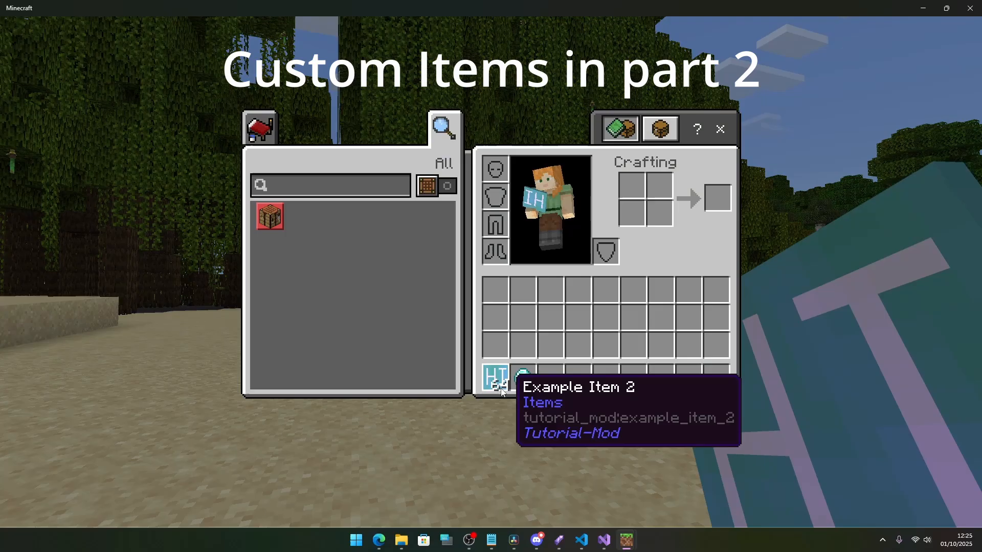
Download the Git for Windows installer from git-scm.
key("Escape")
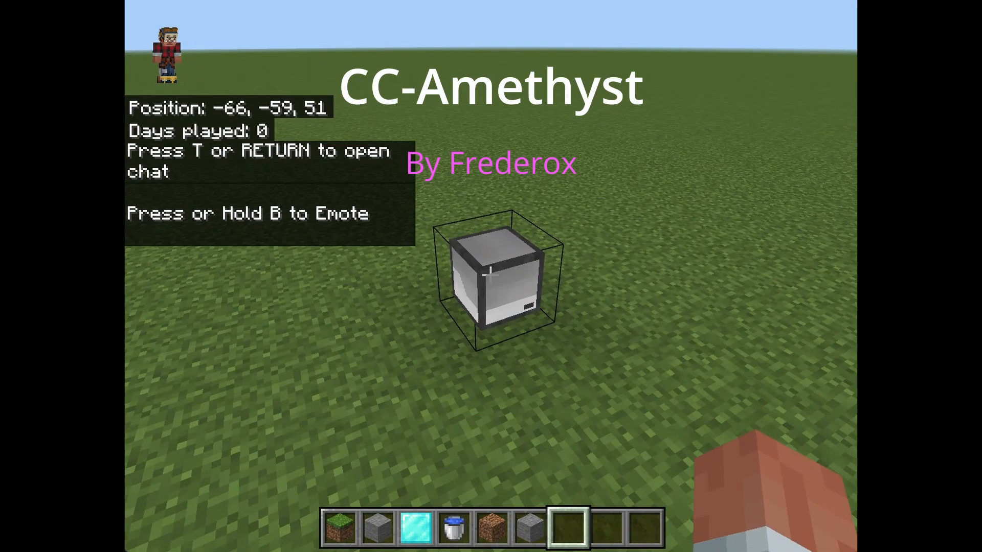
key("e")
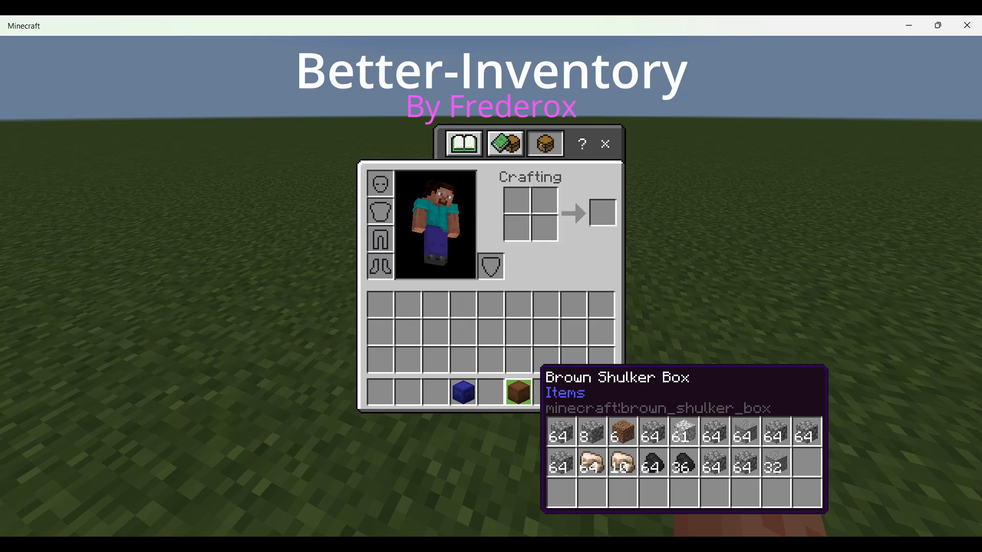
left_click(464, 143)
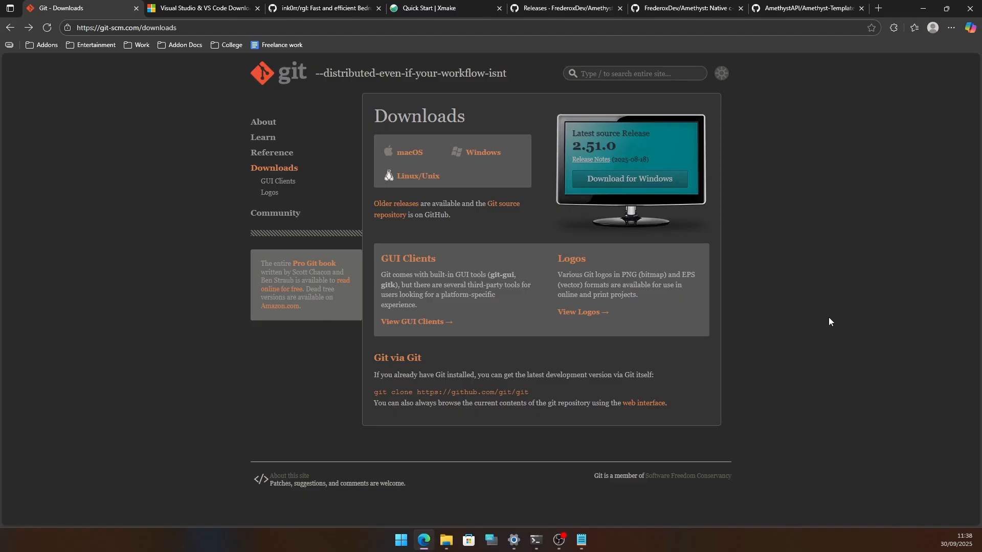
mouse_move(828, 322)
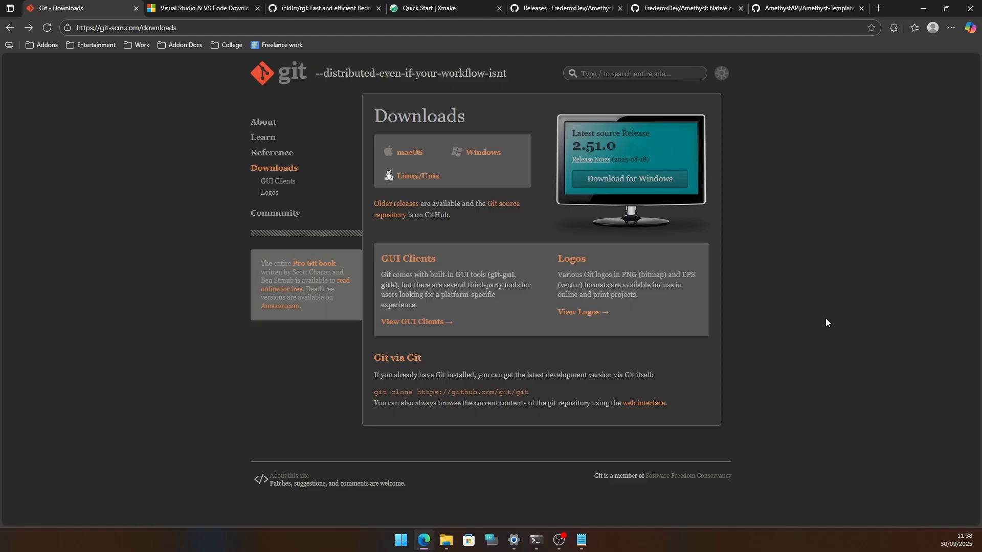
mouse_move(895, 342)
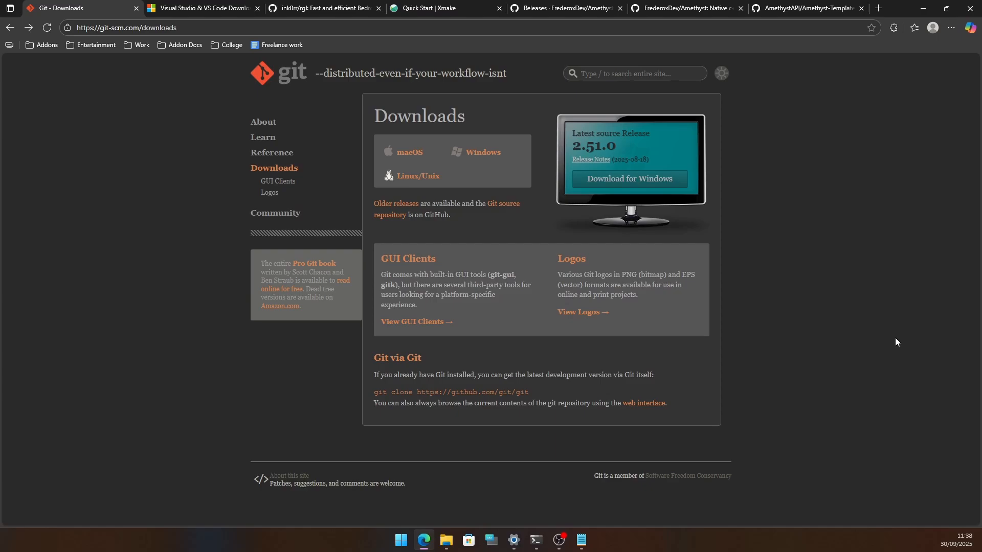
mouse_move(628, 178)
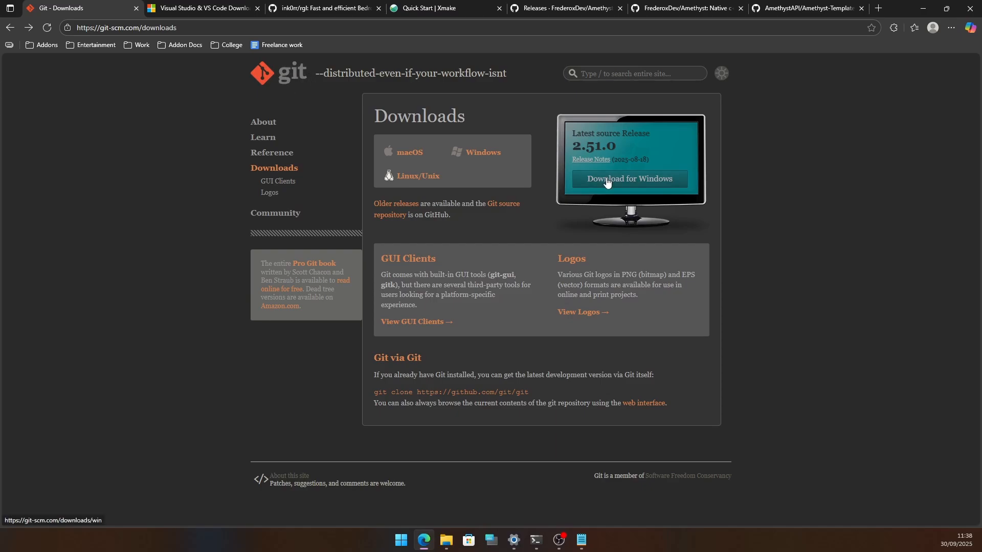
left_click(629, 179)
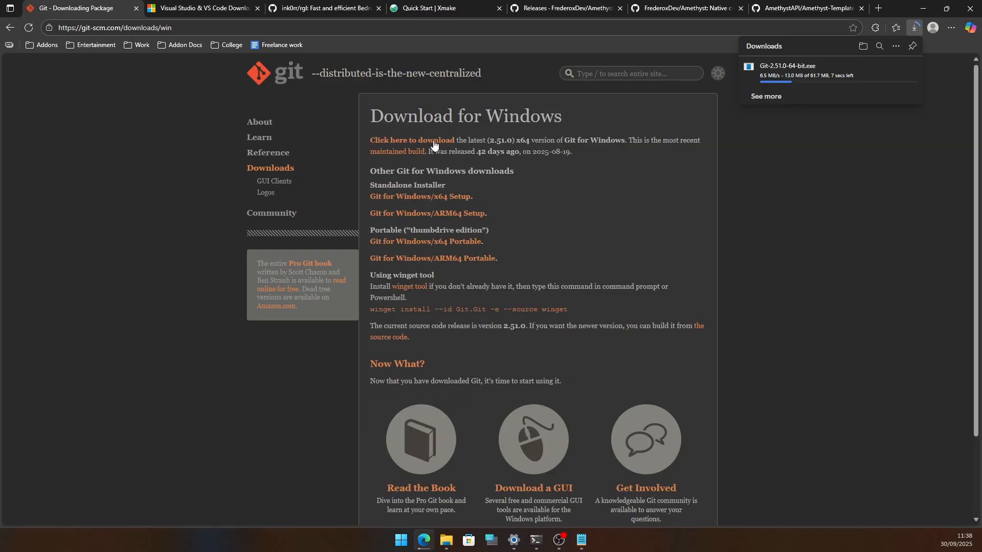
Download Visual Studio Community 2022 and bring up the VS Code installer choices.
left_click(200, 9)
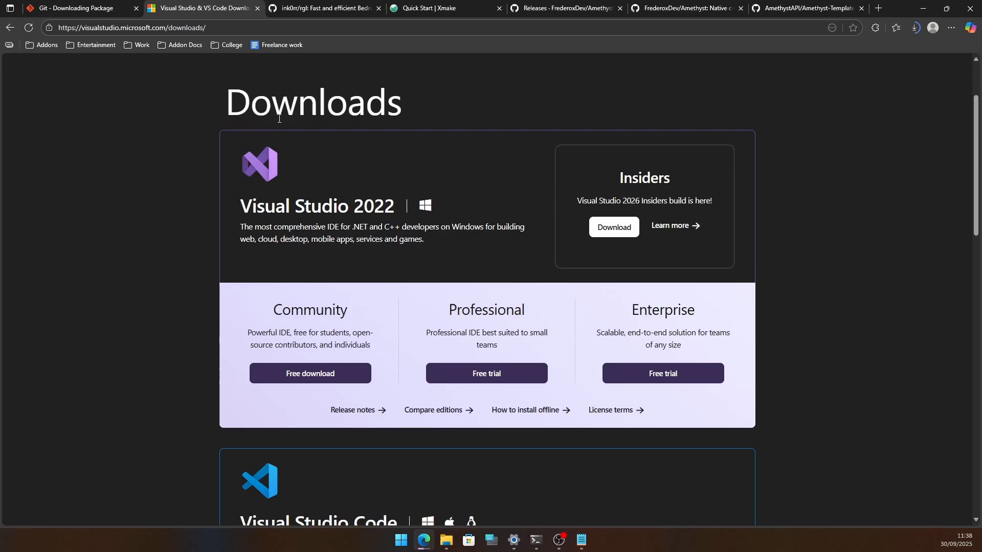
mouse_move(359, 324)
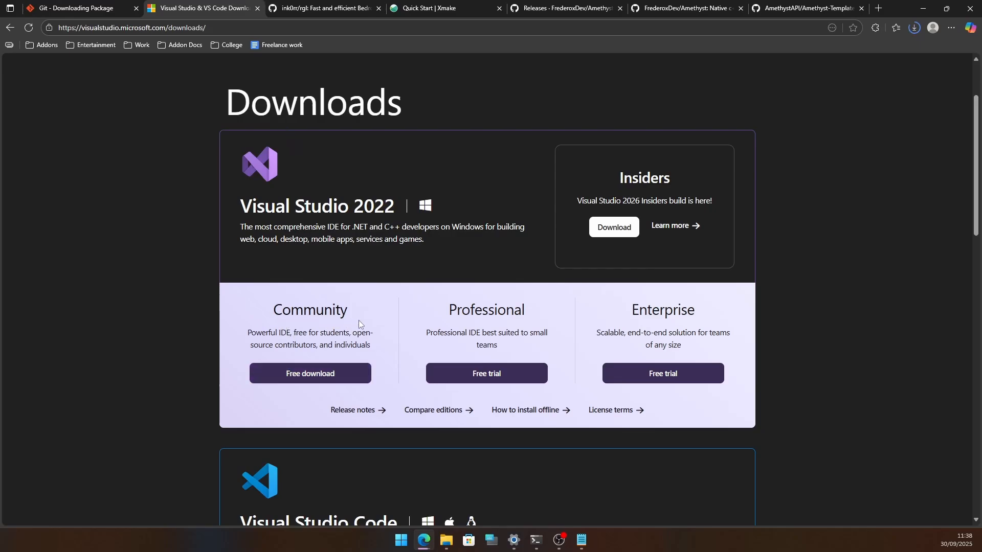
left_click(309, 374)
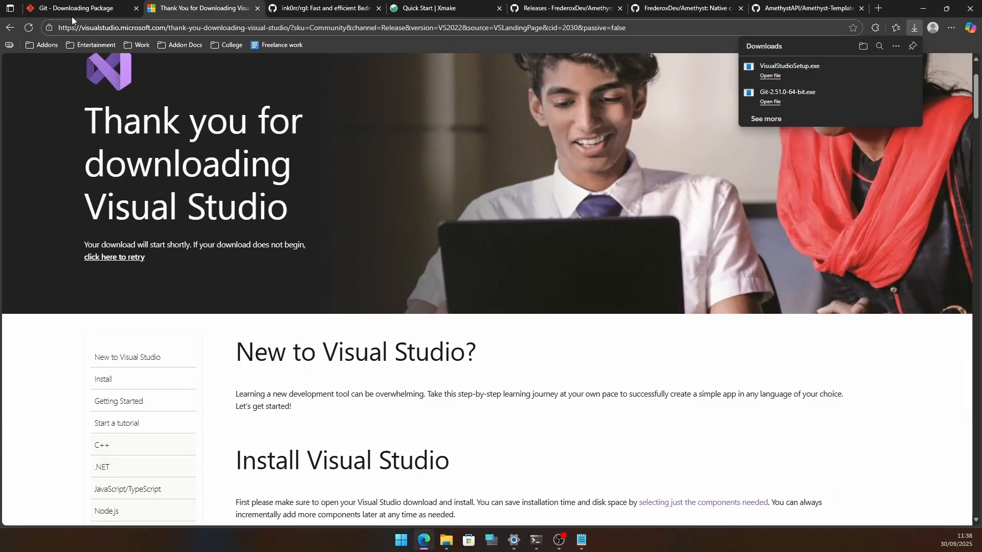
left_click(299, 407)
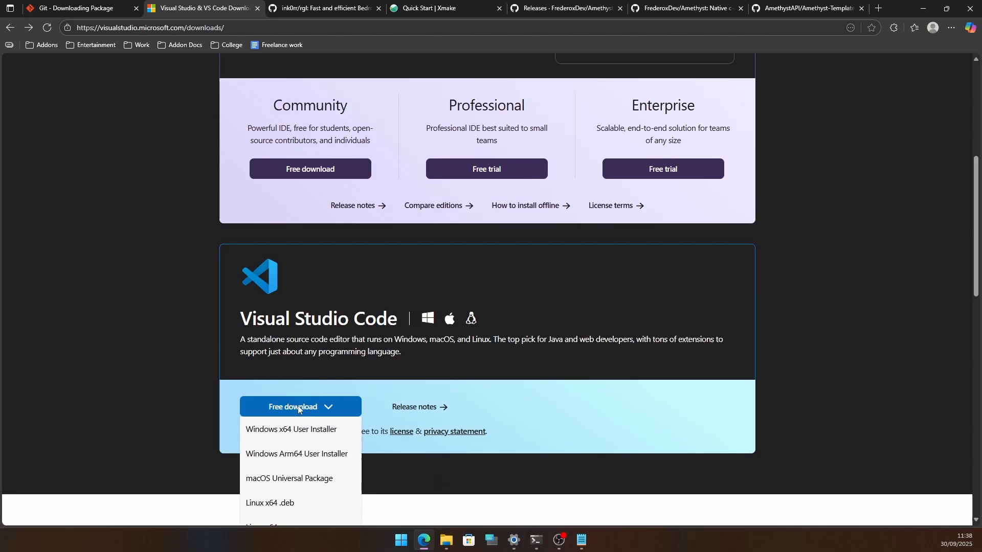
mouse_move(298, 432)
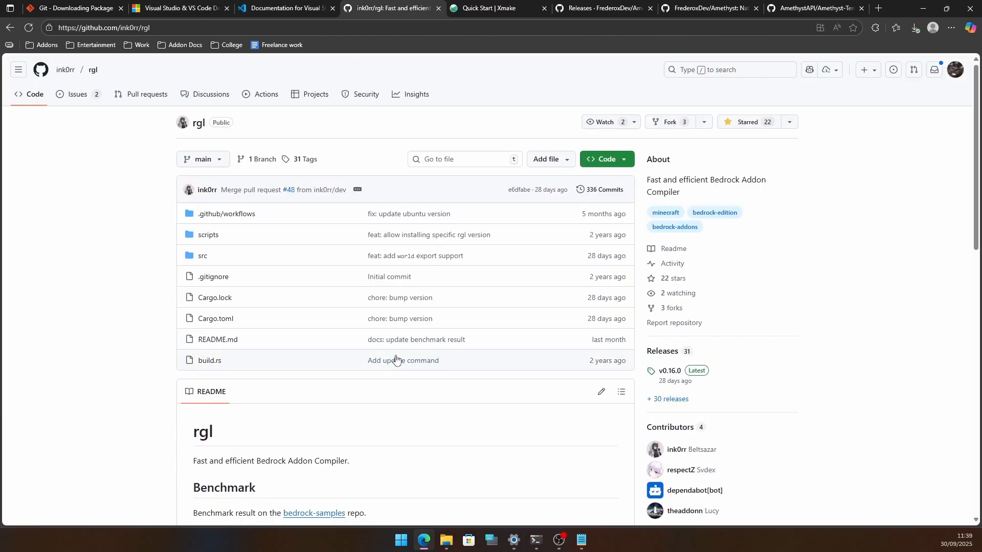
Install rgl with 'irm rgl.ink0rr.dev/install.ps1 | iex' and pull up the Xmake quick start.
scroll("down", 3)
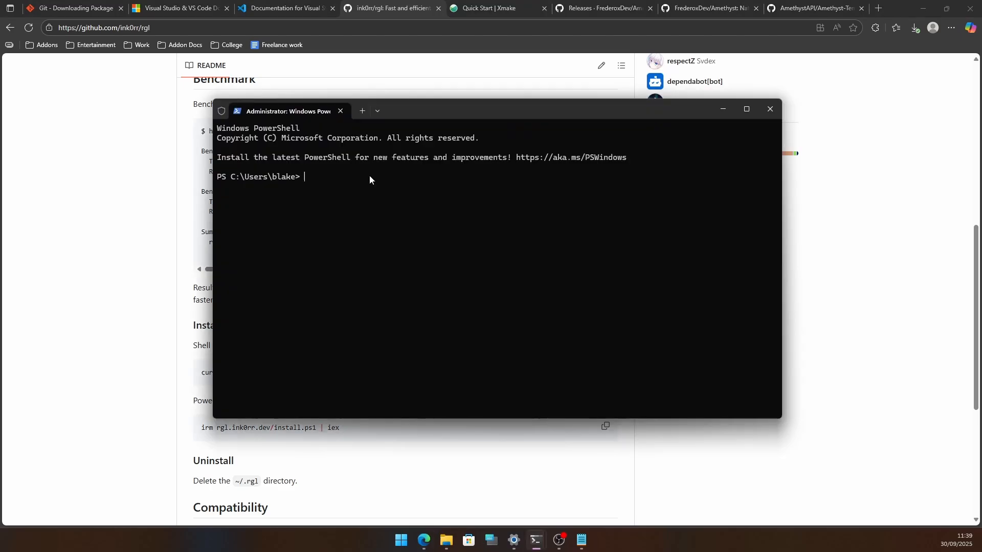
type("irm rgl.ink0rr.dev/install.ps1 | iex")
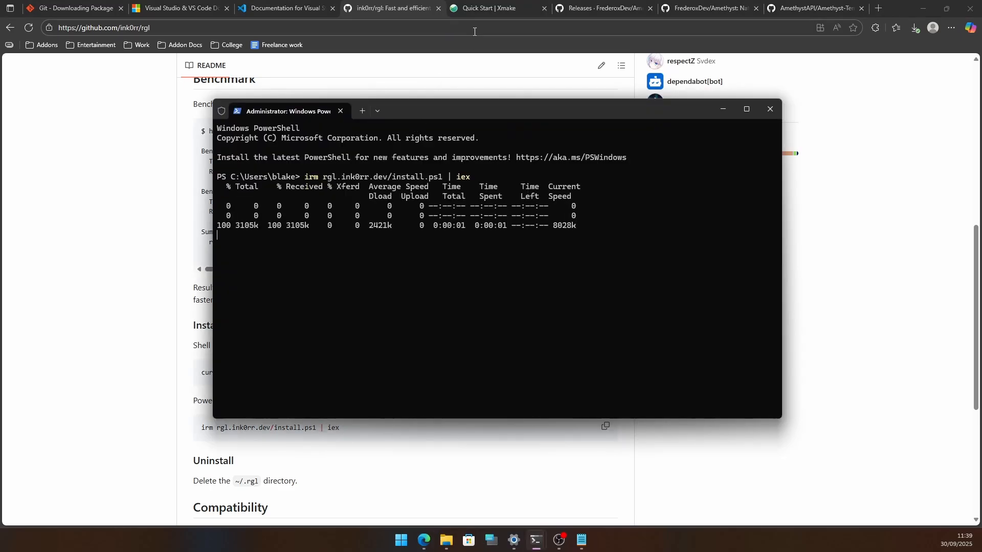
left_click(492, 8)
type("irm https://xmake.io/psget.text | iex")
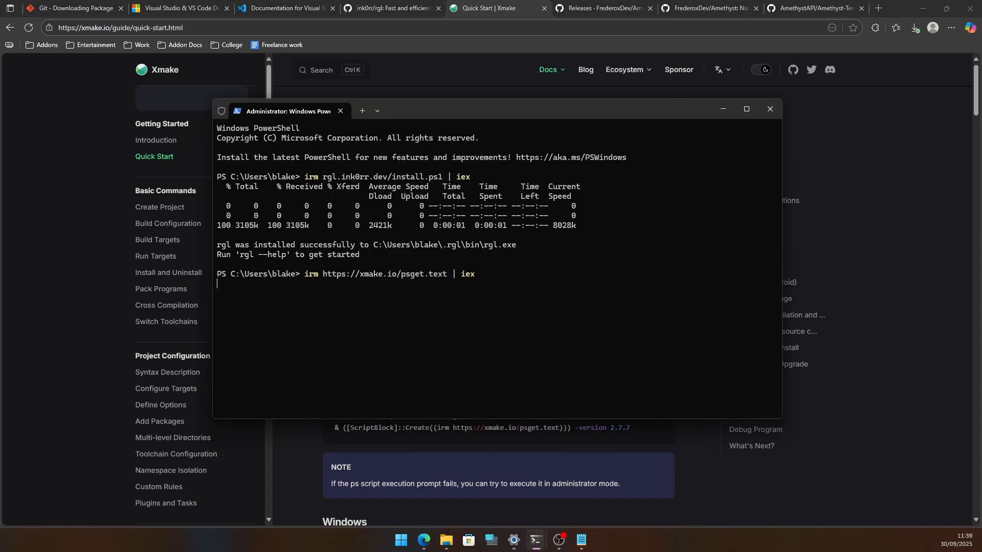
Start the Git install and keep the flagged Amethyst Launcher 2.5.6 download.
left_click(601, 8)
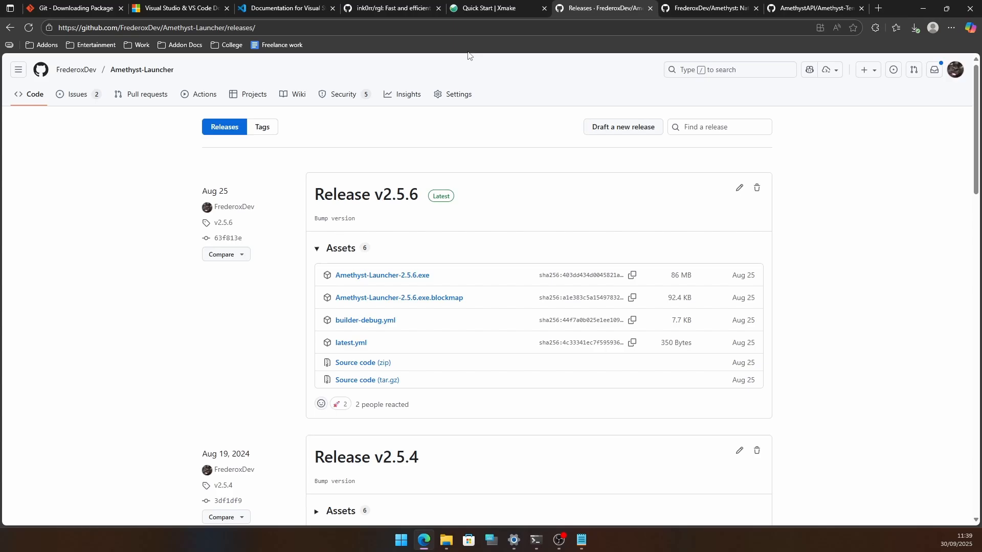
mouse_move(206, 71)
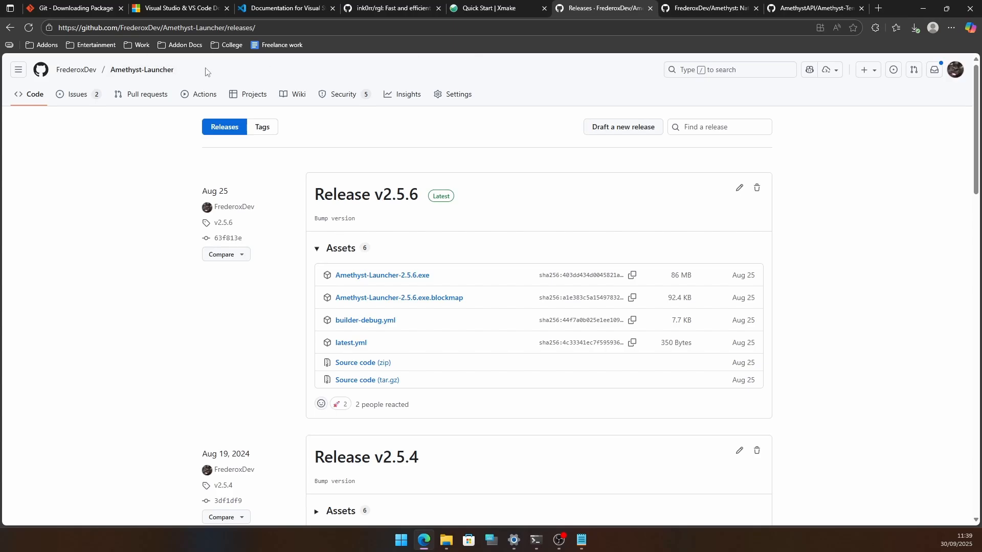
mouse_move(382, 275)
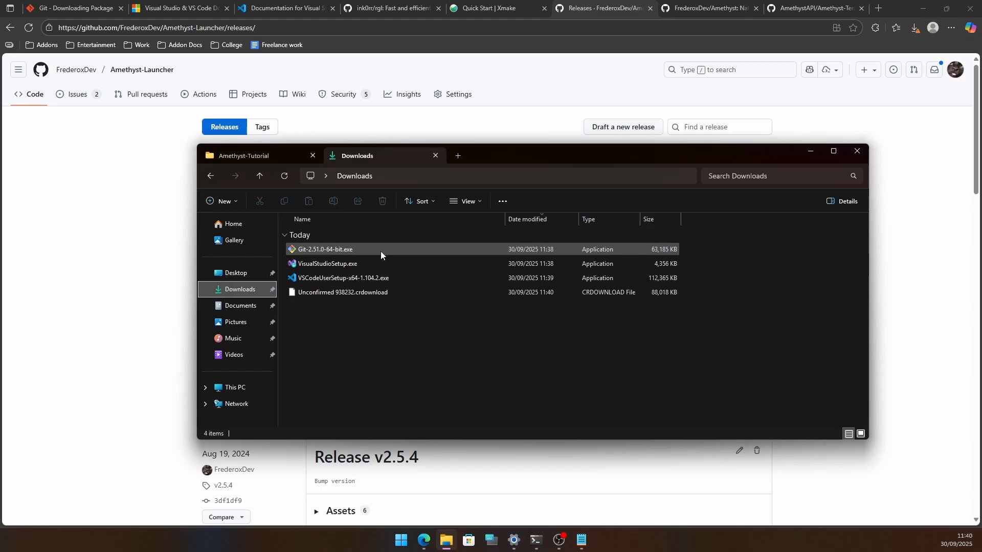
mouse_move(330, 256)
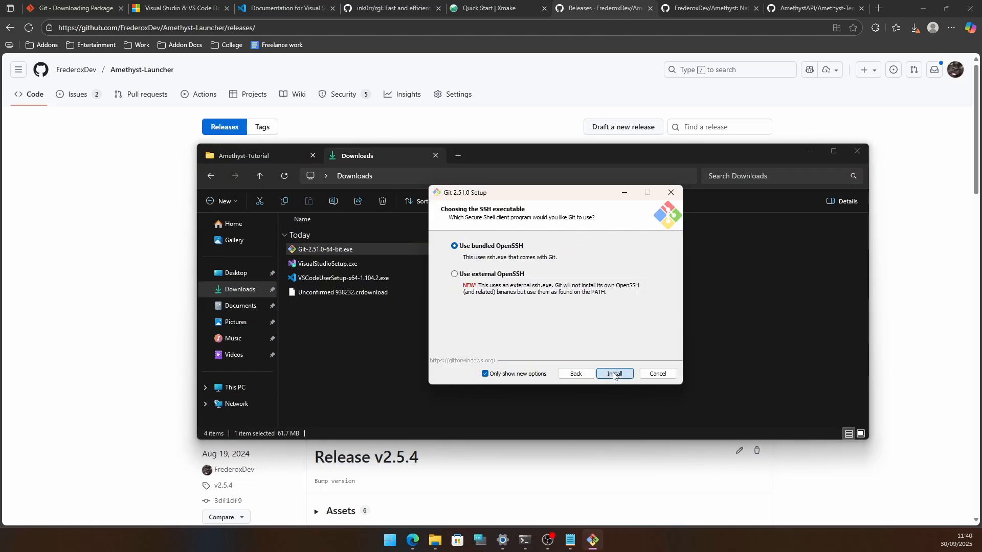
left_click(613, 373)
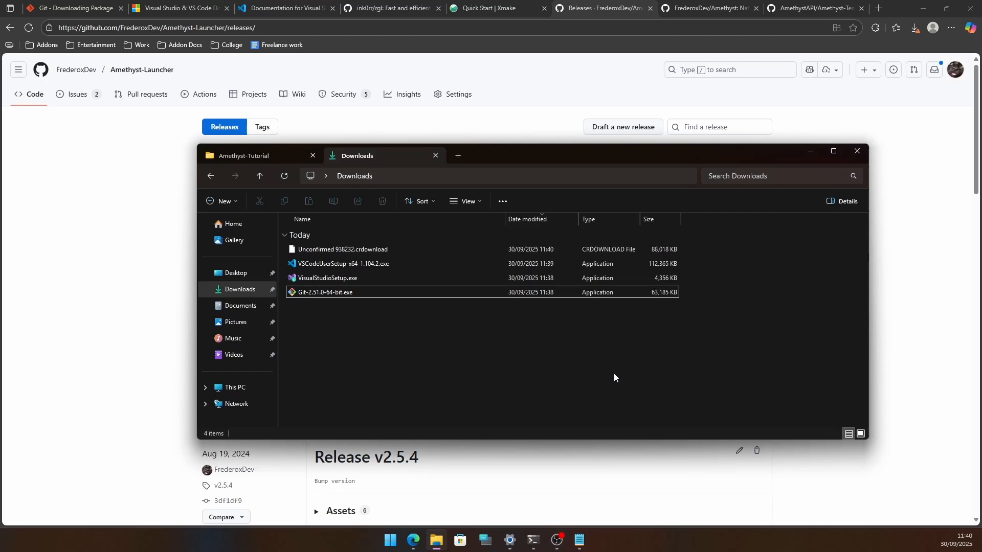
left_click(914, 27)
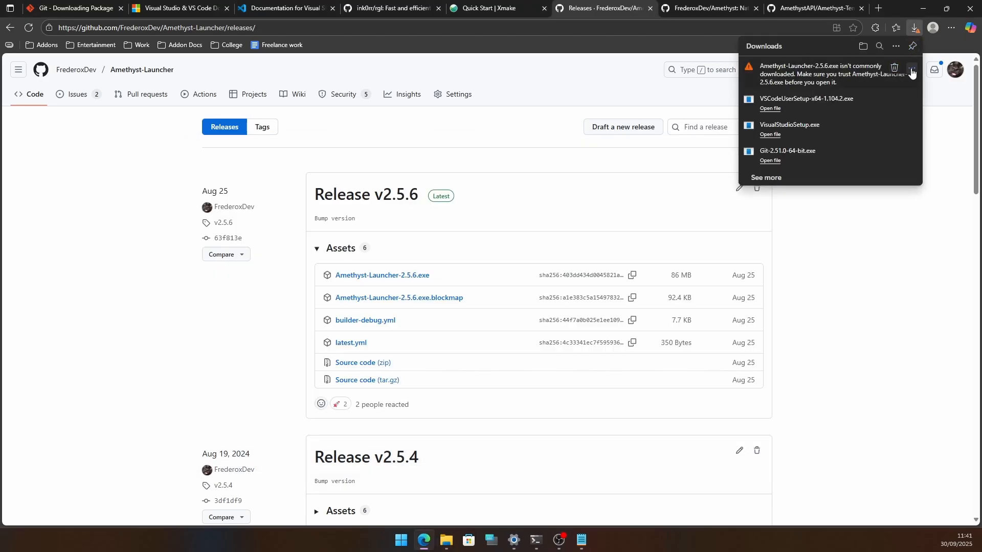
left_click(911, 69)
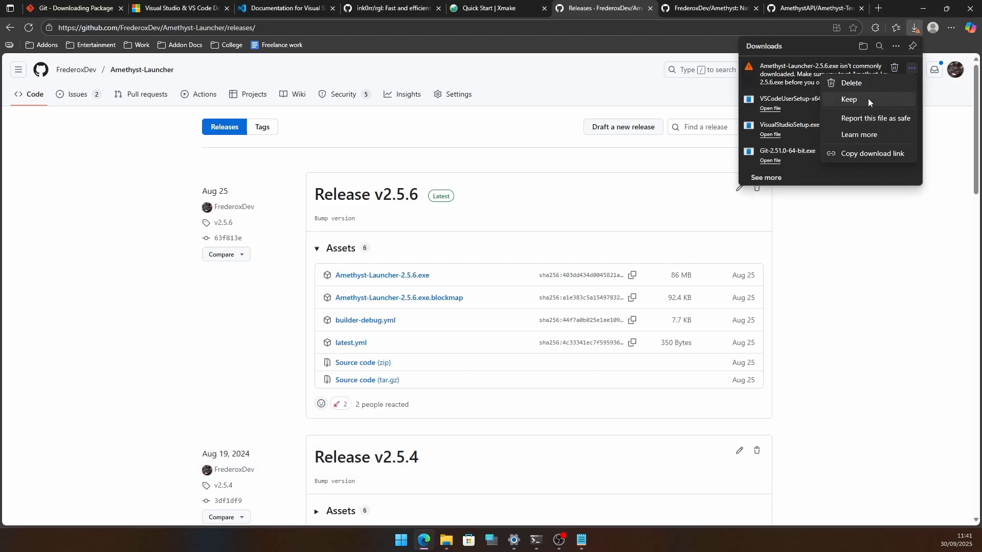
left_click(849, 100)
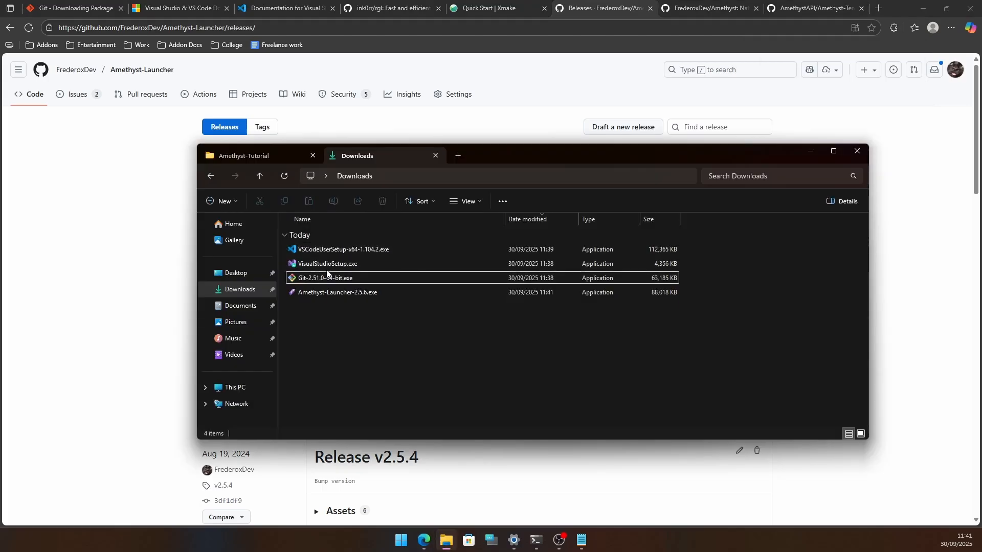
mouse_move(365, 264)
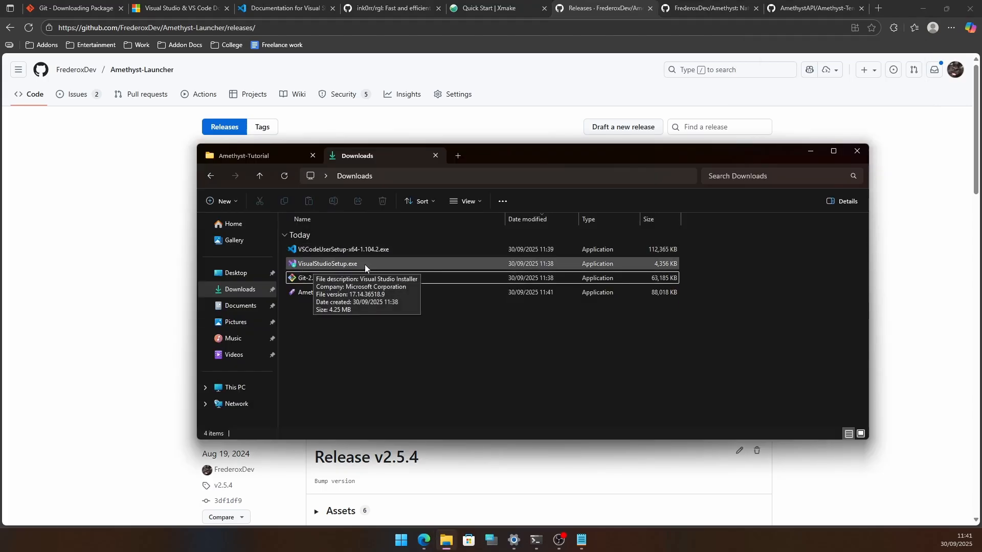
Install Visual Studio Community 2022 with the Desktop development with C++ workload ticked.
double_click(326, 264)
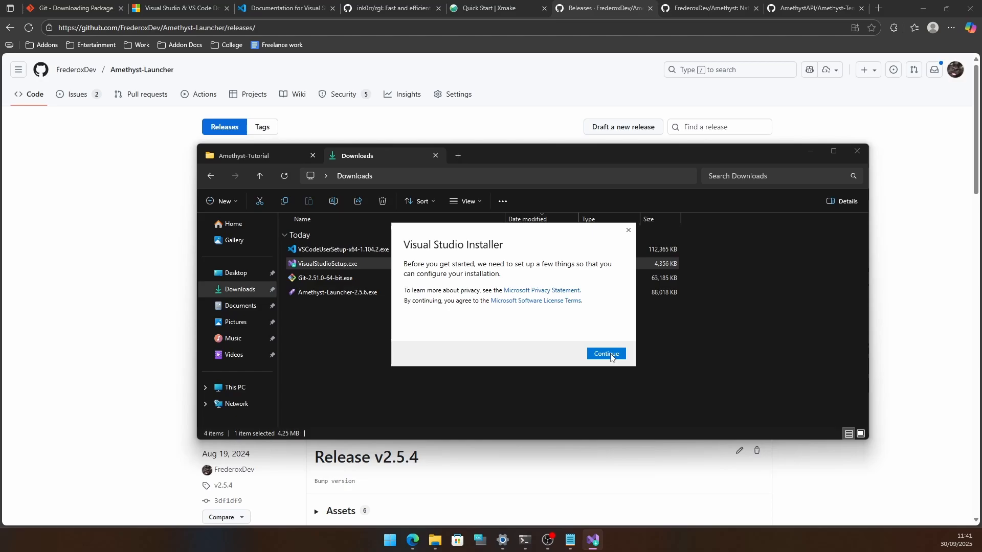
left_click(604, 354)
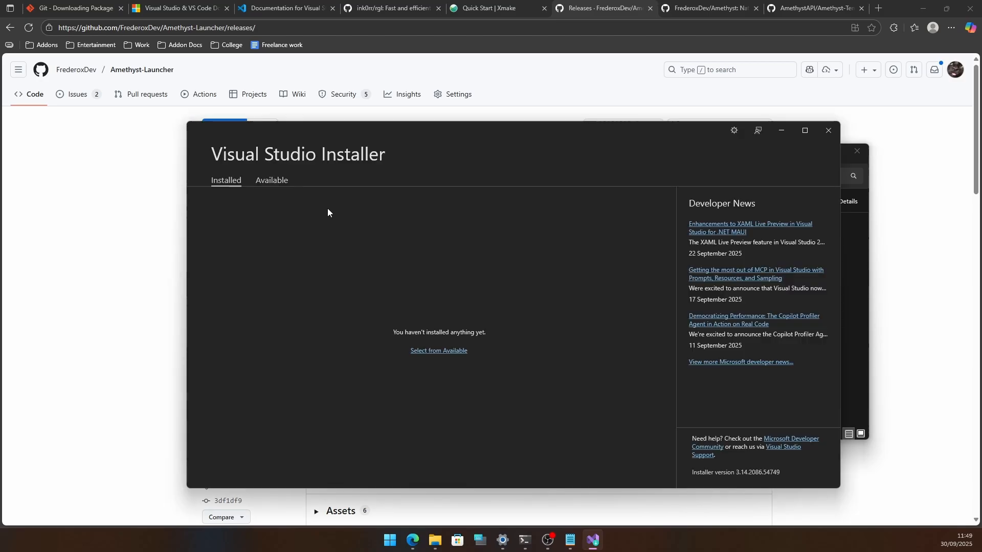
mouse_move(410, 358)
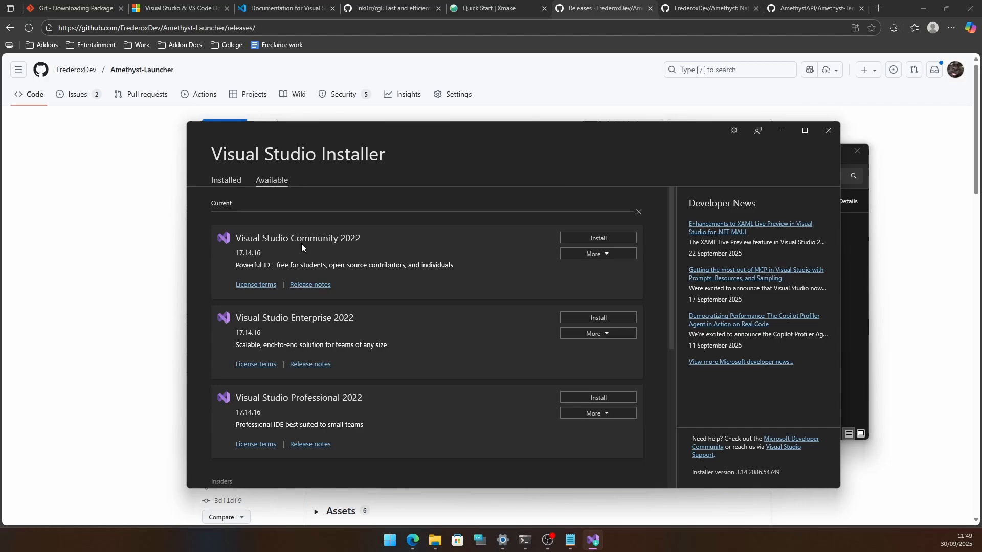
left_click(596, 238)
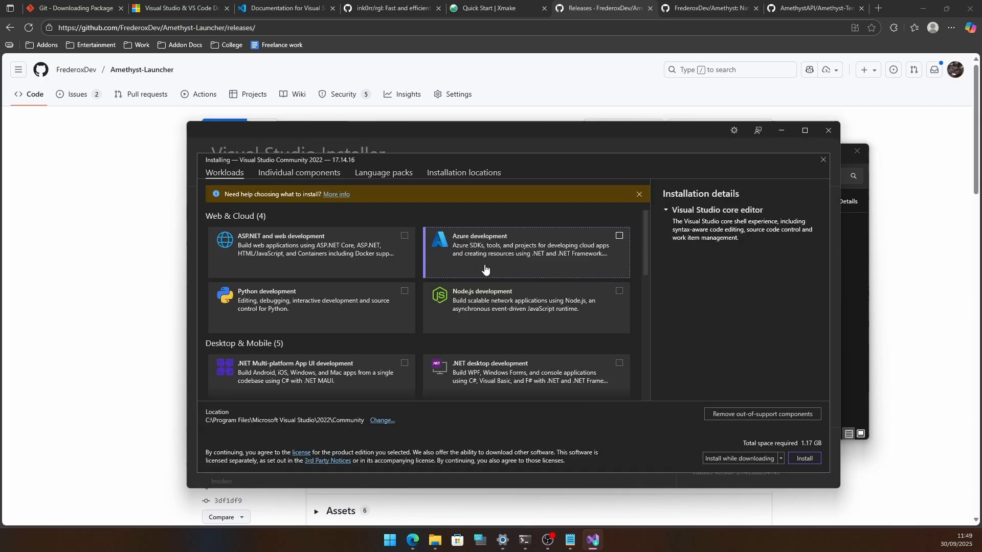
scroll("down", 3)
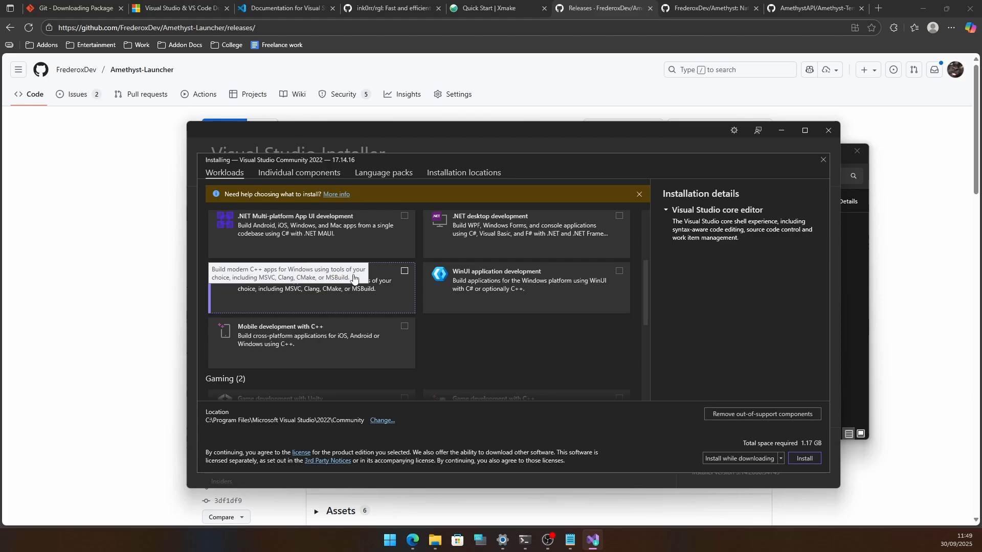
left_click(404, 270)
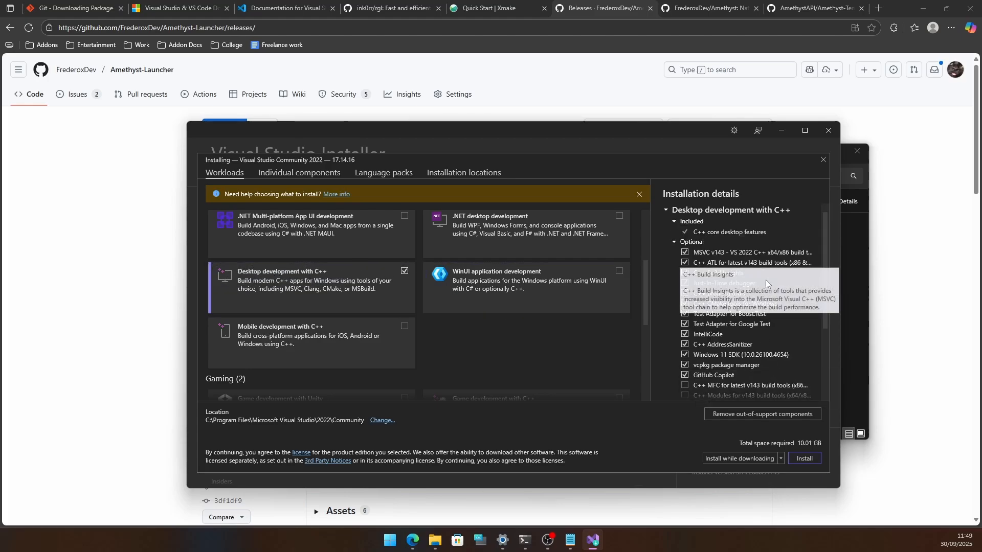
mouse_move(780, 364)
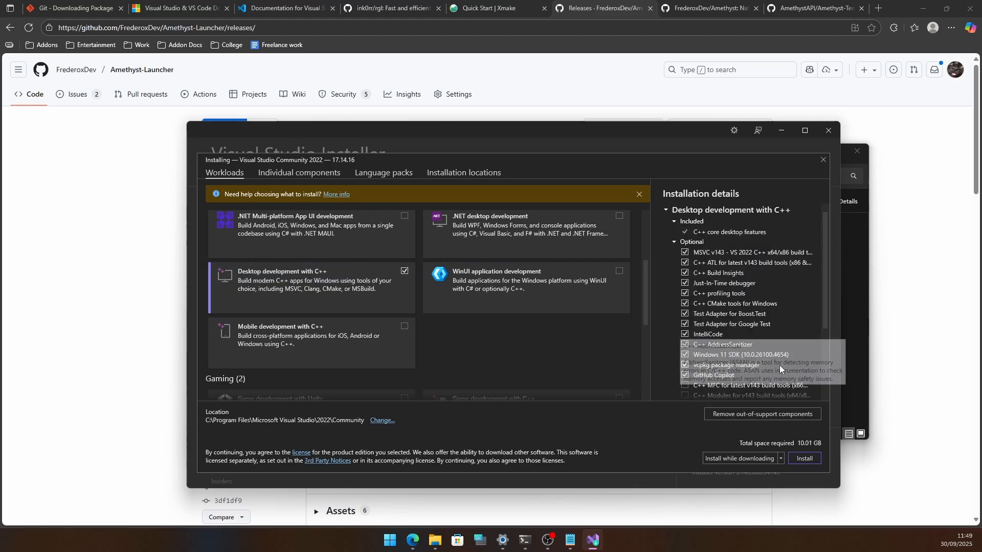
left_click(804, 458)
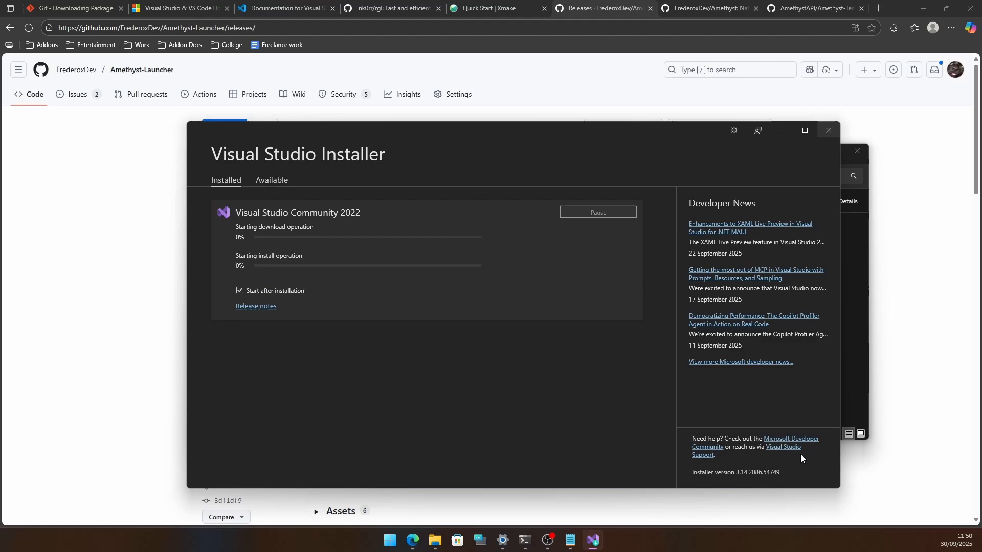
Run VSCodeUserSetup with Open with Code added to file and folder context menus.
left_click(433, 544)
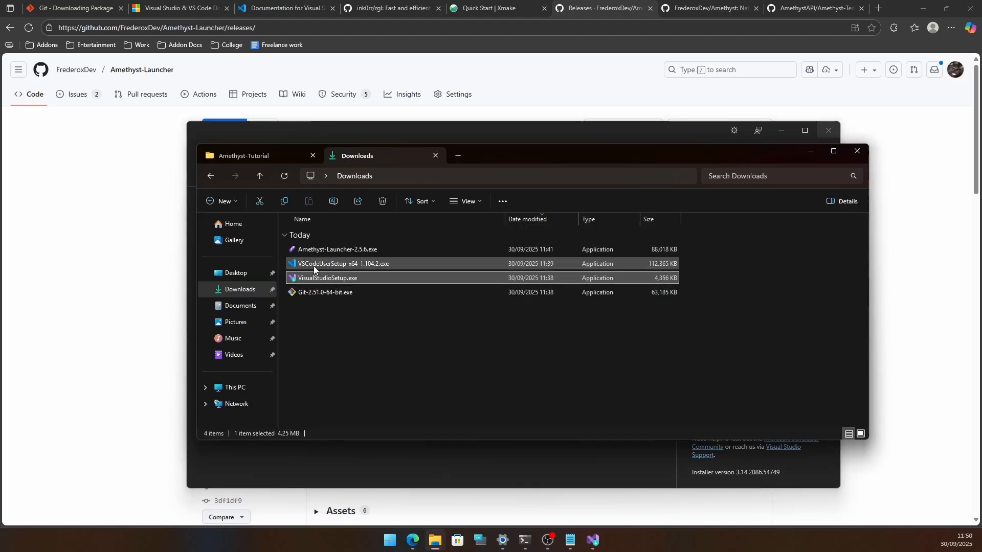
double_click(343, 264)
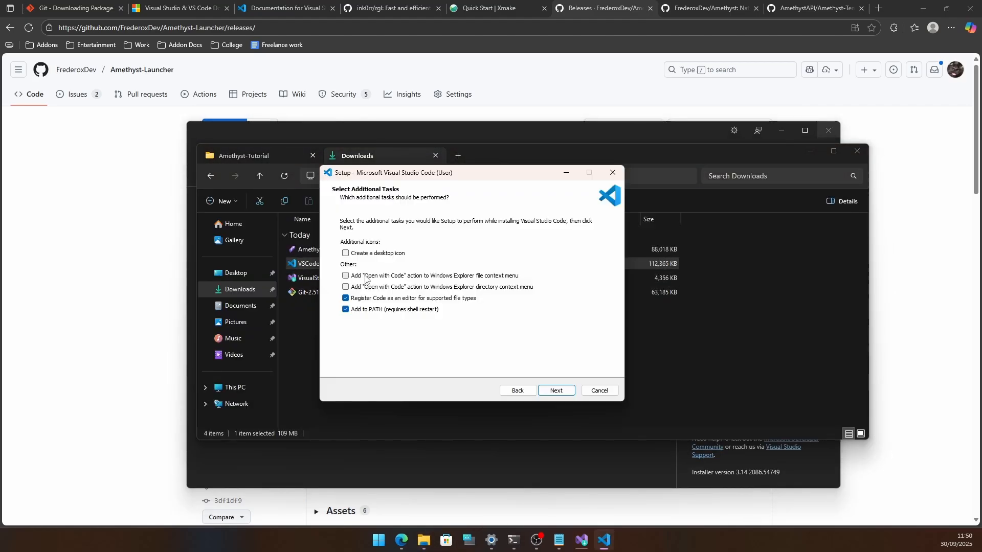
left_click(345, 275)
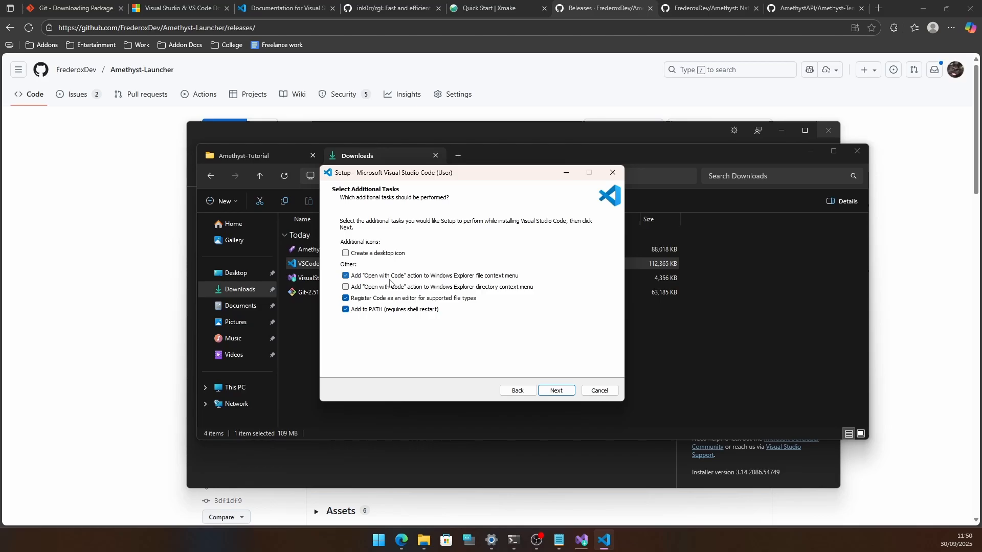
left_click(555, 390)
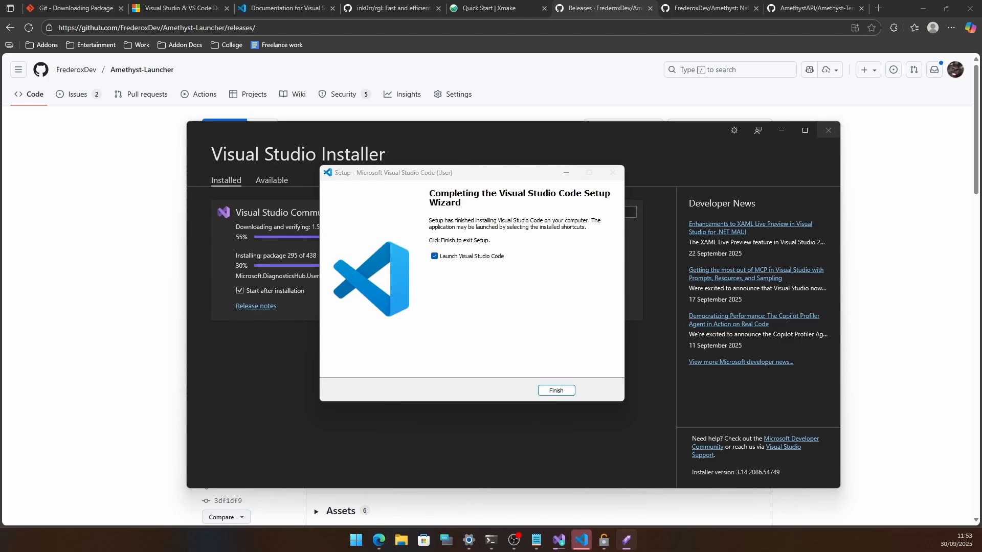
left_click(555, 390)
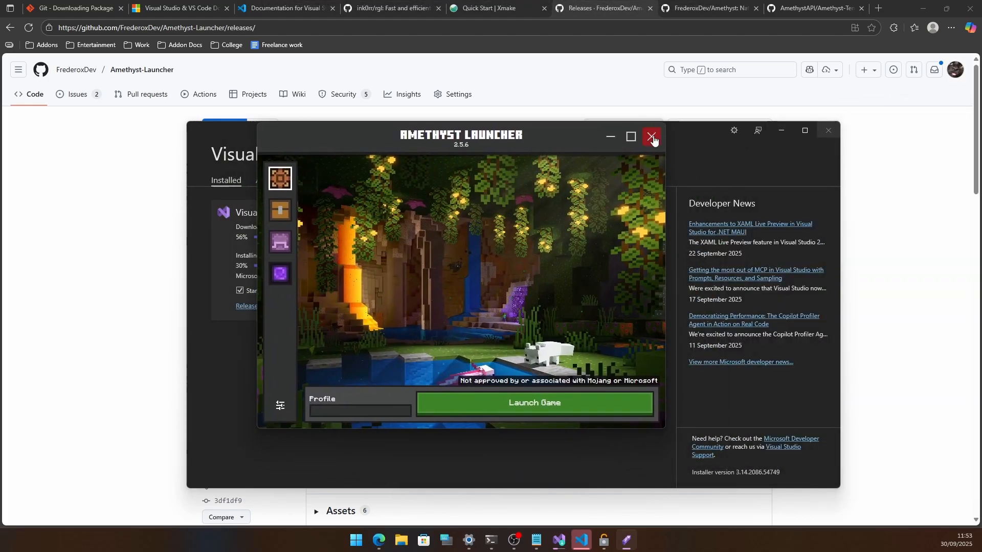
Close Amethyst Launcher, finish VS Code setup and close the launched editor.
left_click(650, 136)
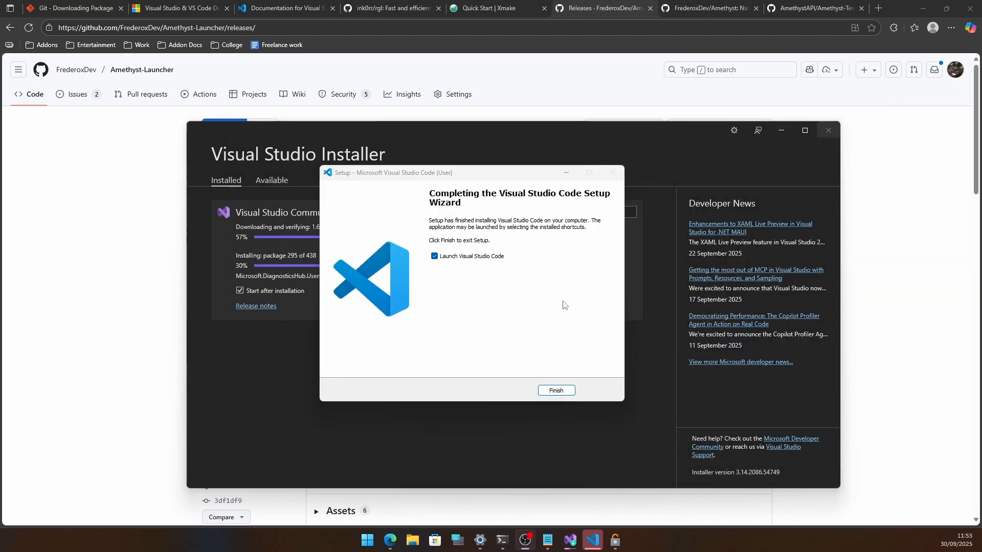
left_click(555, 390)
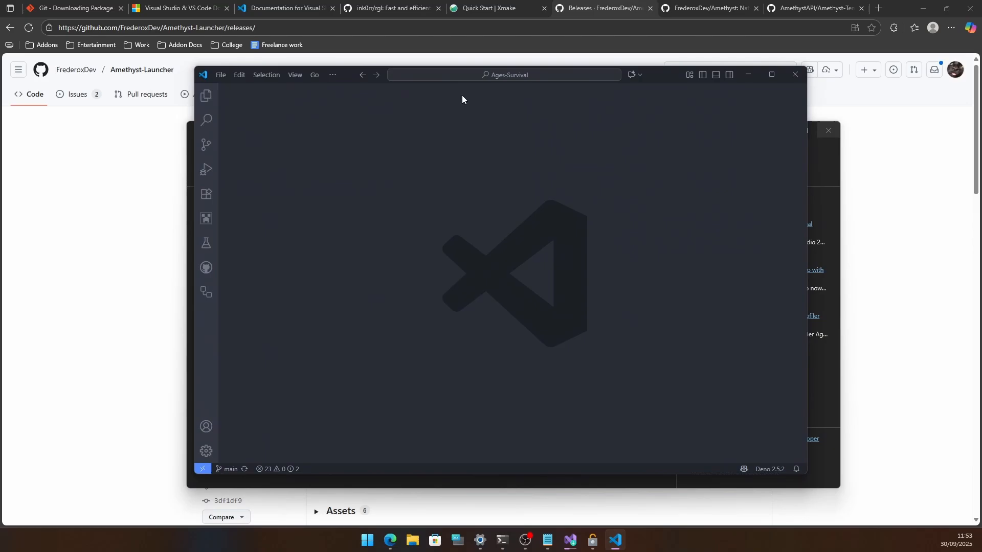
mouse_move(795, 74)
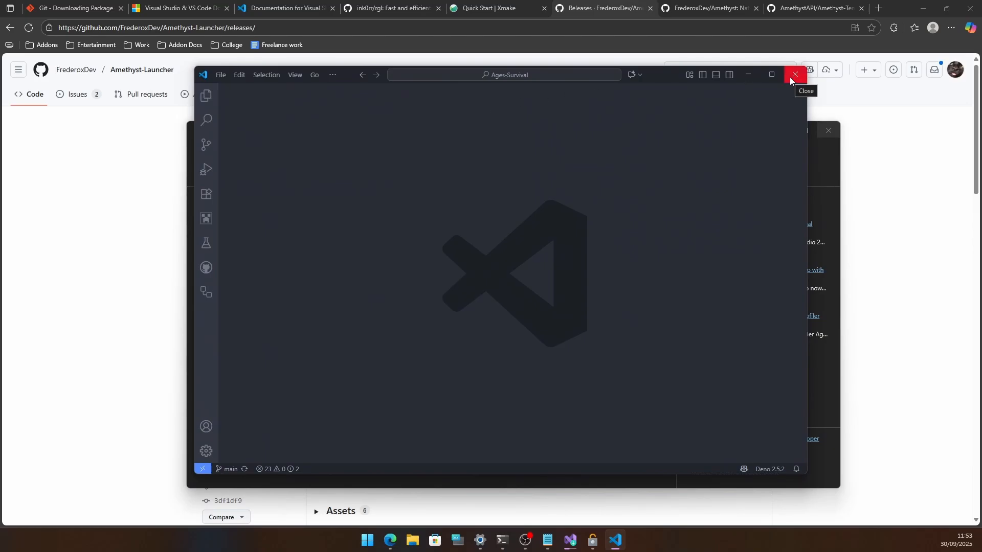
left_click(795, 75)
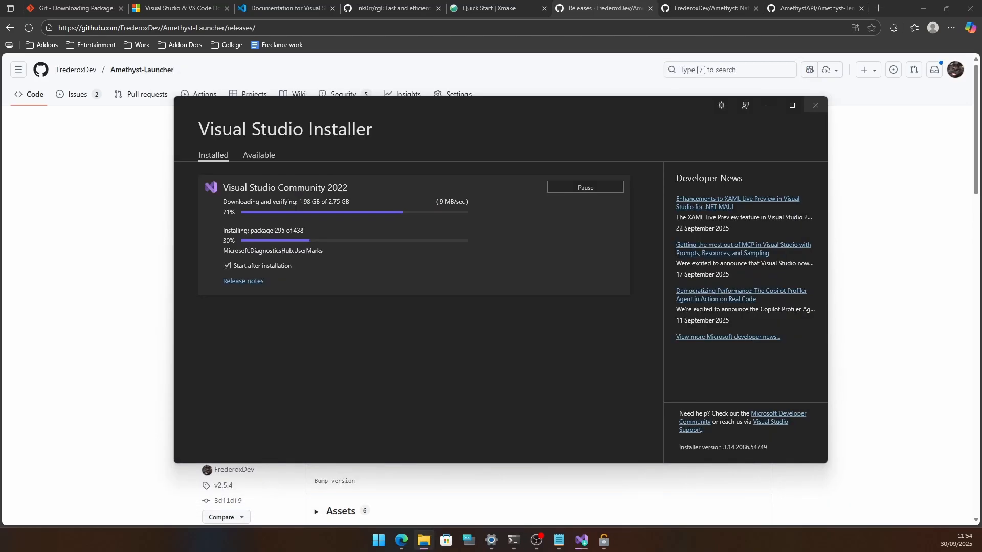
left_click(423, 538)
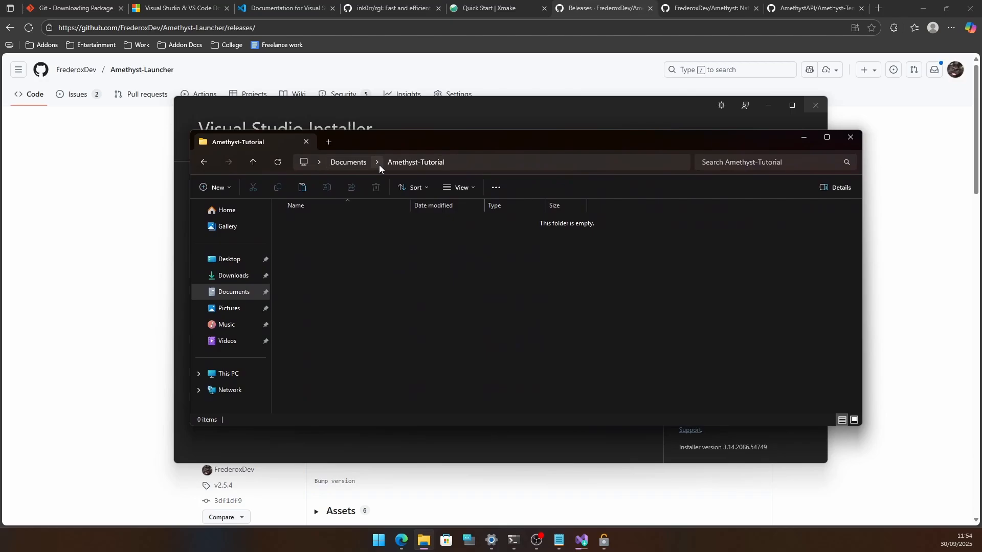
mouse_move(358, 252)
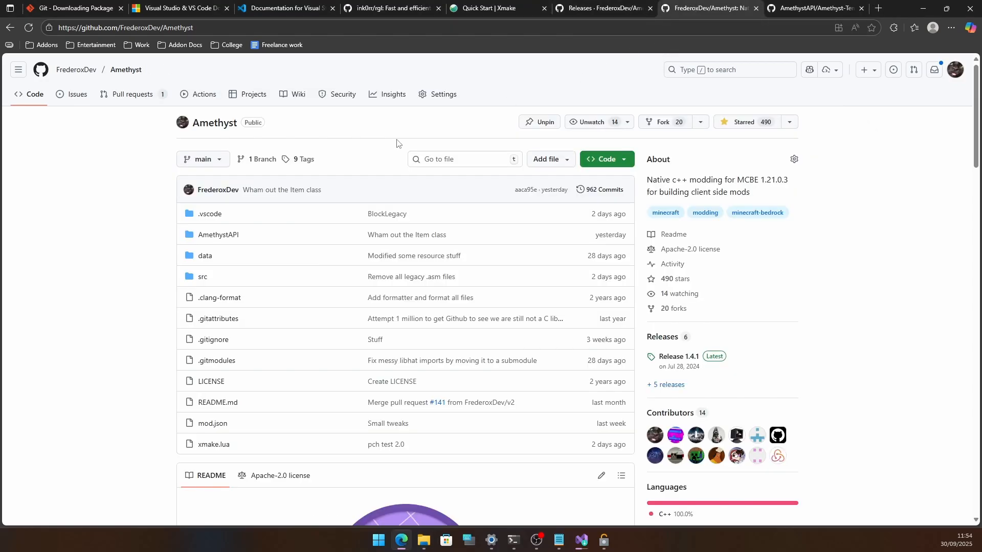
left_click(603, 159)
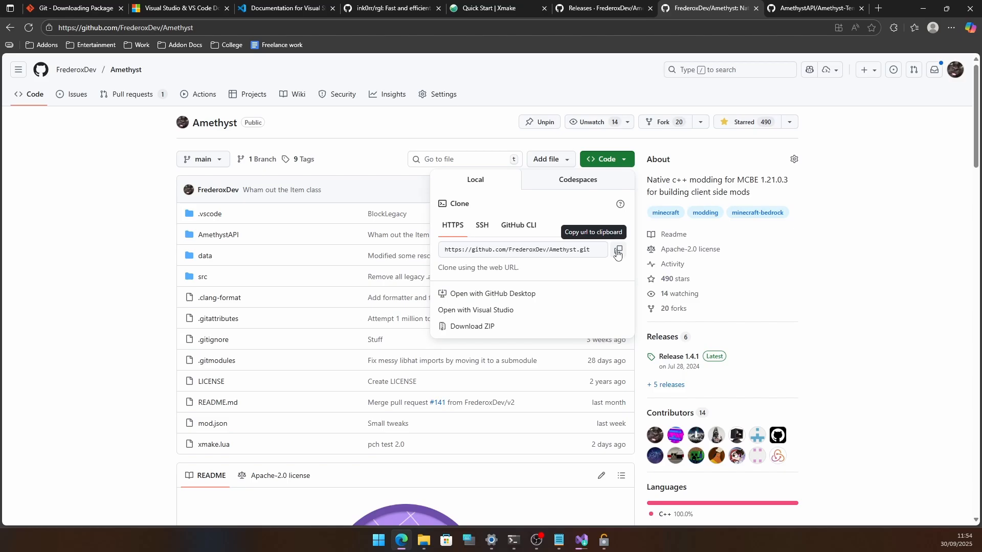
left_click(617, 250)
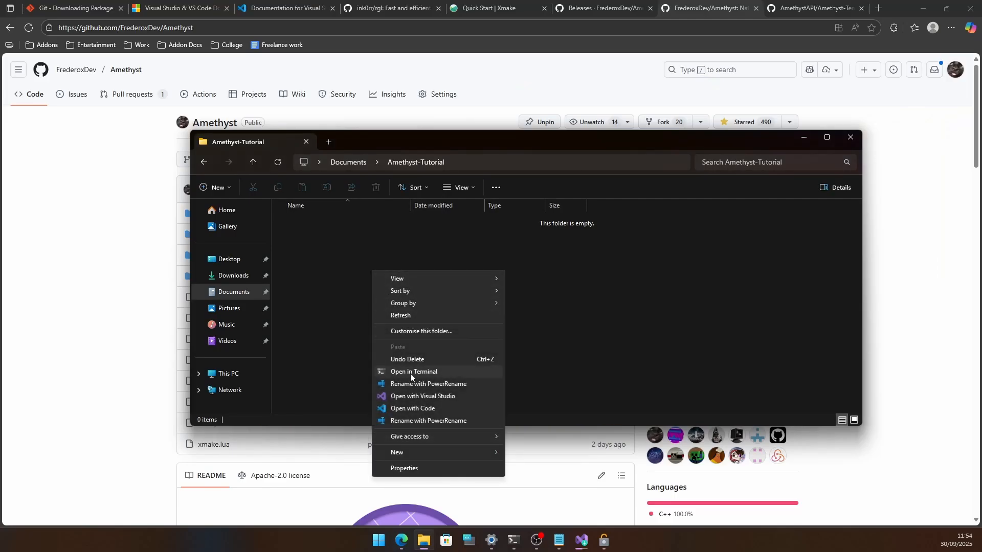
left_click(413, 372)
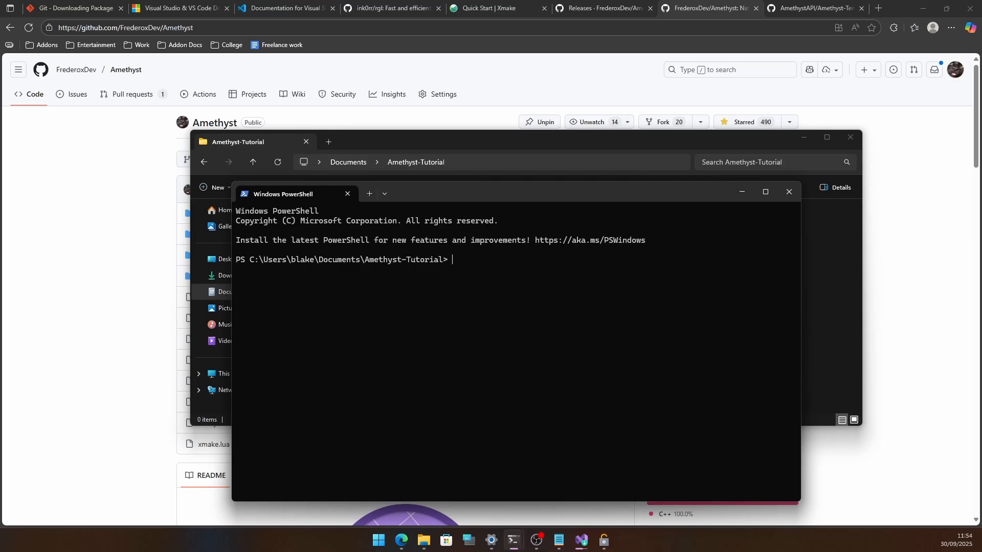
type("git clone https://github.com/FrederoxDev/Amethyst.git")
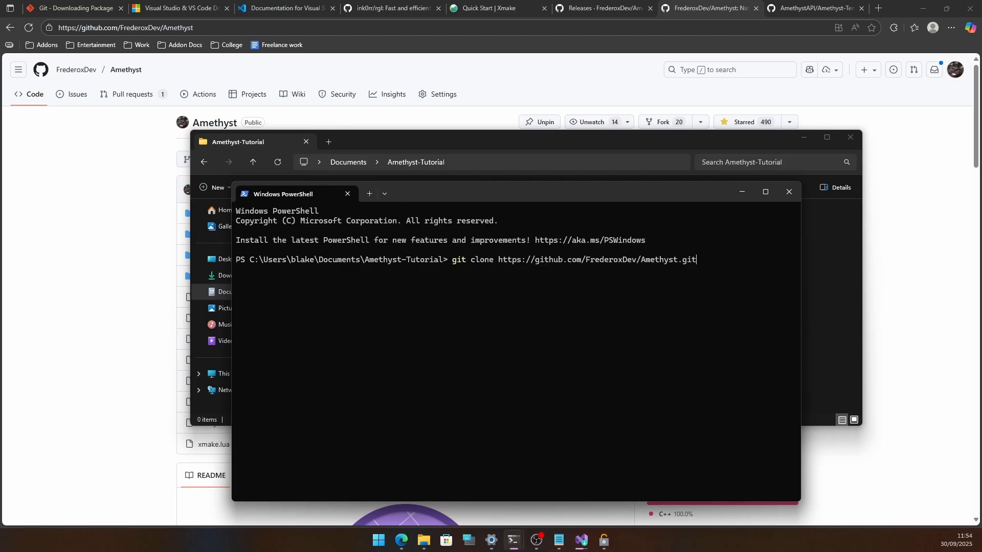
key("Return")
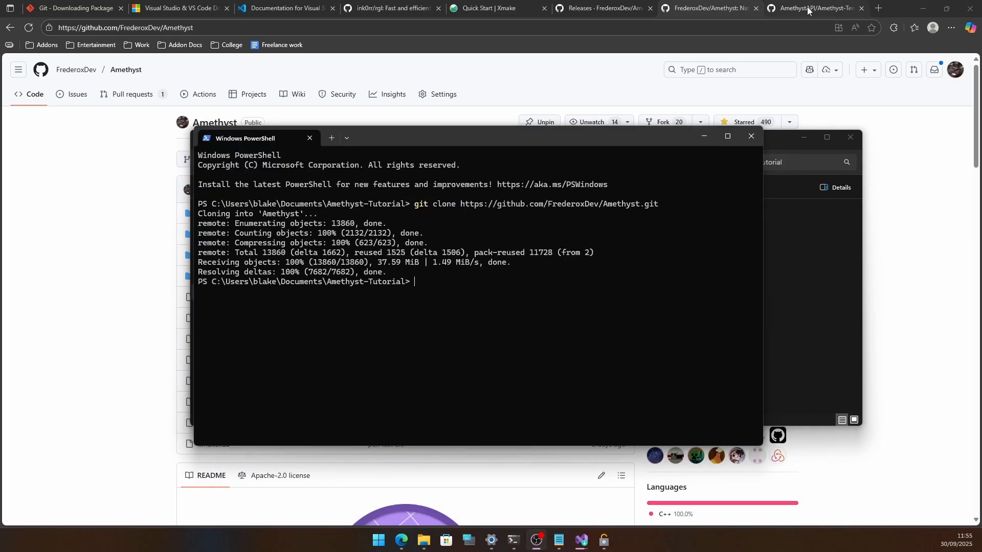
Copy the Amethyst-Template clone URL and return to the terminal.
left_click(814, 8)
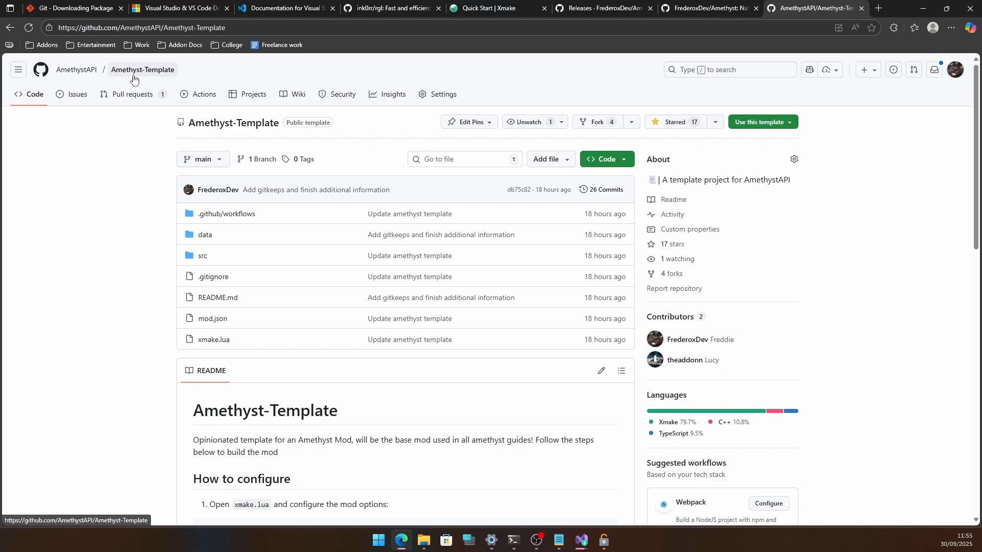
left_click(603, 159)
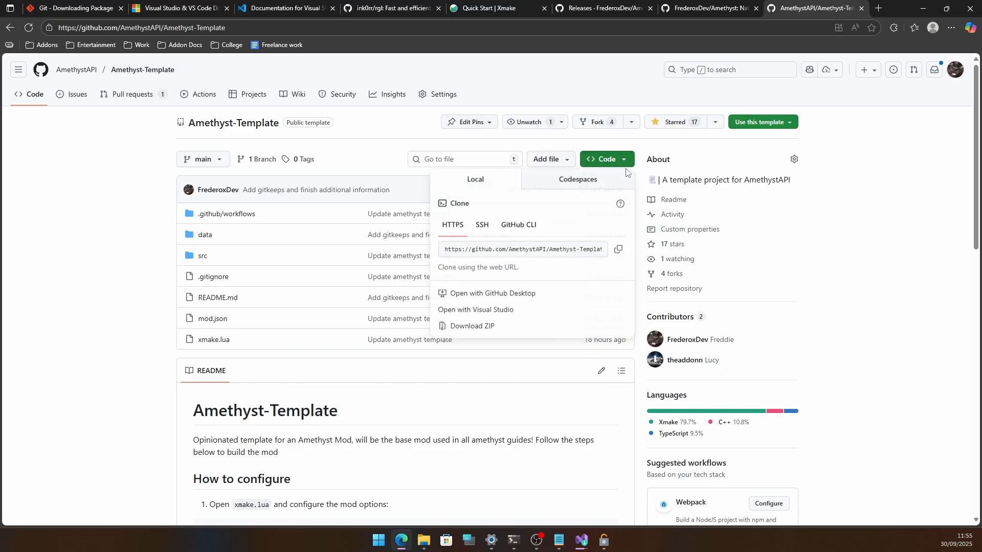
left_click(617, 249)
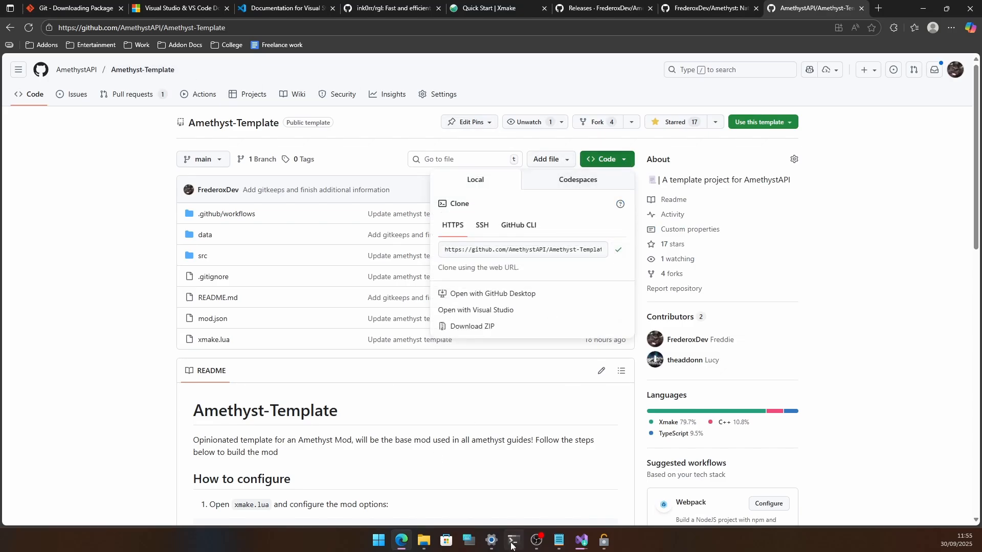
left_click(512, 540)
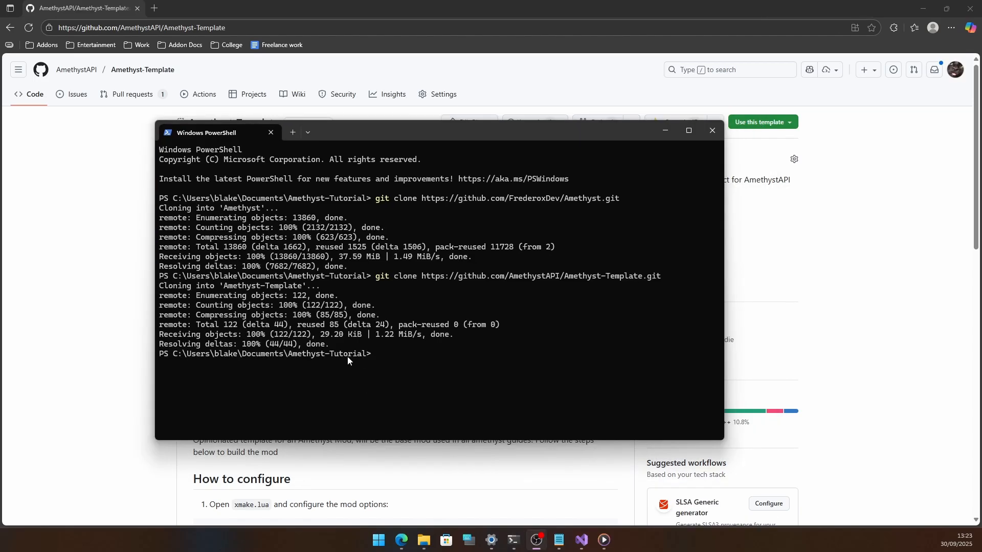
mouse_move(423, 538)
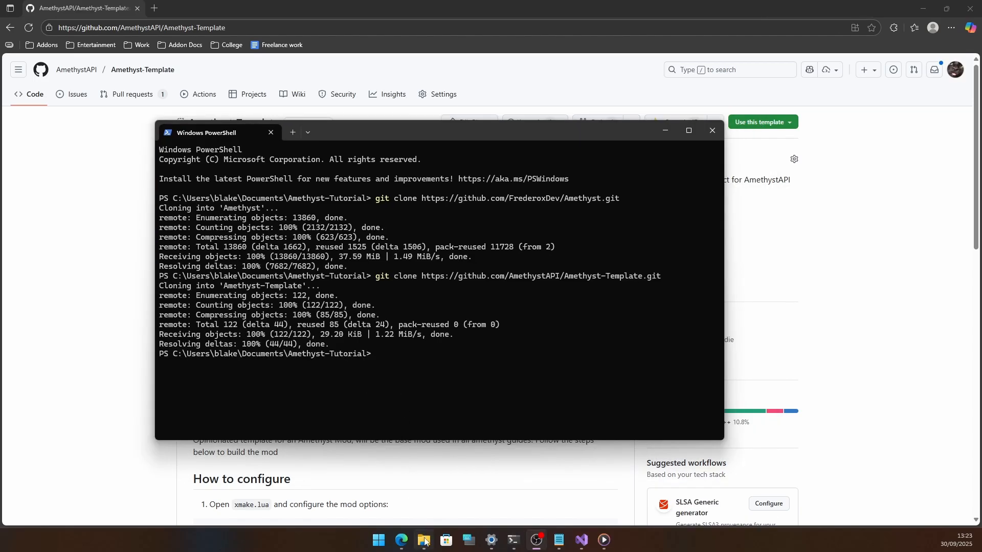
In Amethyst-Template's folder options, enable Show hidden files, folders and drives.
left_click(424, 540)
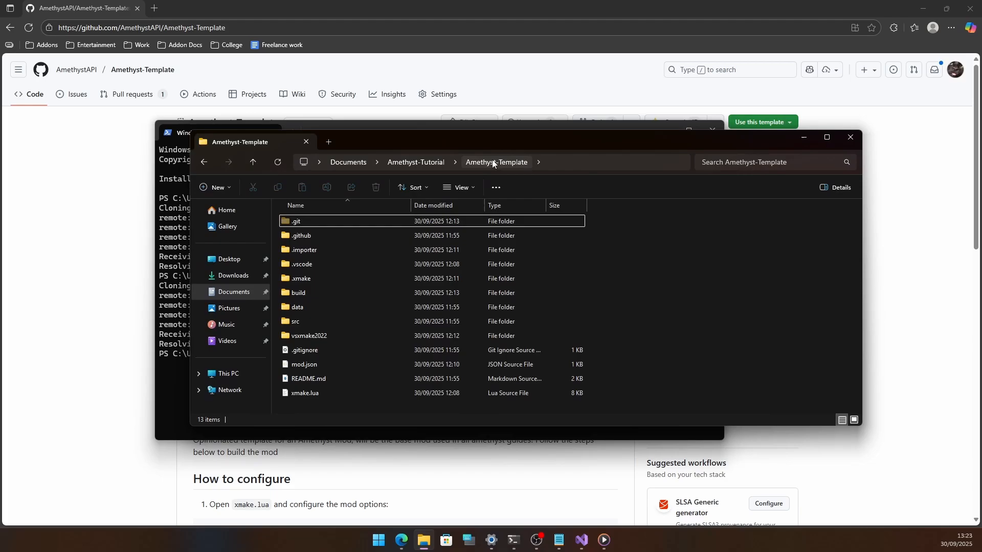
mouse_move(304, 227)
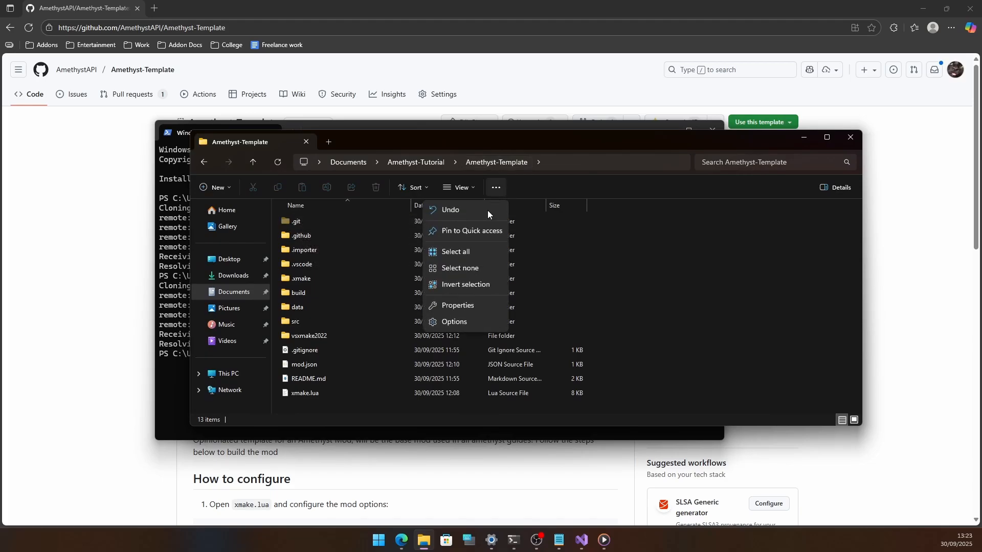
left_click(453, 322)
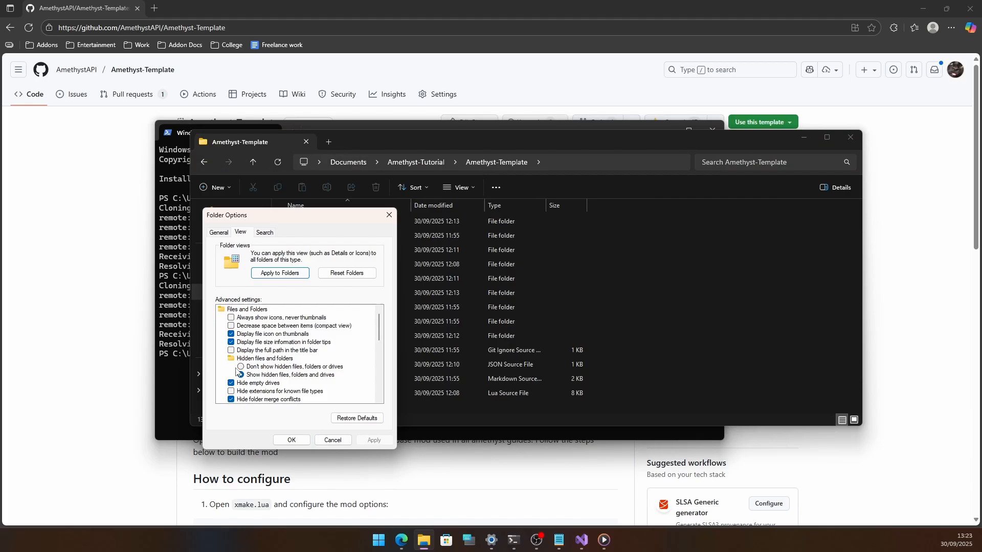
left_click(240, 374)
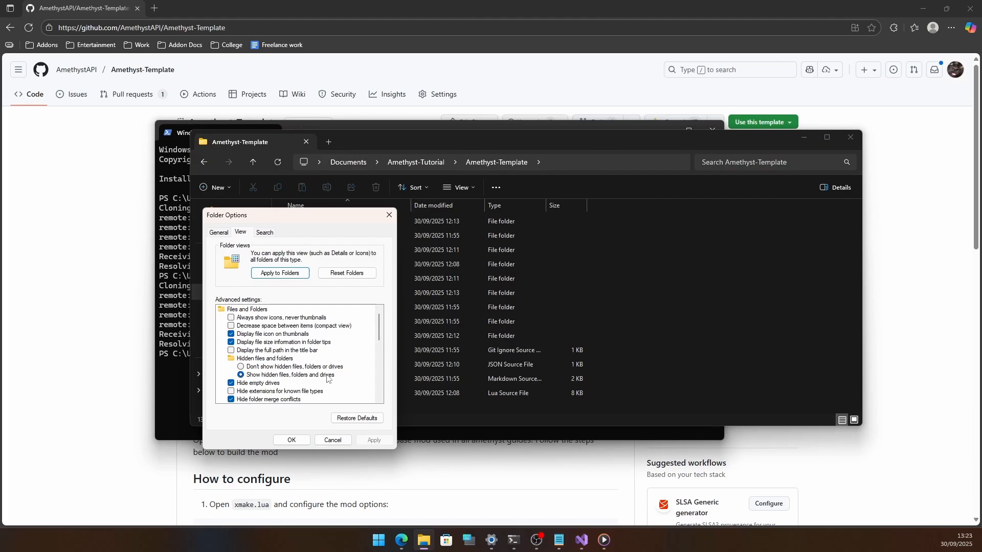
left_click(290, 441)
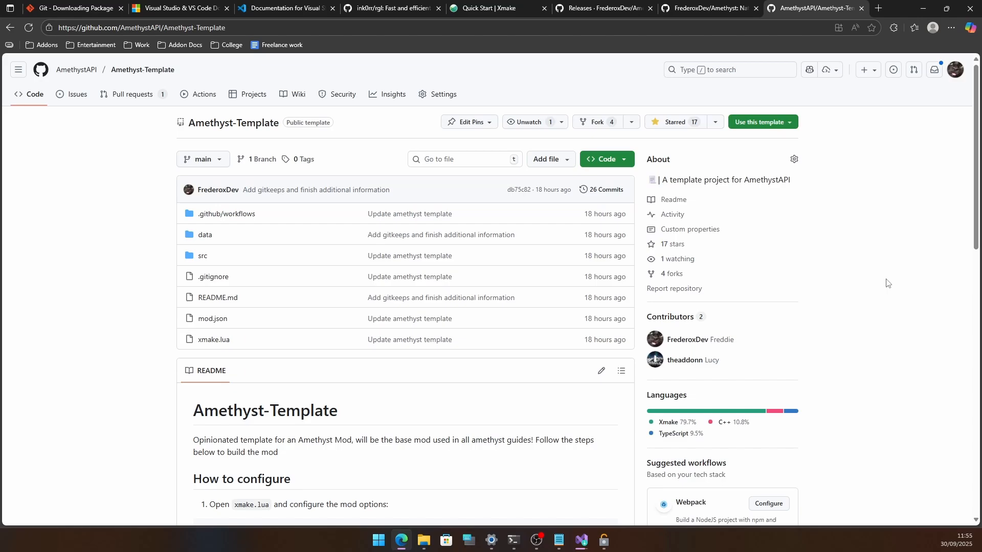
Check the Visual Studio Installer, then open the cloned Amethyst folder.
left_click(581, 540)
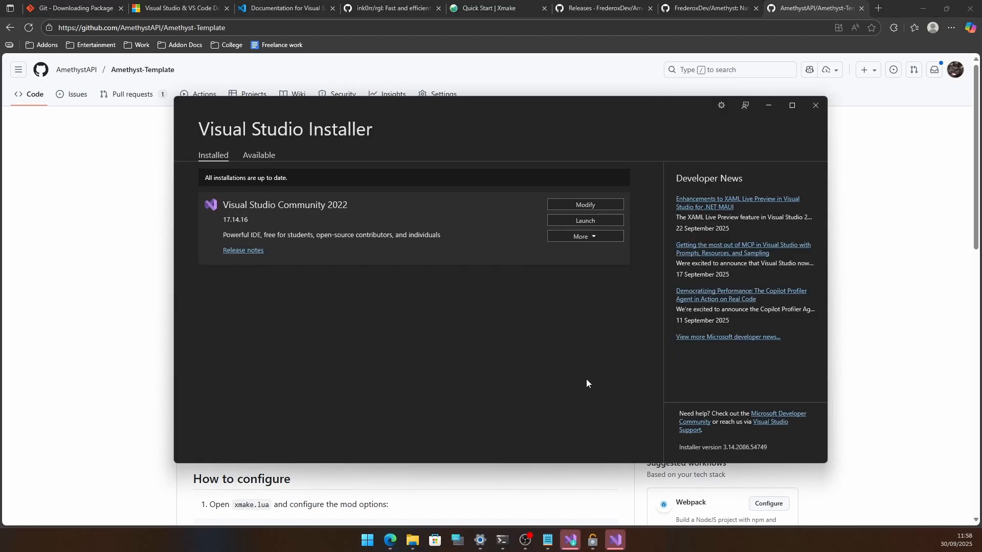
mouse_move(560, 416)
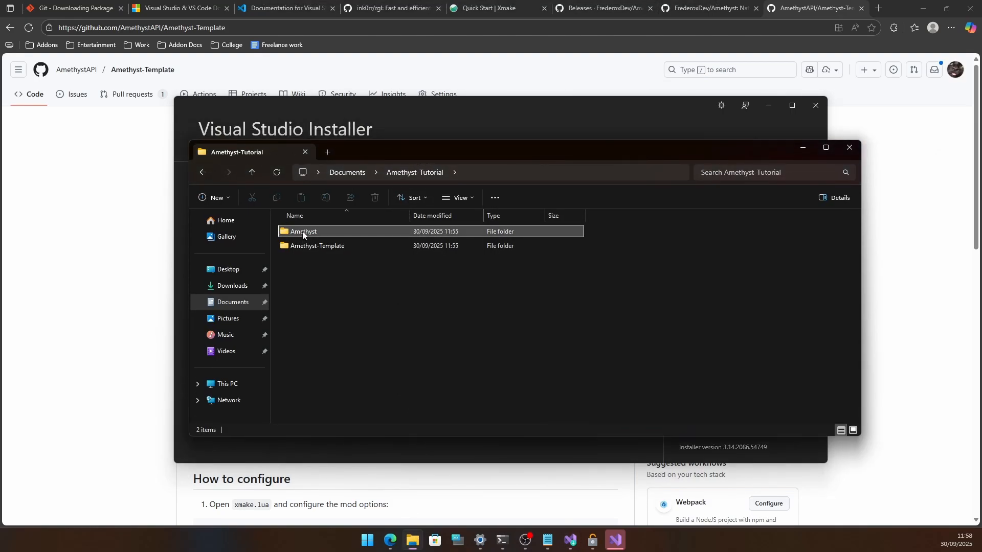
mouse_move(324, 235)
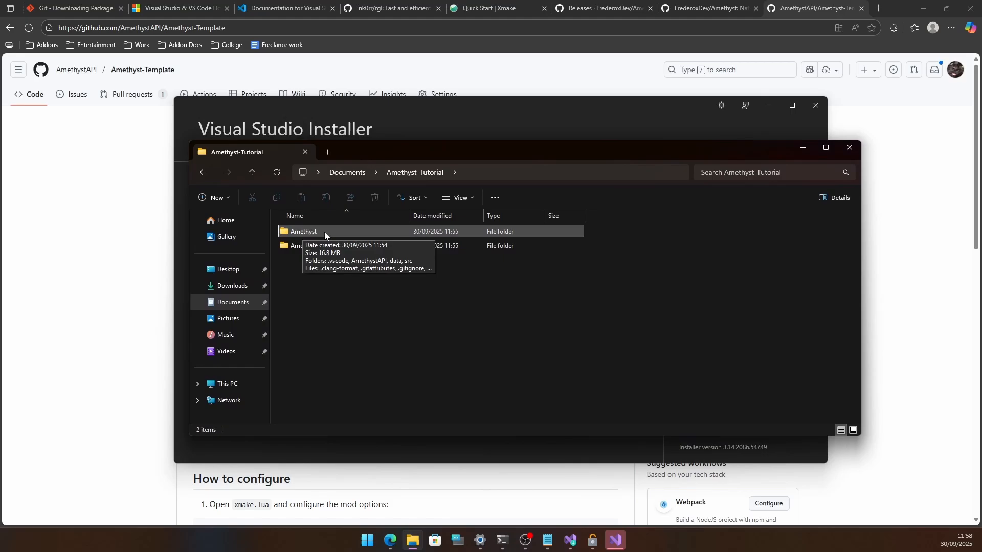
double_click(324, 231)
type("env")
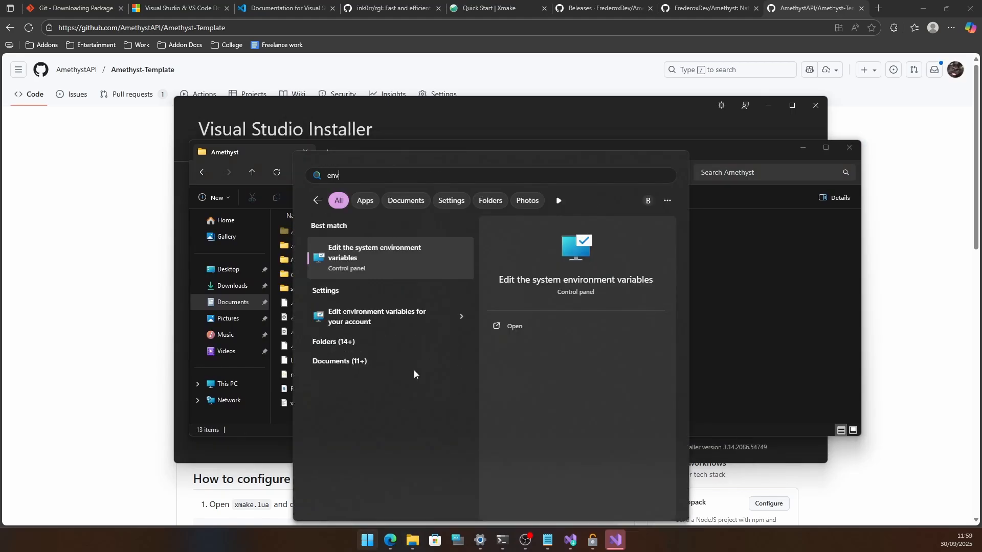
Open Environment Variables and enter AMETHYST_SRC as a new variable name.
left_click(374, 252)
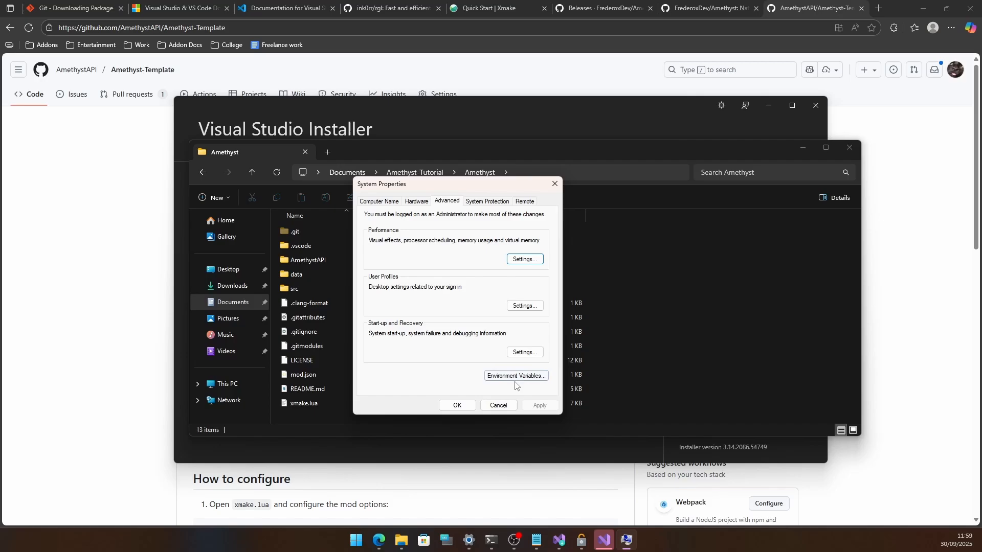
left_click(515, 376)
type("AME")
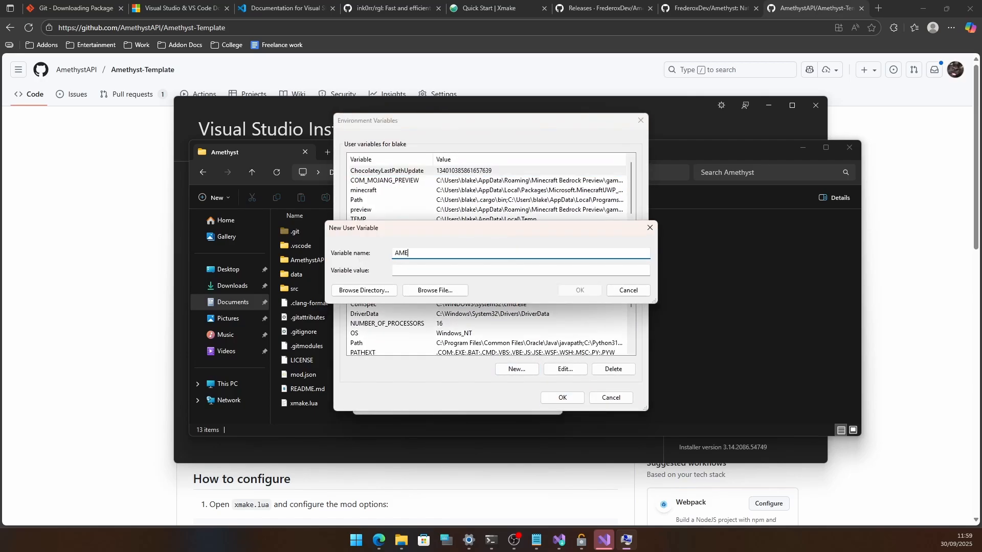
type("THYST_SRC")
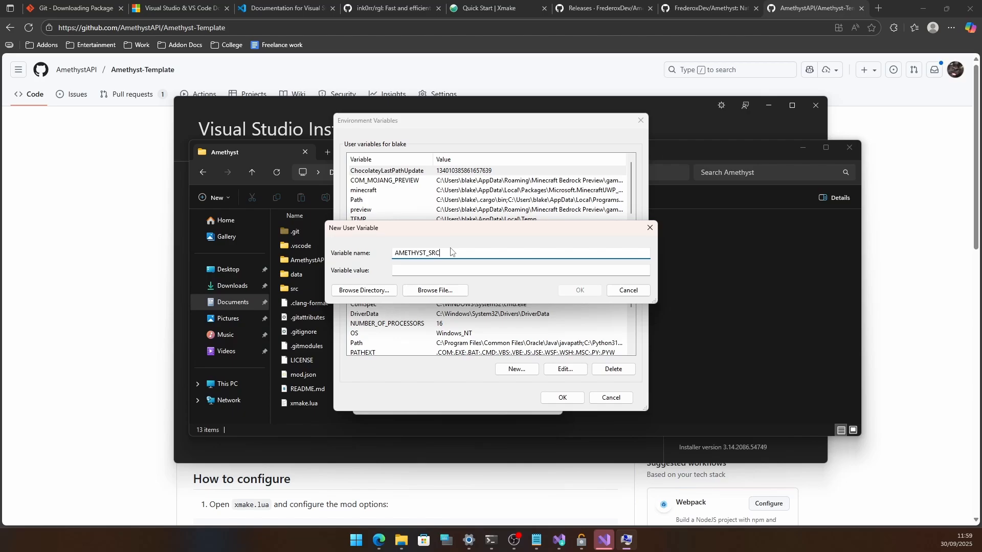
triple_click(417, 252)
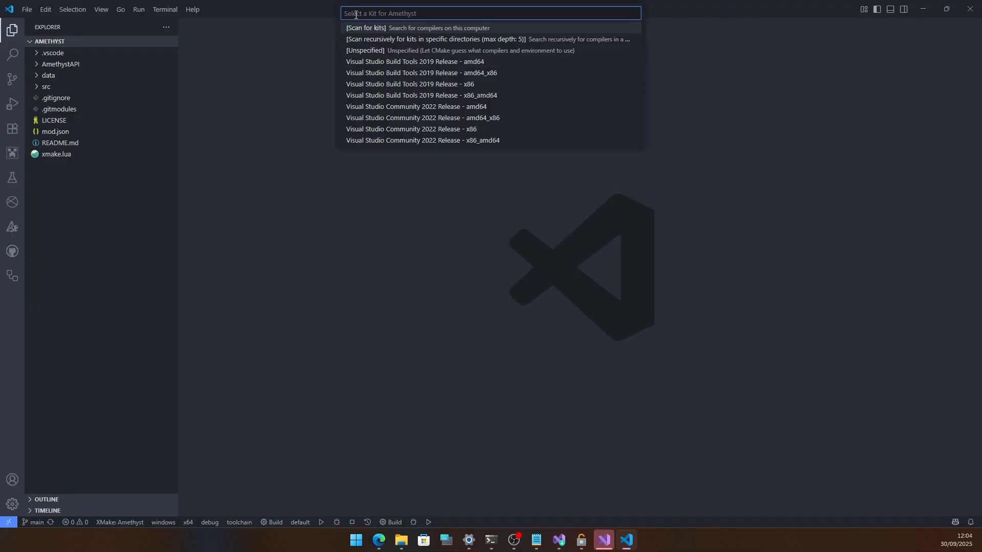
mouse_move(265, 182)
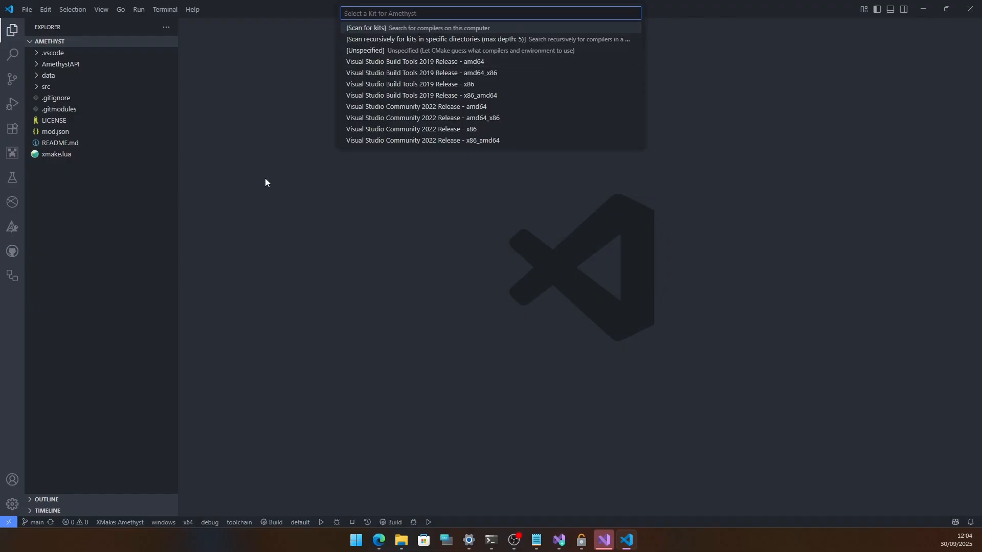
In a new VS Code terminal, run git submodule update --init --recursive.
left_click(164, 9)
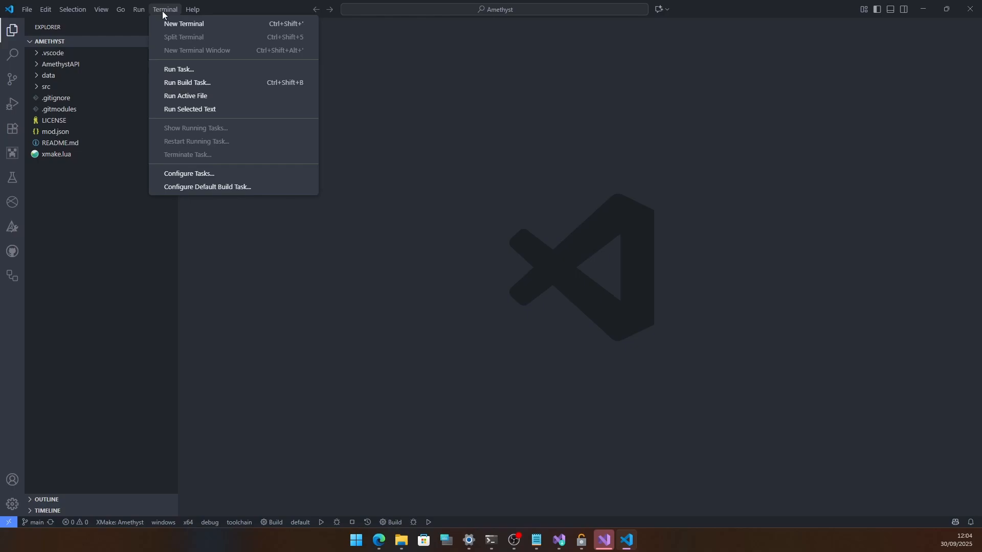
left_click(183, 23)
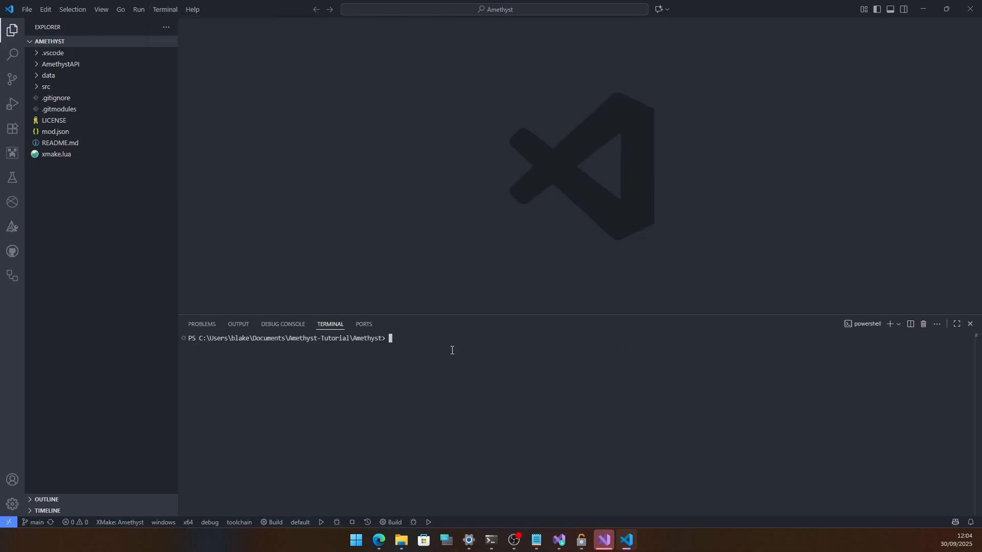
type("git submodule")
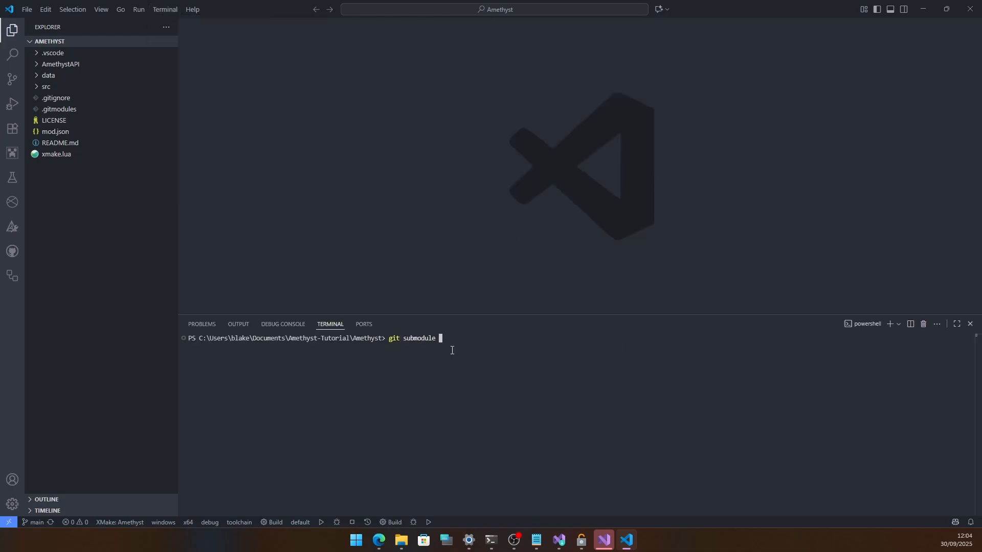
type("update --init -")
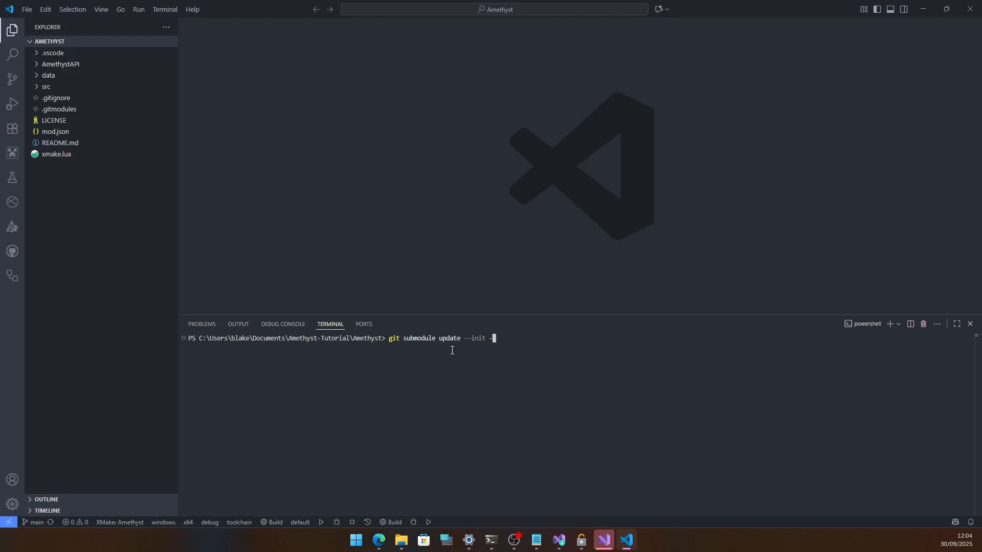
key("Return")
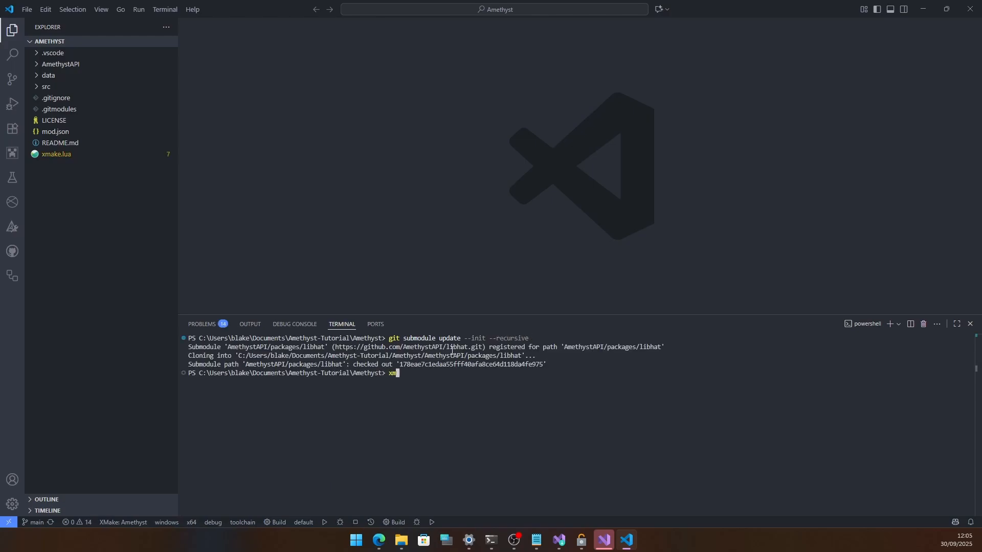
Configure the Amethyst build with xmake f -c.
type("ake f")
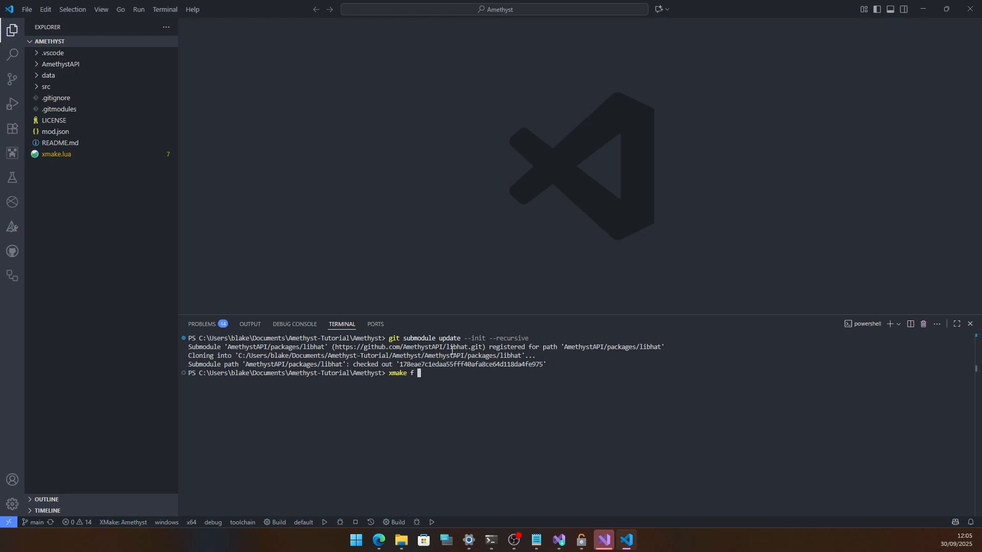
key("Return")
type("xm")
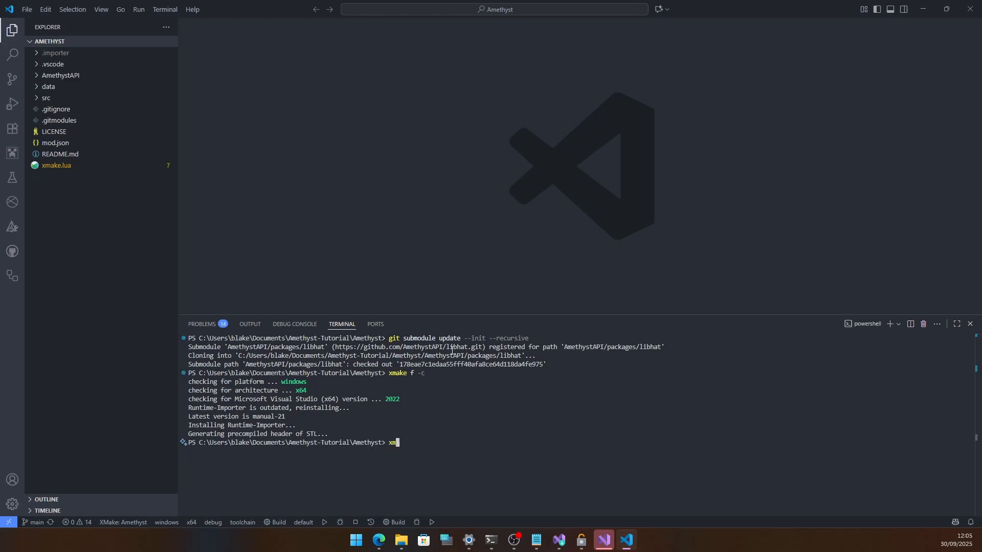
key("Return")
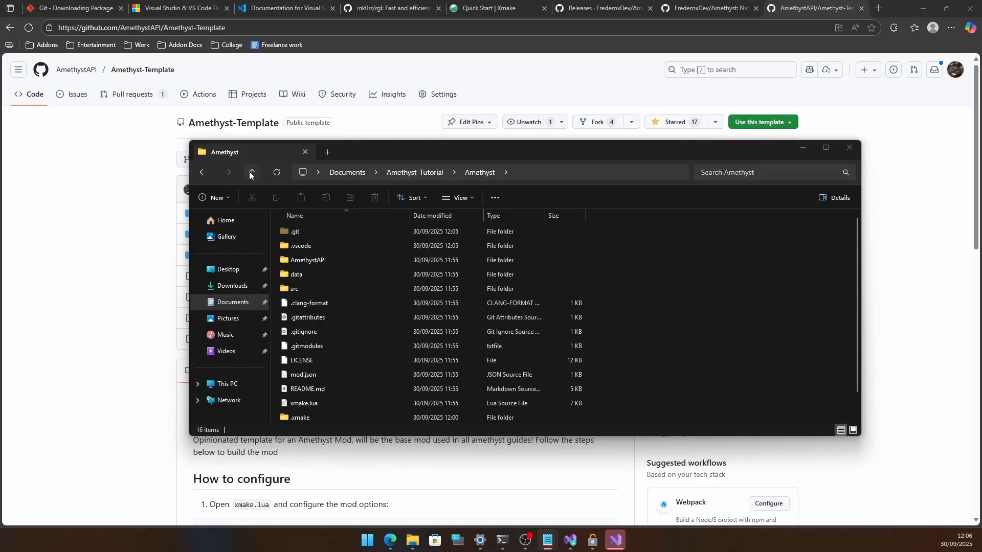
Open the Amethyst-Template folder in Visual Studio Code from File Explorer.
left_click(251, 173)
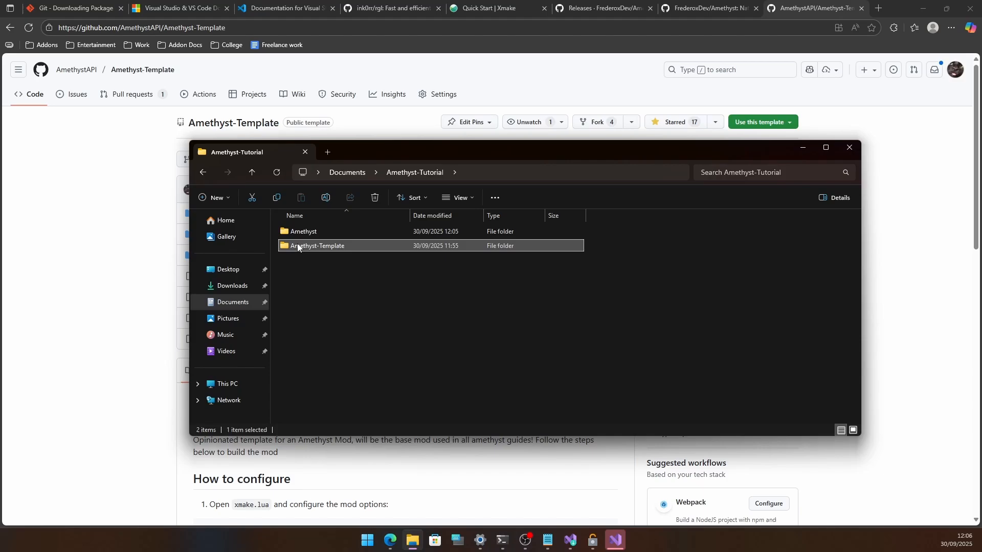
double_click(317, 245)
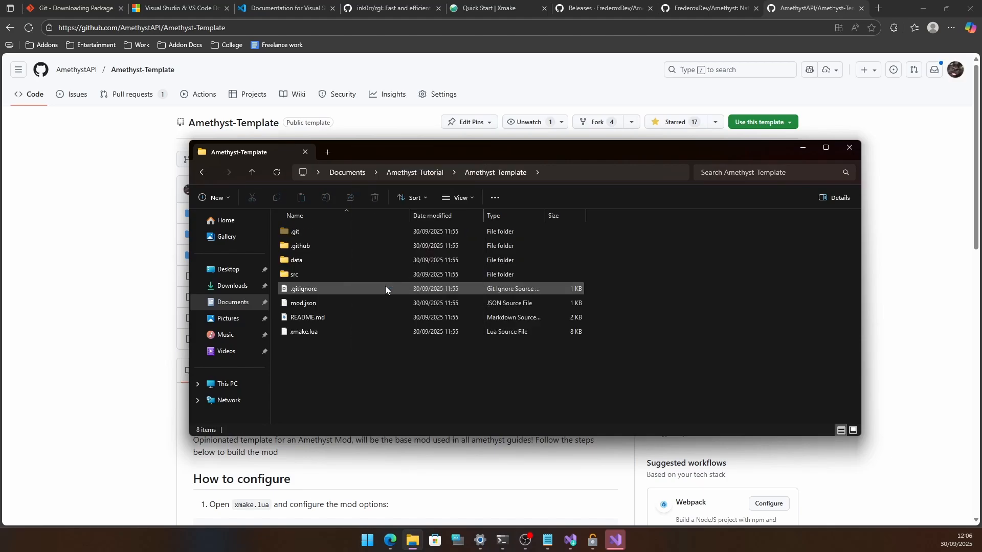
left_click(626, 543)
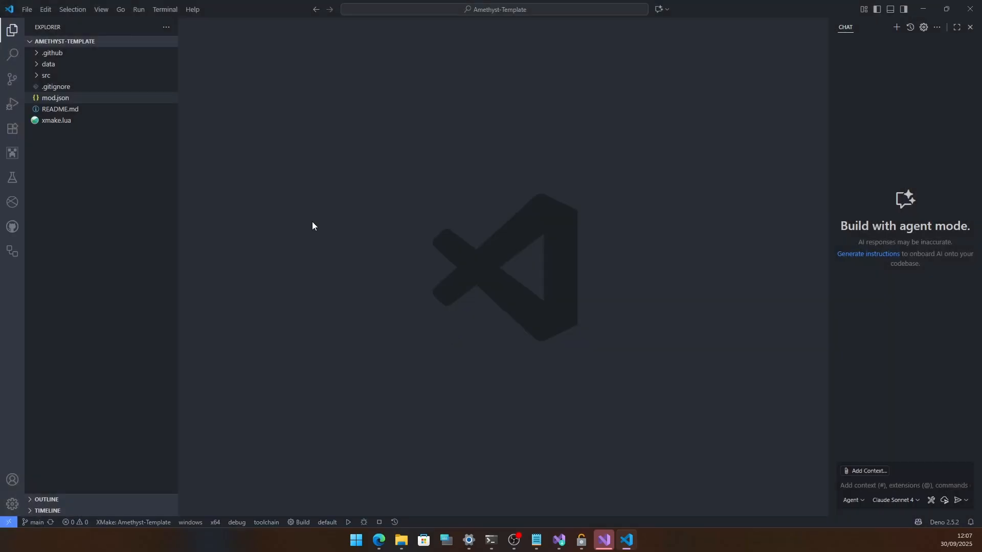
mouse_move(88, 145)
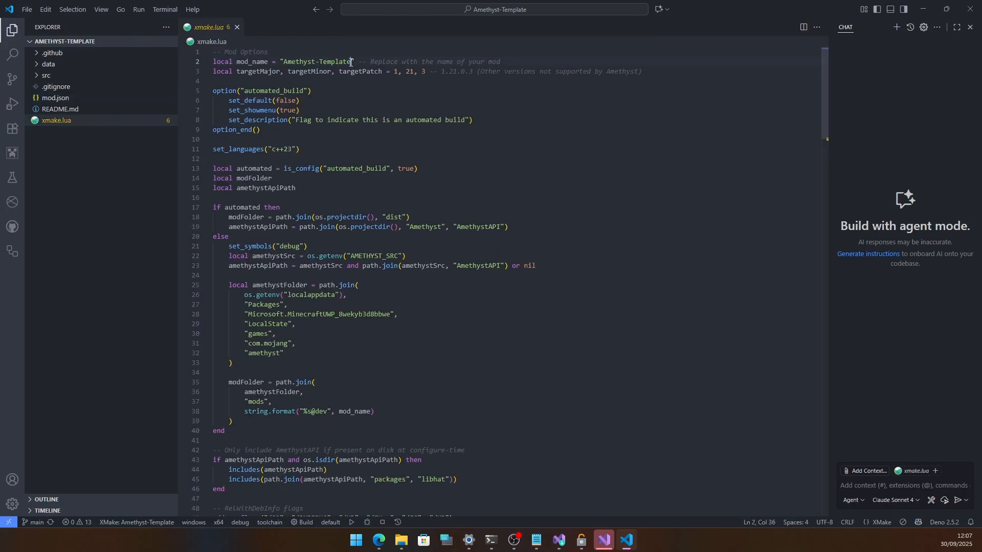
Set the mod_name value in xmake.lua to 'Tutorial-Mod'.
type("Tutorial-Mod")
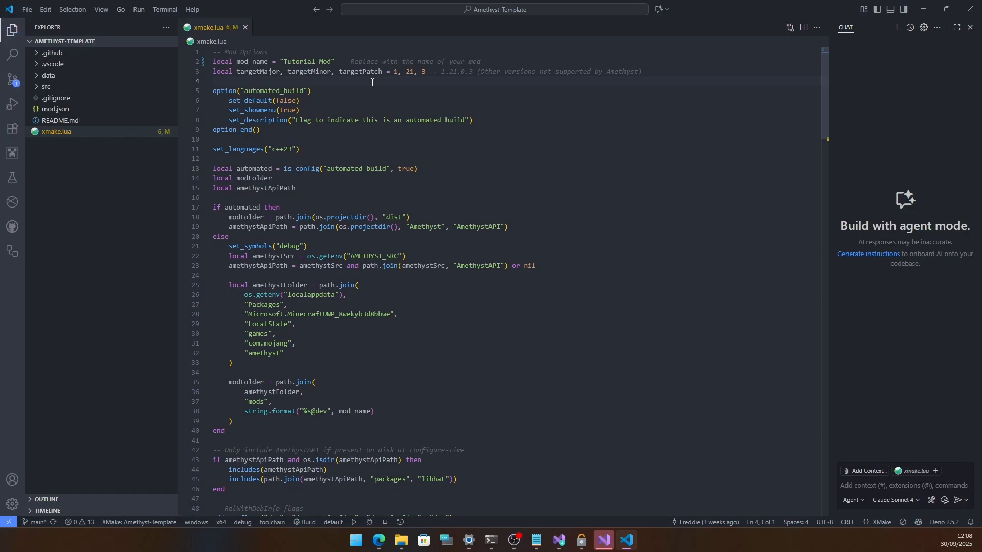
Open the resource pack manifest at data/packs/RP/manifest.json.
left_click(47, 75)
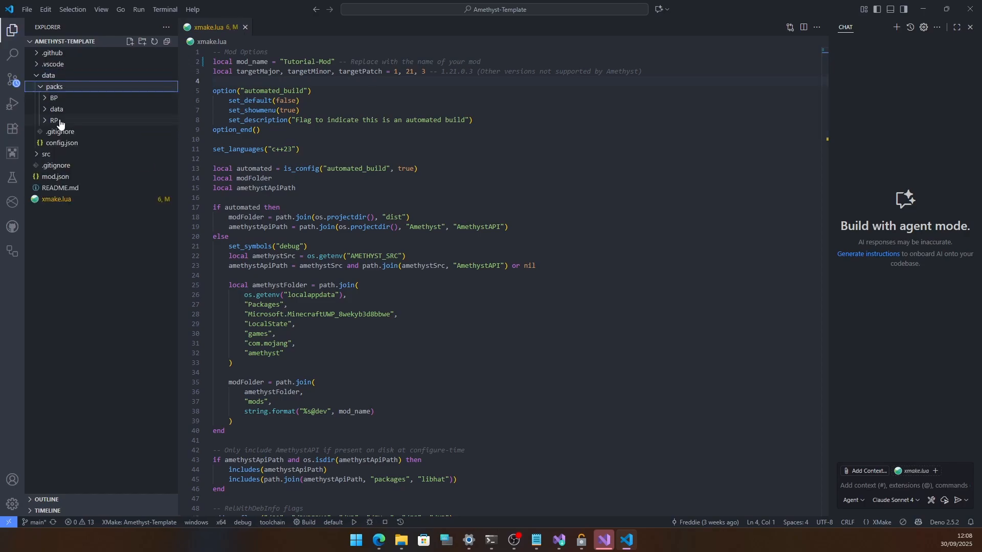
left_click(54, 120)
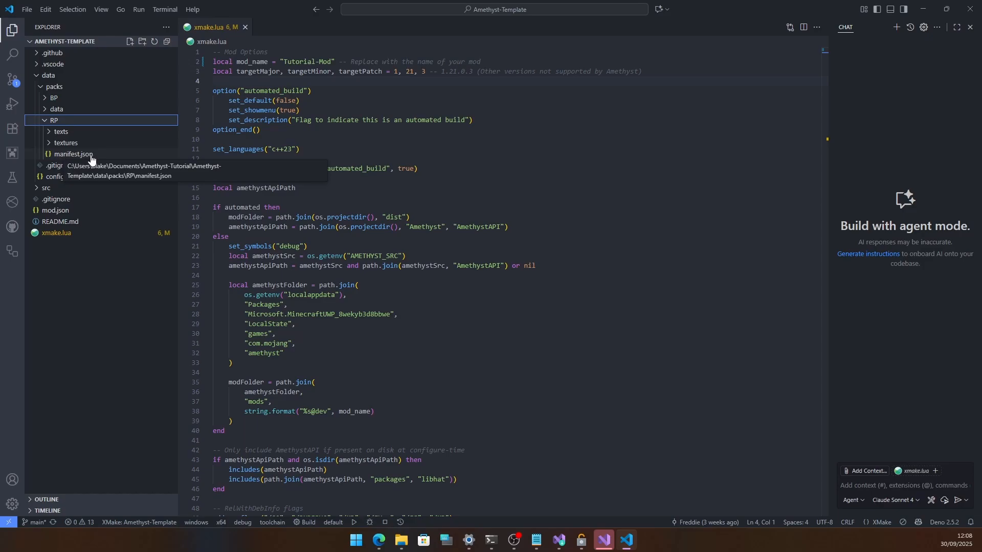
left_click(73, 154)
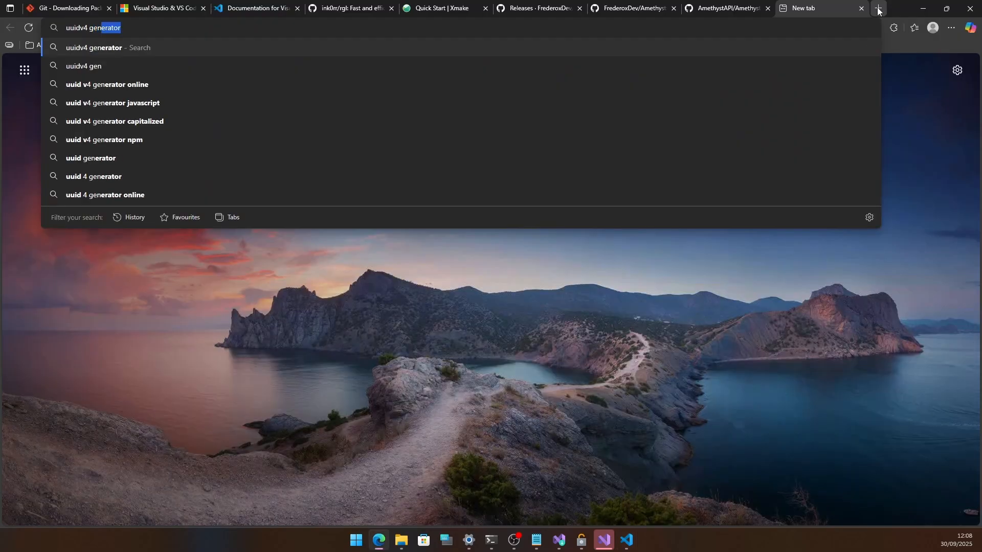
Paste fresh UUIDs from uuidgenerator.net, e.g. 349562f8-c292-43f4-8aef-21748d0bc5b4, into the manifest.
key("Return")
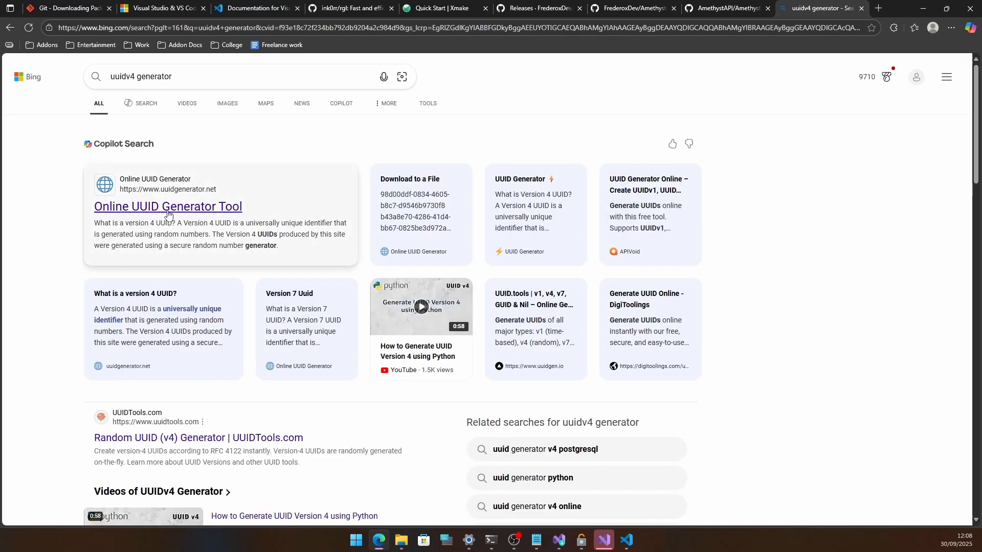
left_click(167, 207)
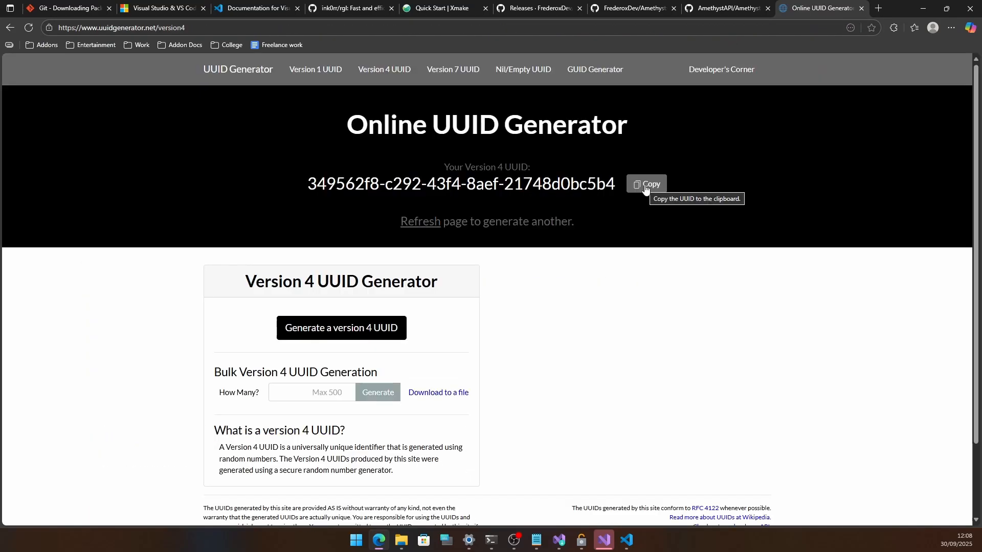
left_click(625, 544)
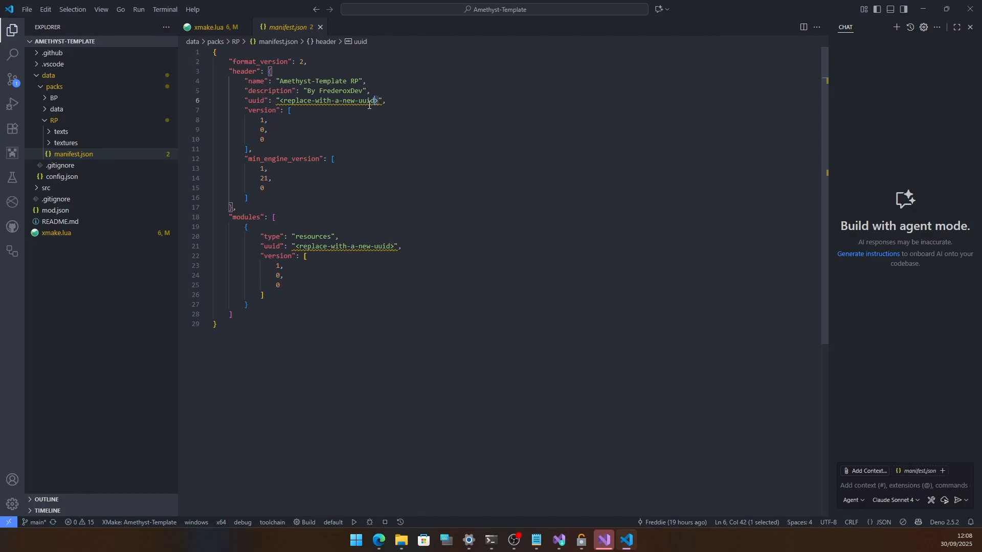
type("349562f8-c292-43f4-8aef-21748d0bc5b4\",")
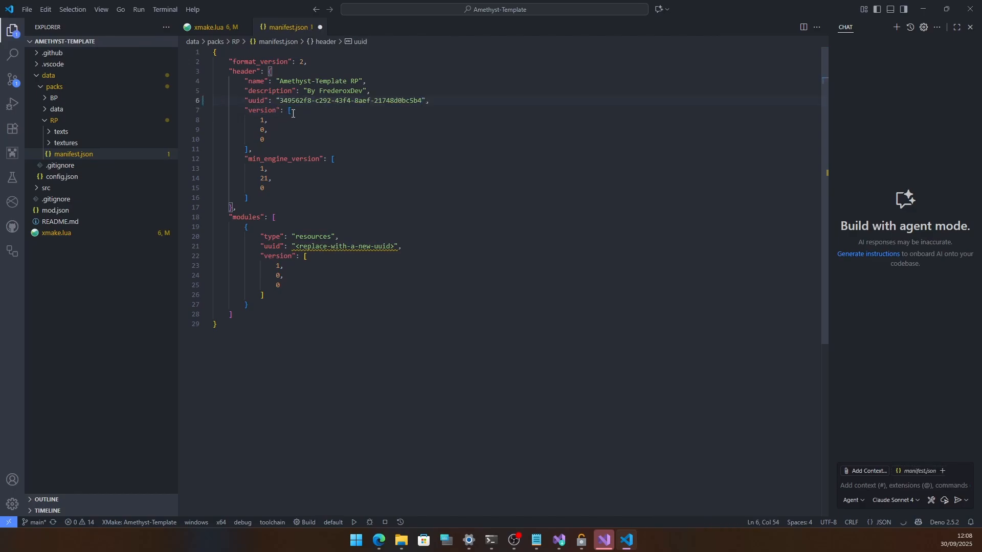
mouse_move(421, 100)
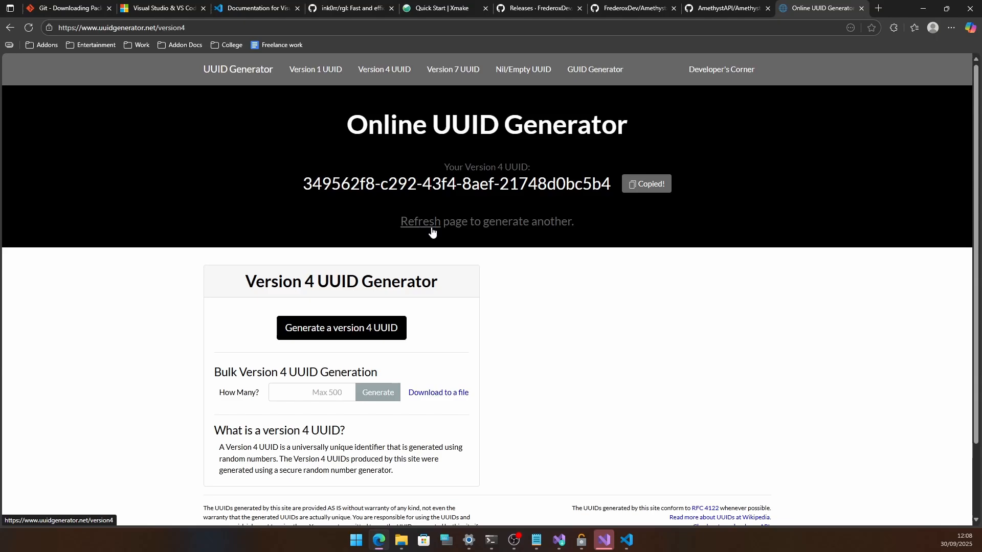
left_click(625, 540)
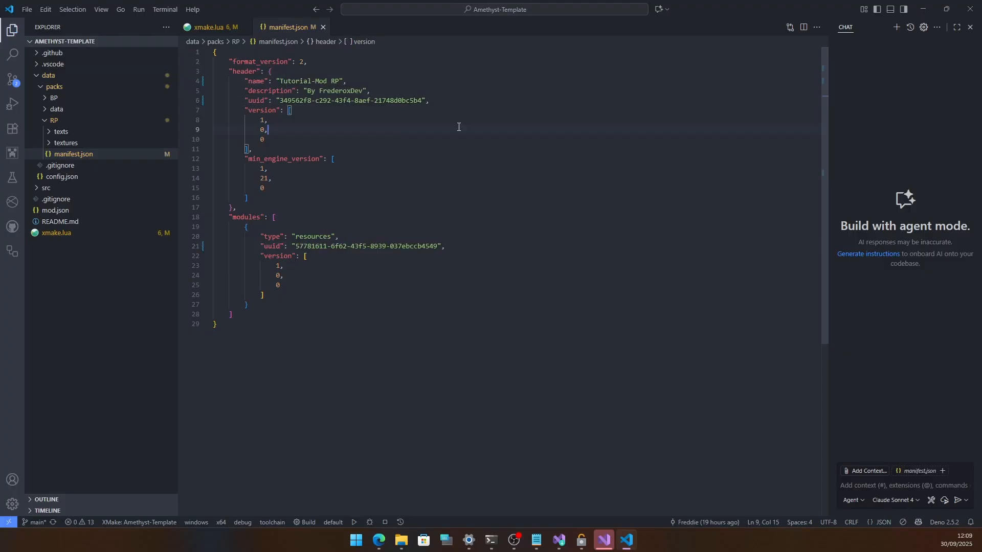
Change MOD_NAME in .github/workflows/build.yml from Amethyst-Template to Tutorial-Mod.
left_click(52, 53)
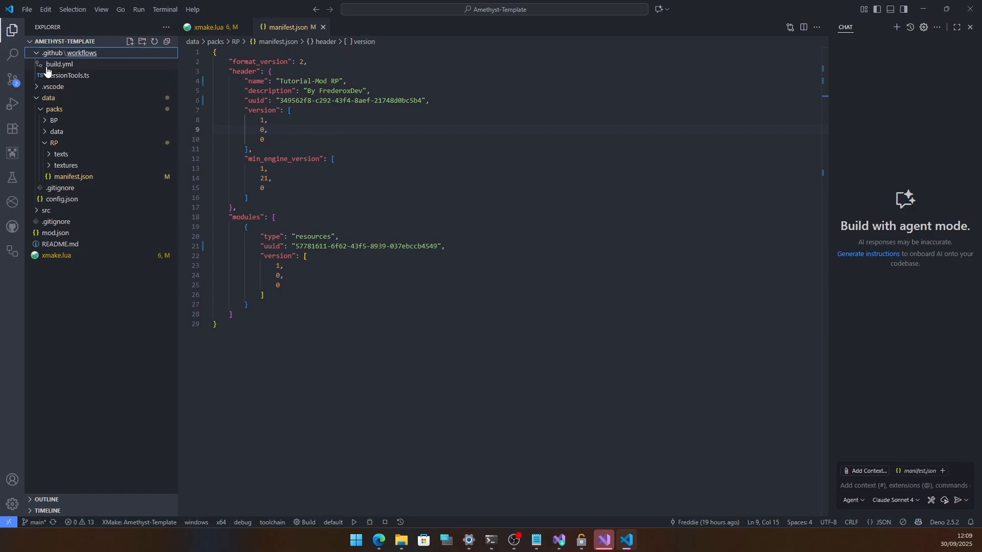
left_click(59, 64)
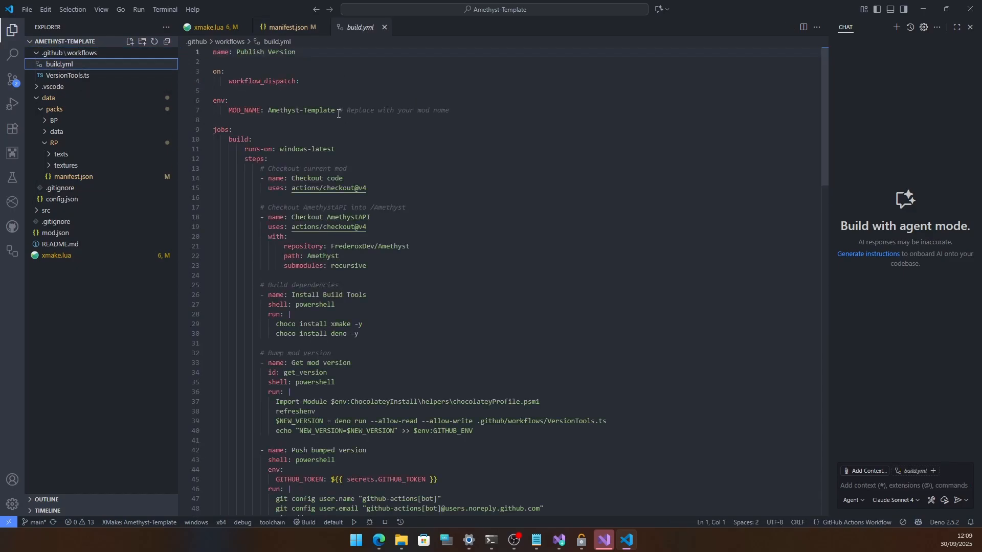
type("Tutorial-Mod")
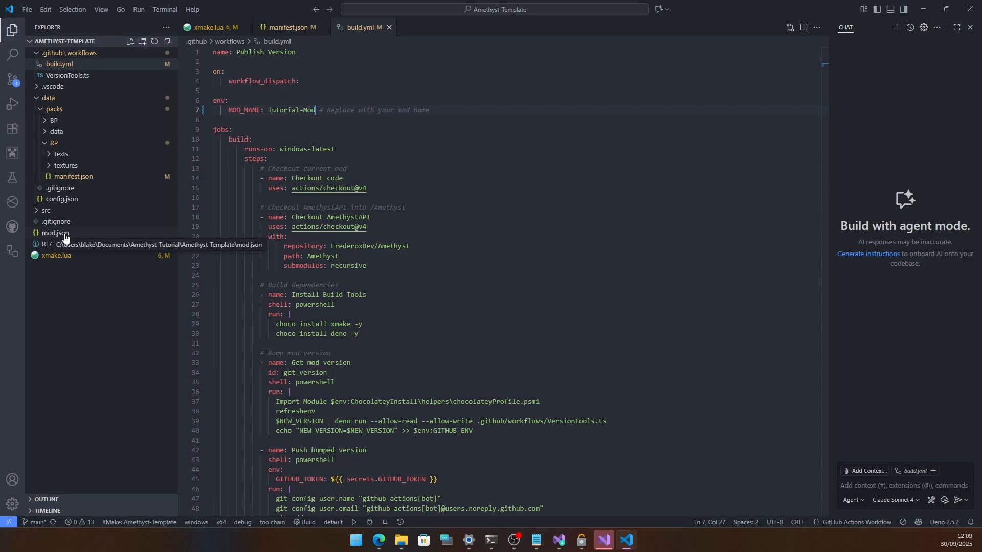
left_click(55, 233)
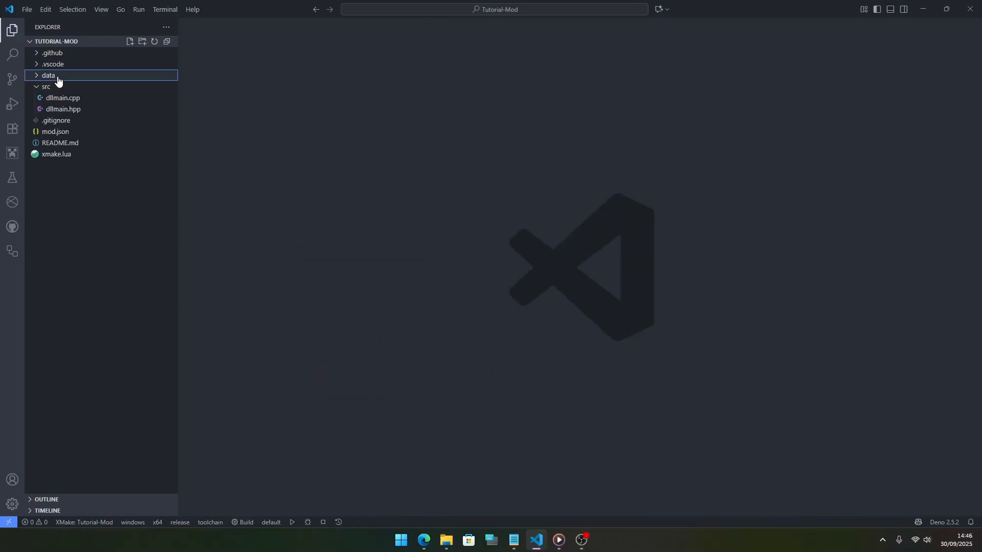
Replace amethyst_template with tutorial_mod as projectNamespace in item_texture.ts.
left_click(48, 75)
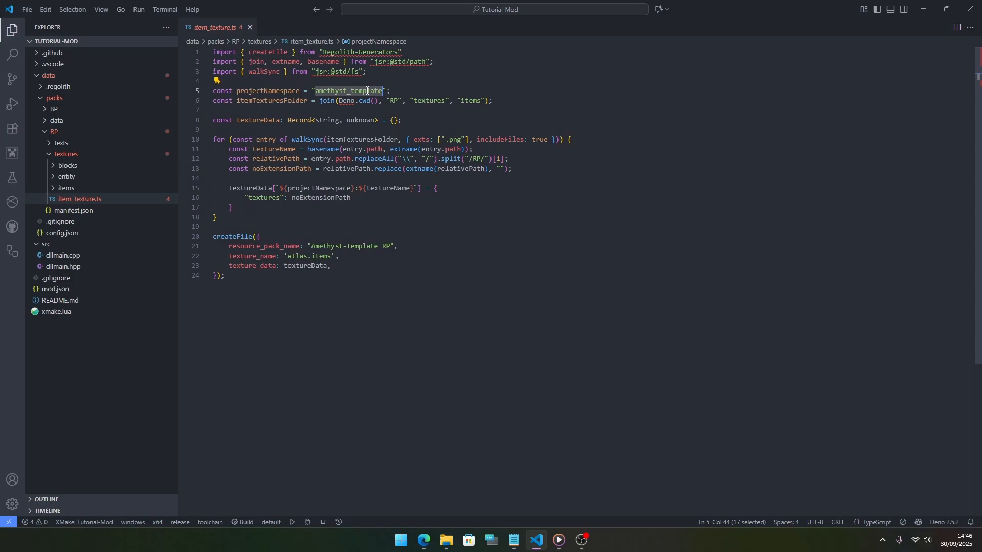
type("tutorial_mod")
left_click(305, 245)
type("Tutorial Mod")
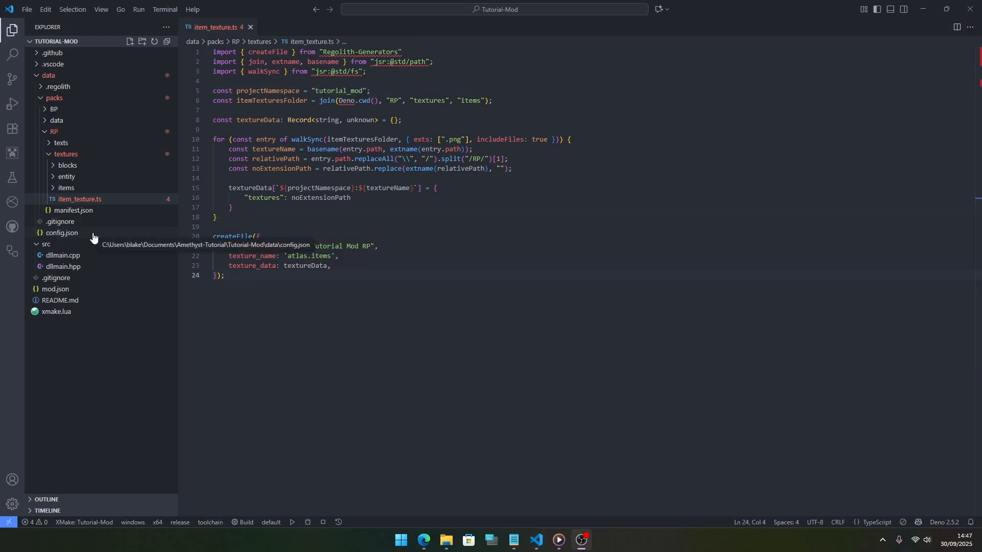
left_click(61, 232)
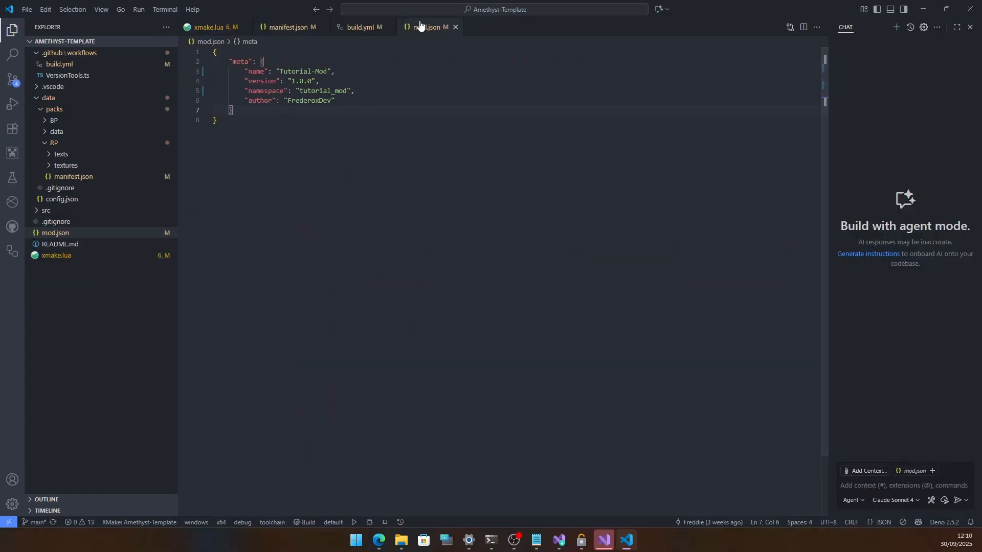
Run xmake in a new integrated terminal to build Tutorial-Mod.dll.
left_click(165, 9)
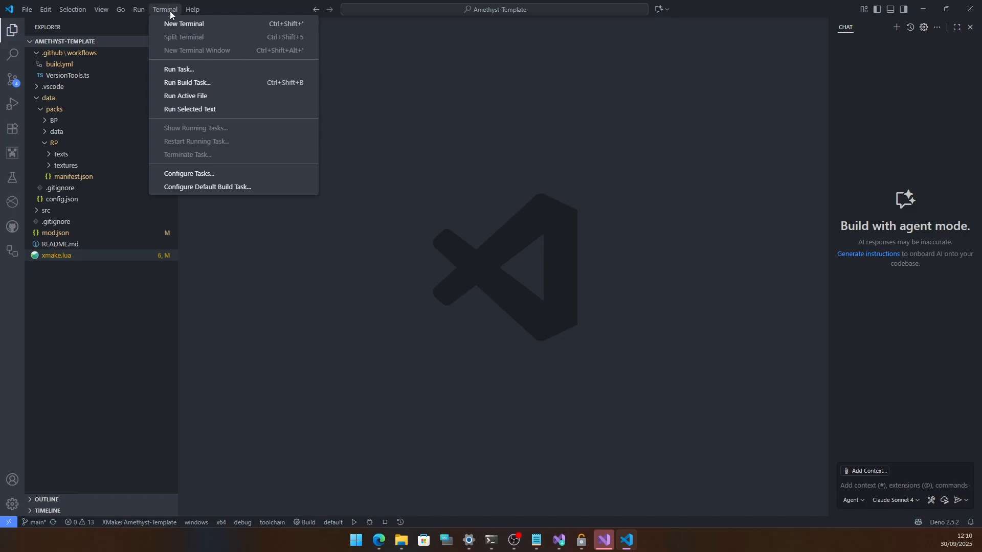
left_click(184, 23)
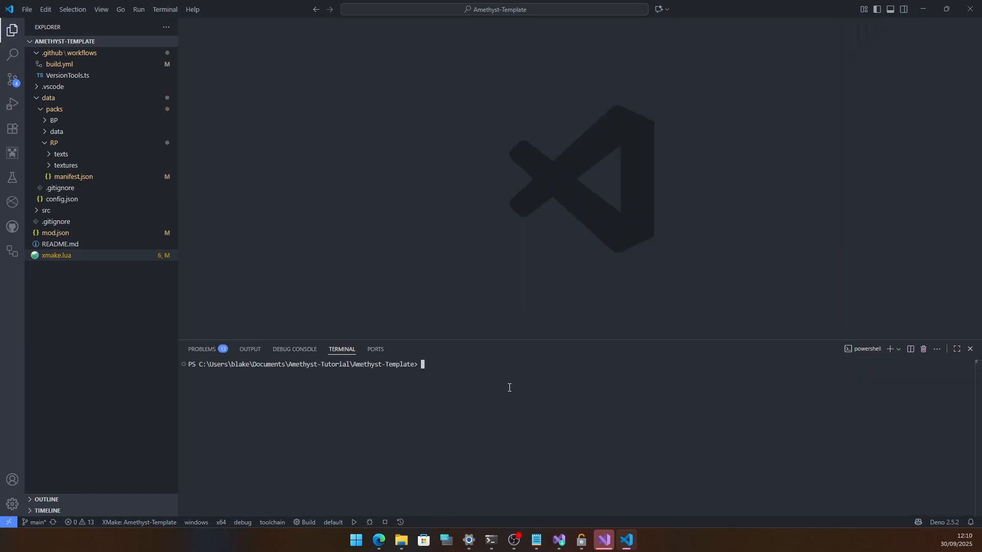
type("xmake")
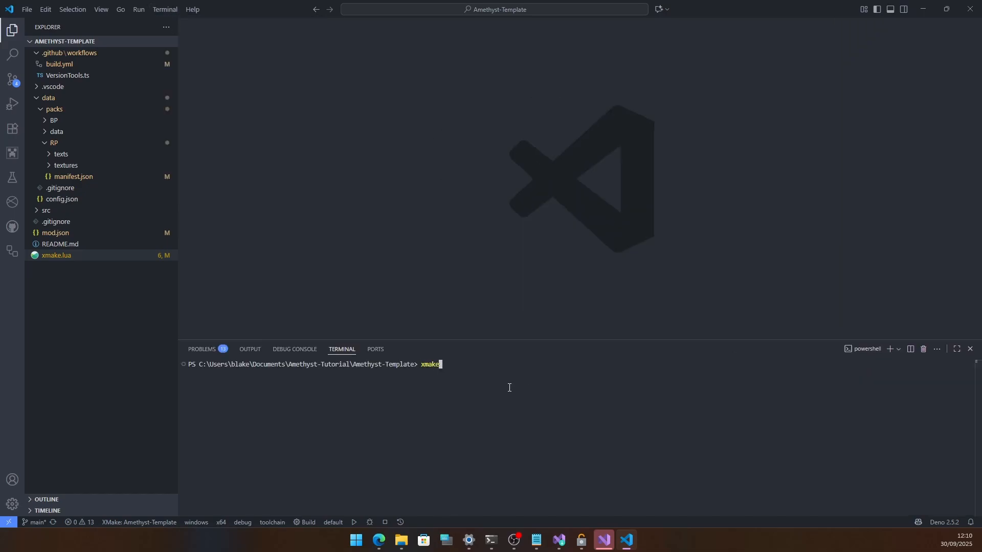
key("Return")
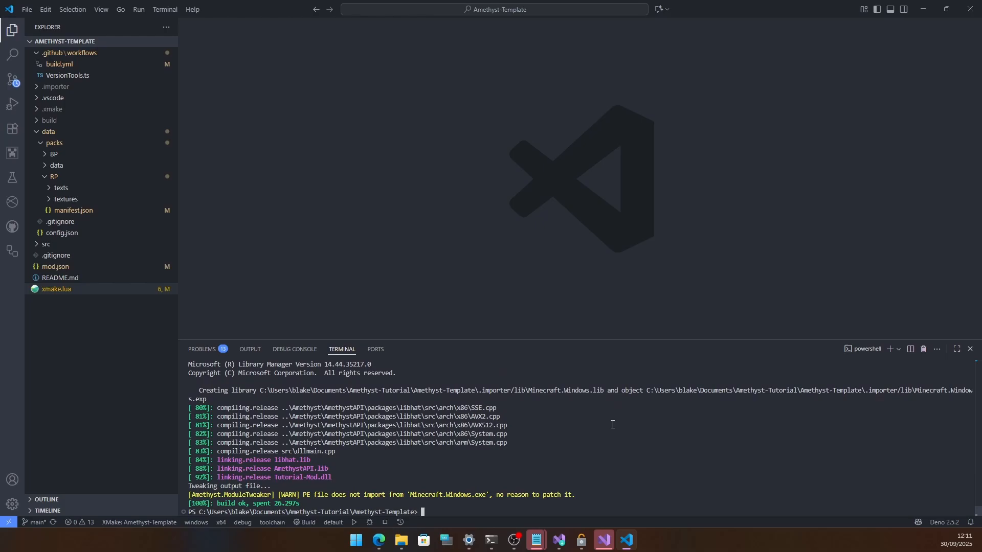
Run xmake project -k vsxmake -m "release" and locate Tutorial-Mod.sln in vsxmake2022.
type("x")
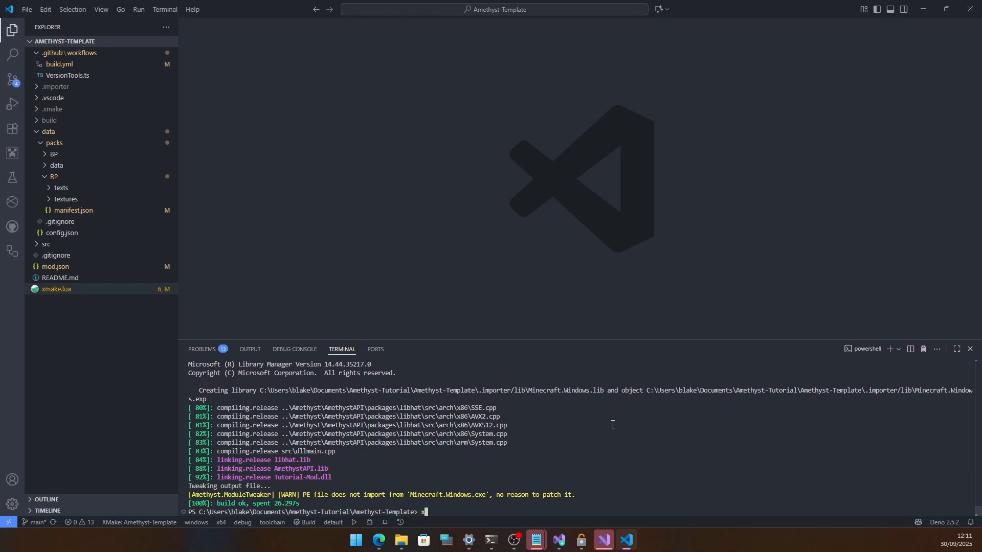
type("xmake project -k")
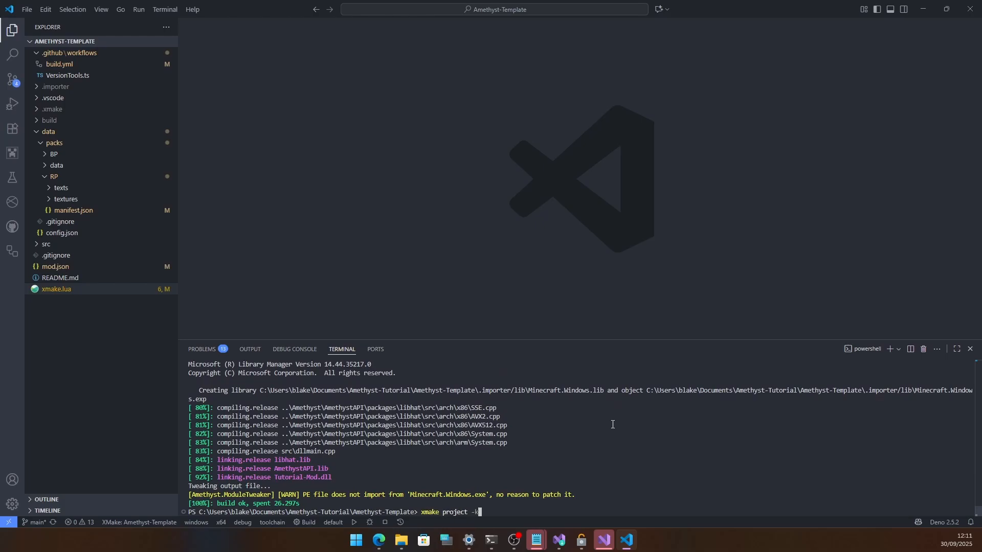
type("vsxmake")
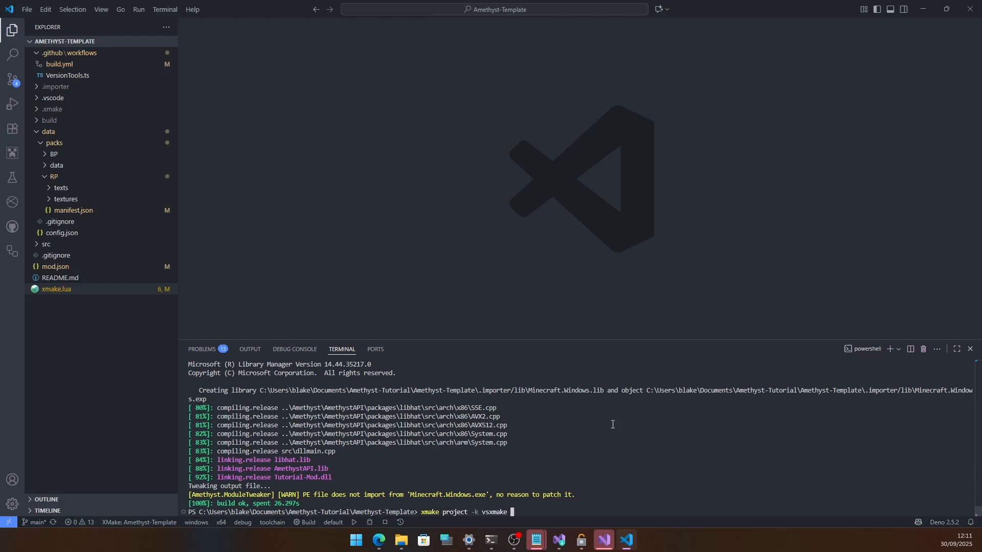
type("-m \"rele")
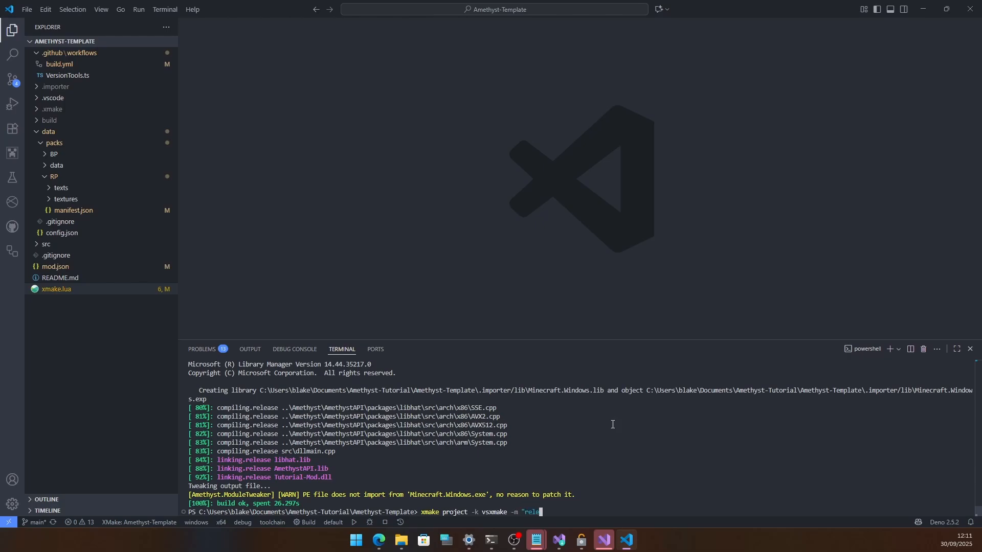
key("Return")
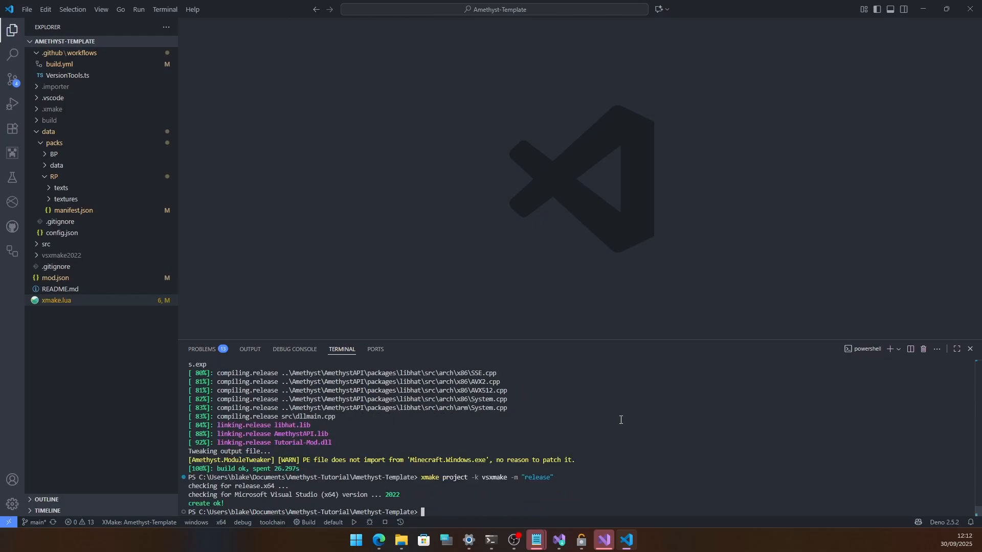
mouse_move(504, 490)
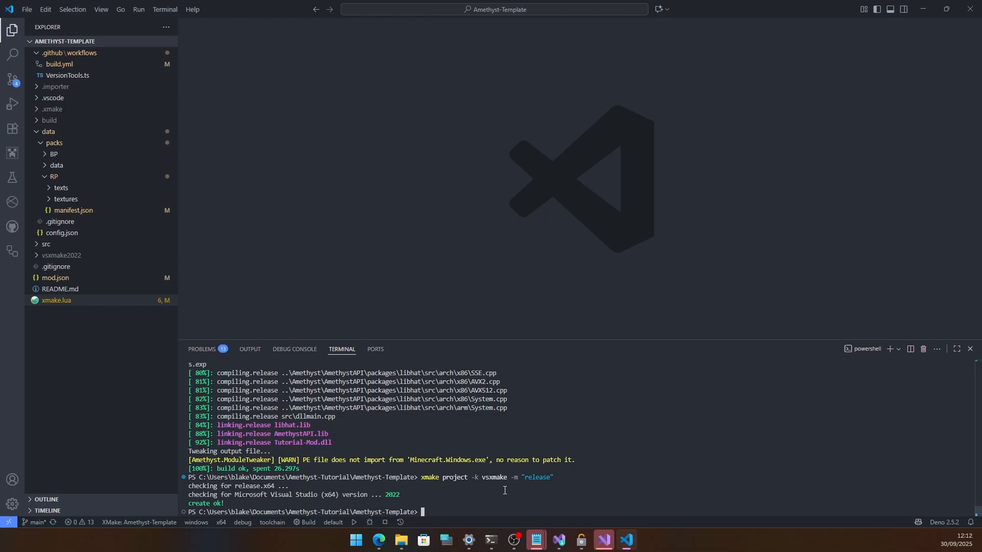
mouse_move(526, 478)
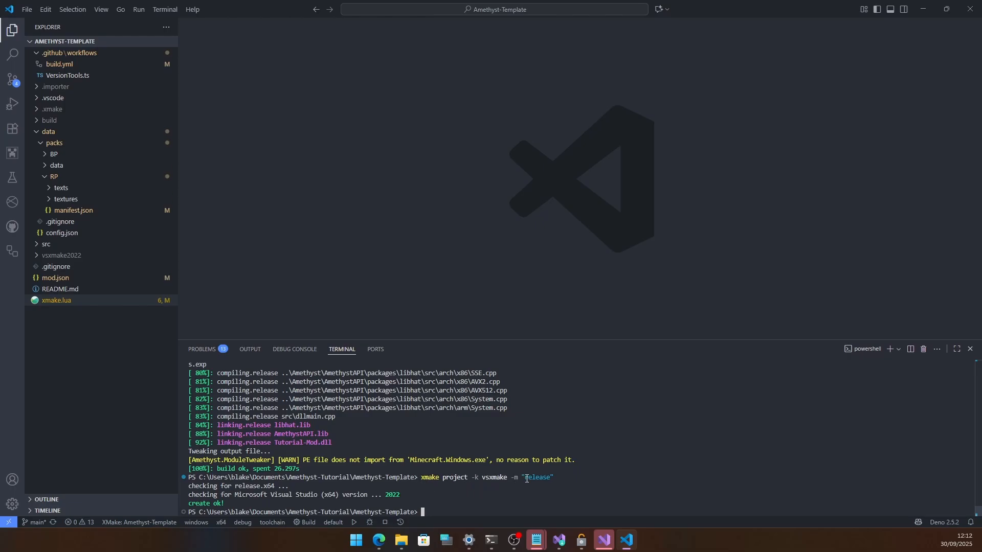
left_click(61, 254)
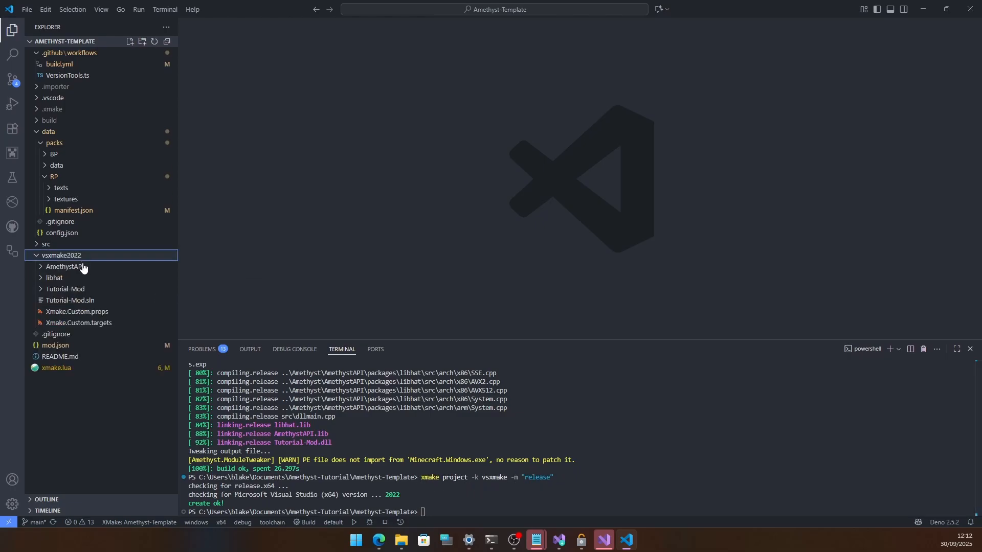
mouse_move(69, 312)
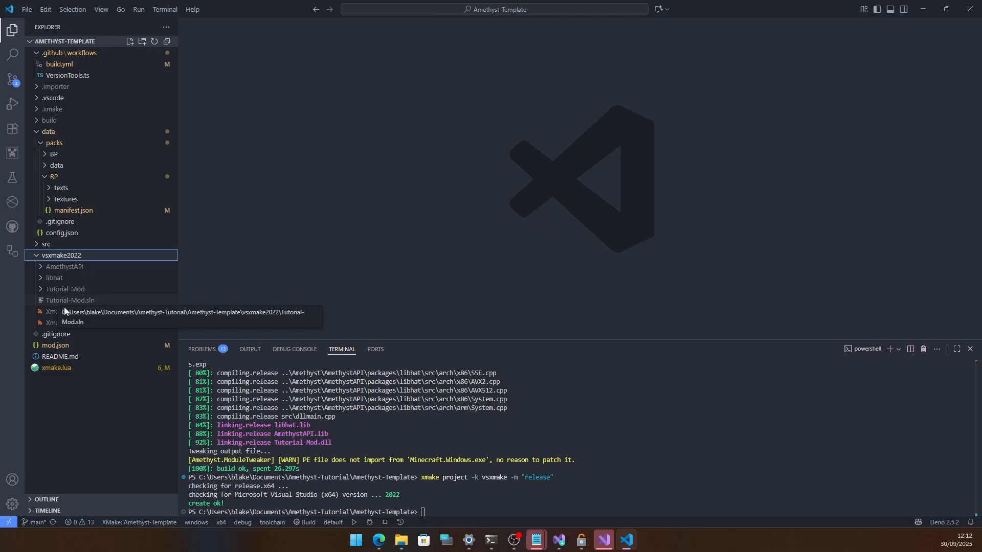
right_click(70, 300)
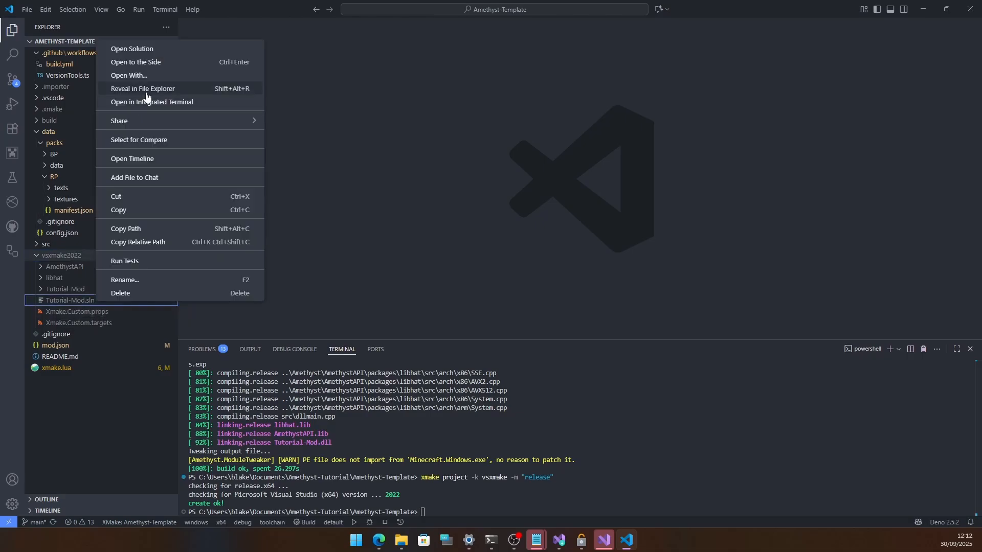
Open Tutorial-Mod.sln from File Explorer in Visual Studio, skipping account sign-in.
left_click(142, 88)
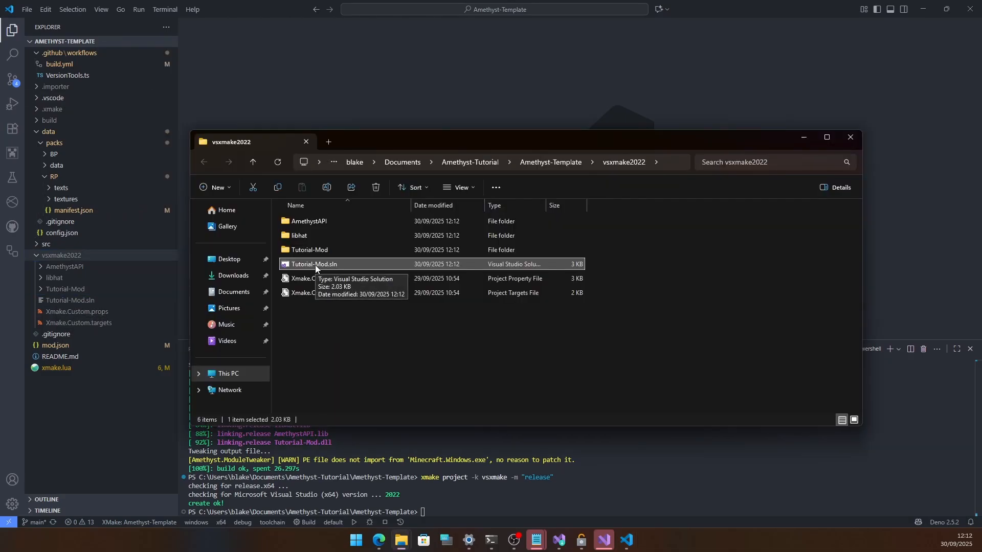
double_click(319, 264)
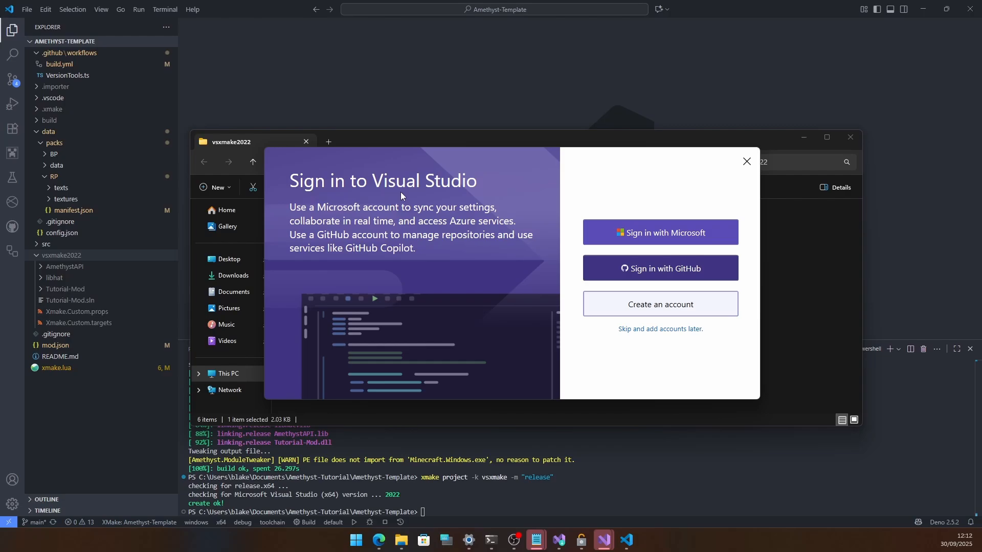
mouse_move(624, 337)
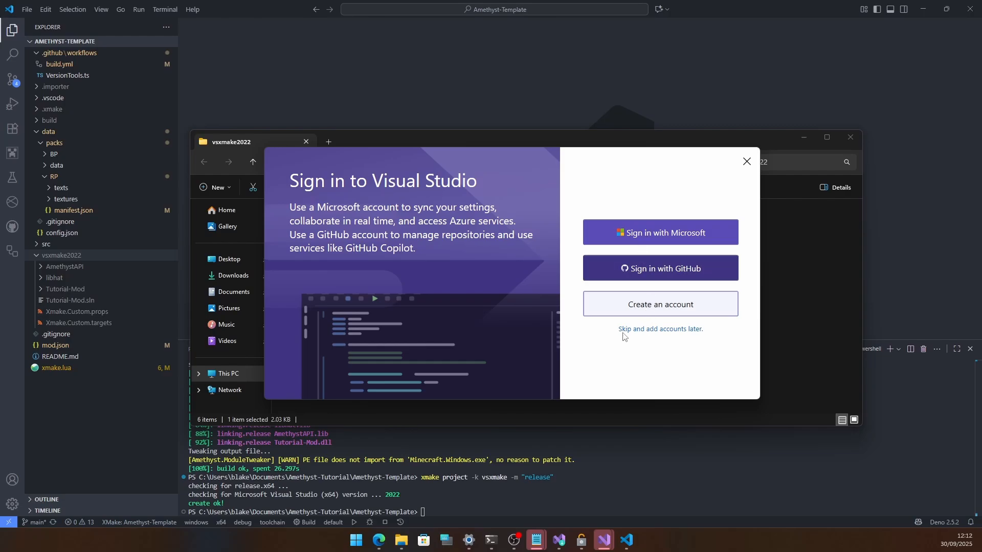
left_click(659, 329)
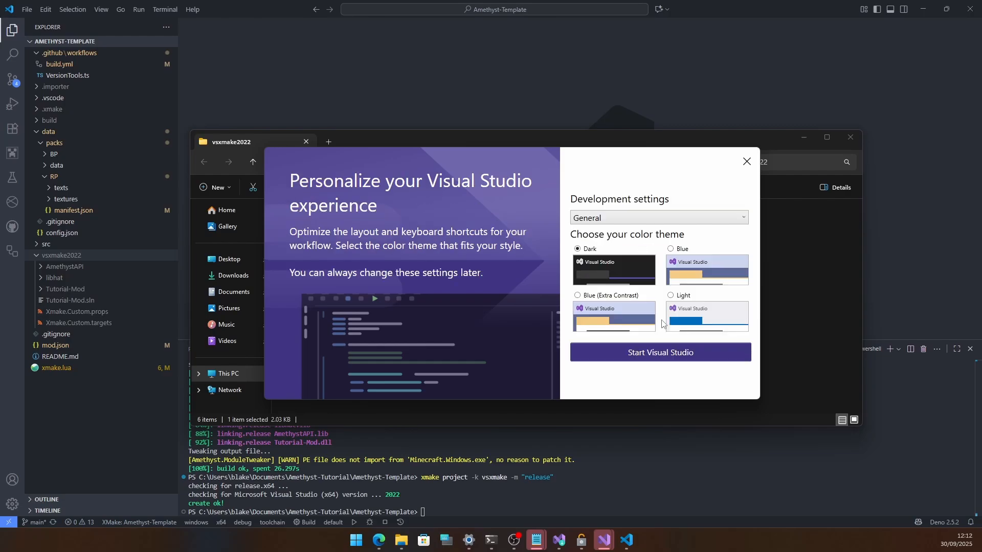
left_click(658, 351)
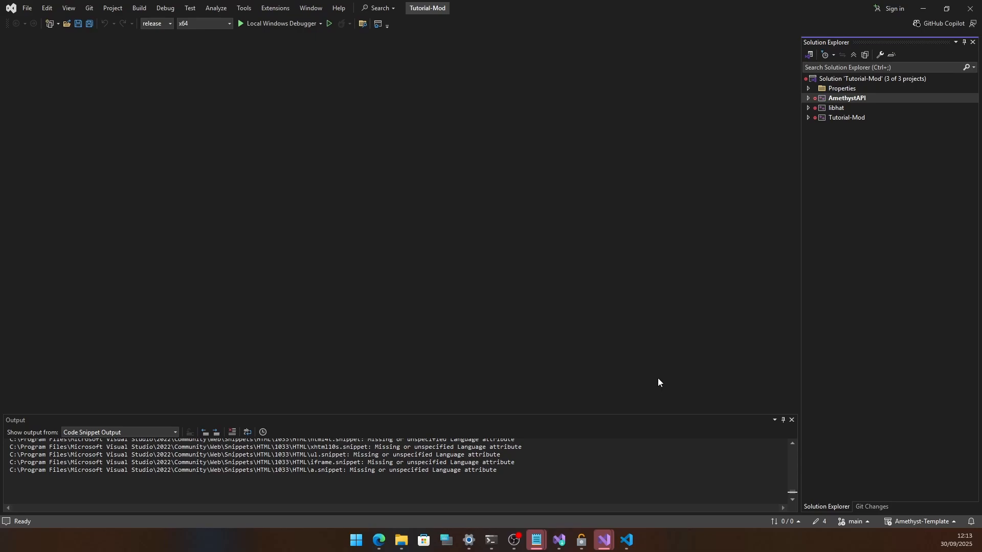
mouse_move(808, 119)
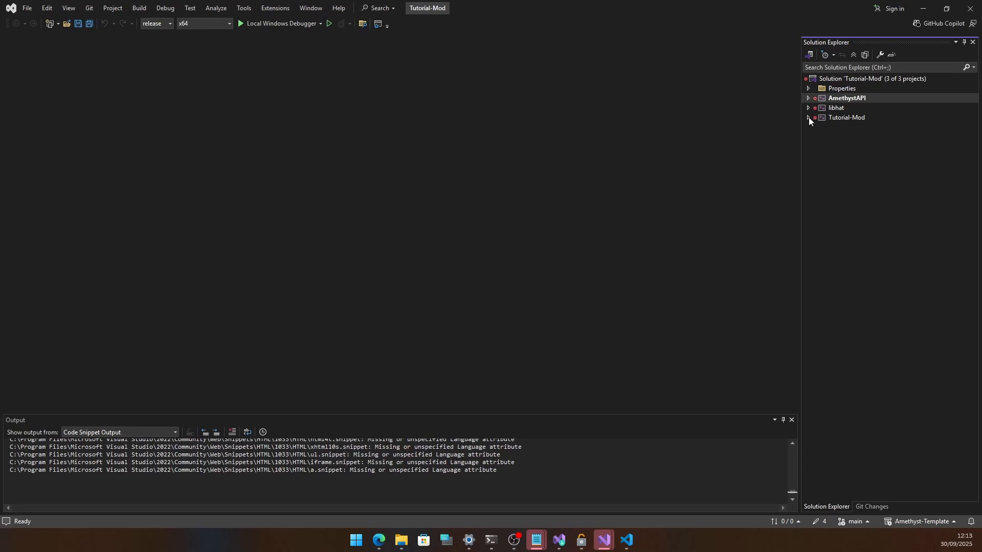
Open dllmain.cpp from Tutorial-Mod's src folder and build the solution.
left_click(808, 118)
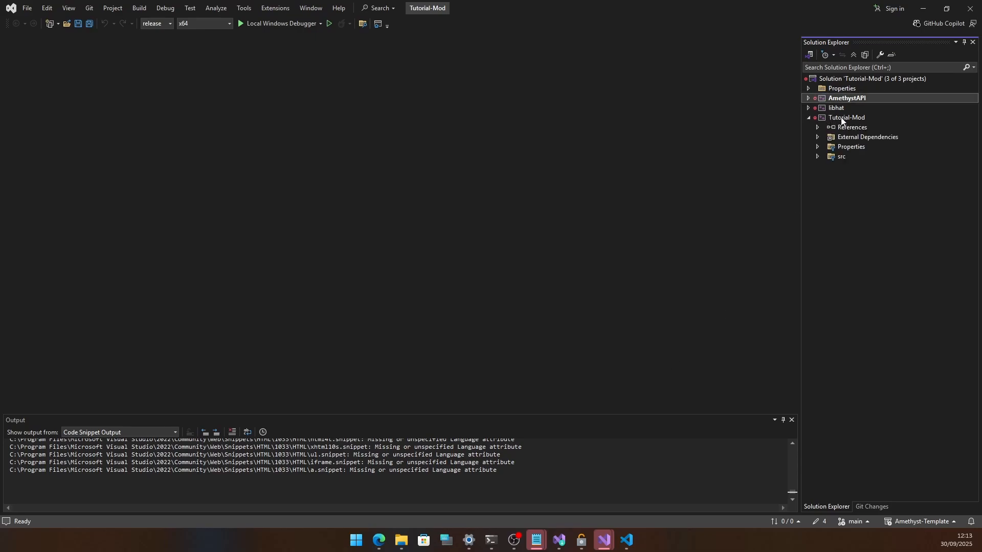
left_click(841, 157)
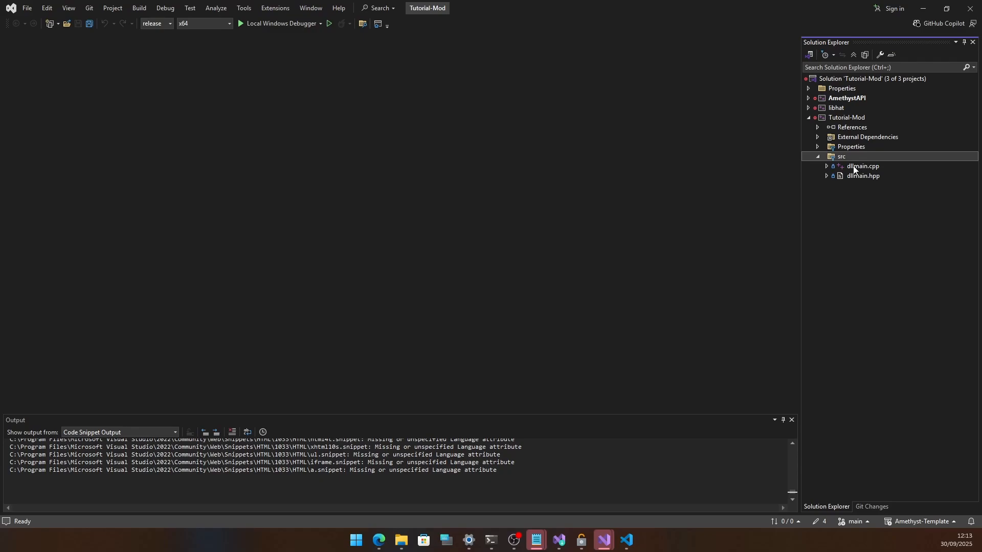
mouse_move(871, 171)
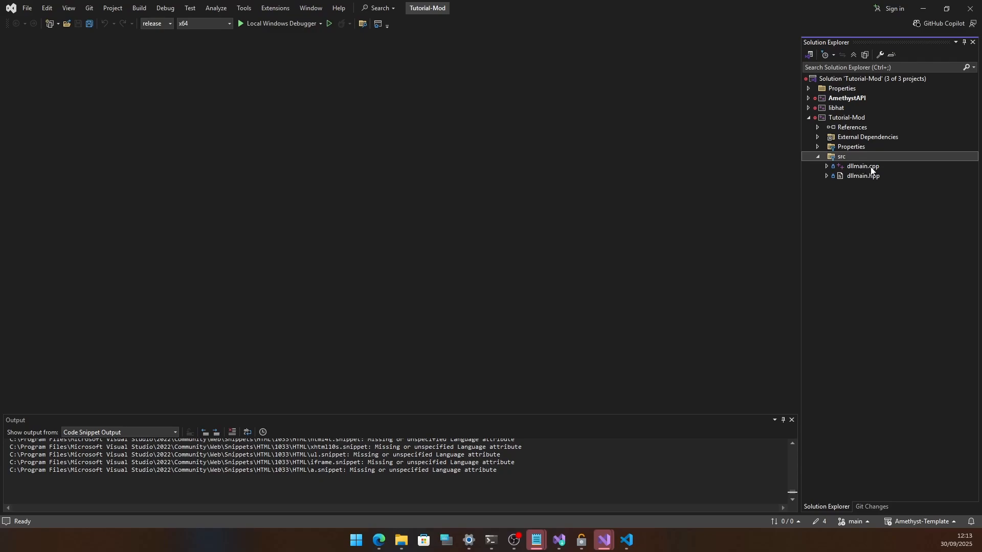
double_click(862, 166)
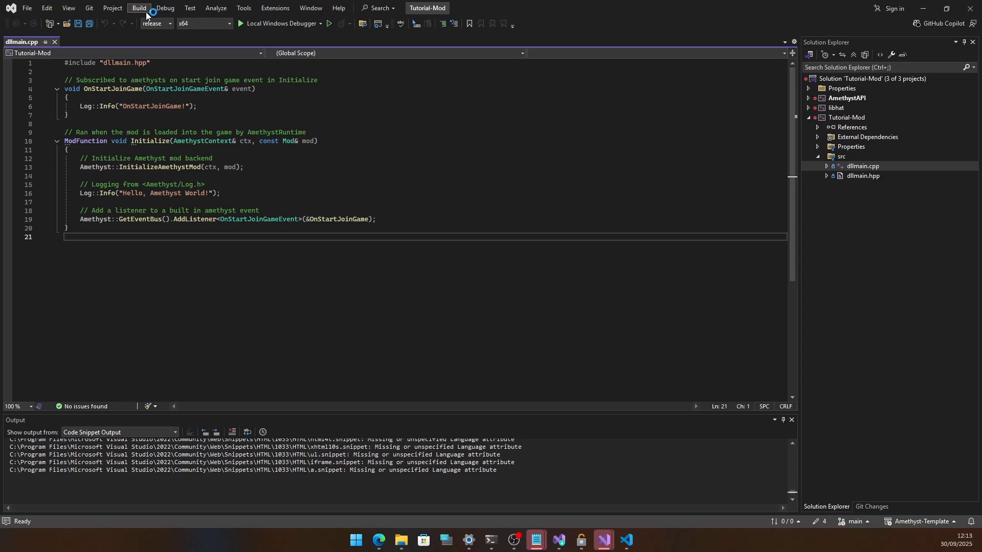
mouse_move(187, 295)
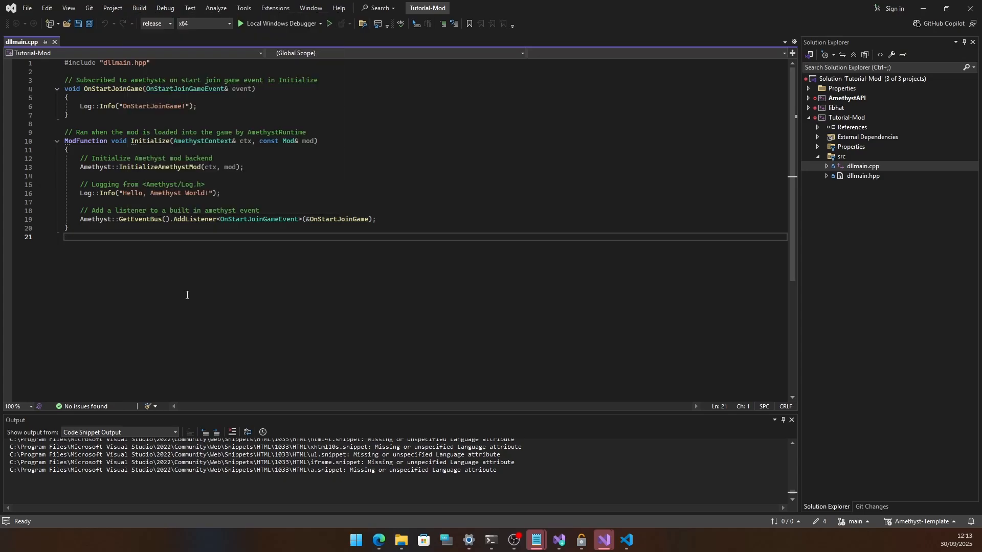
left_click(355, 538)
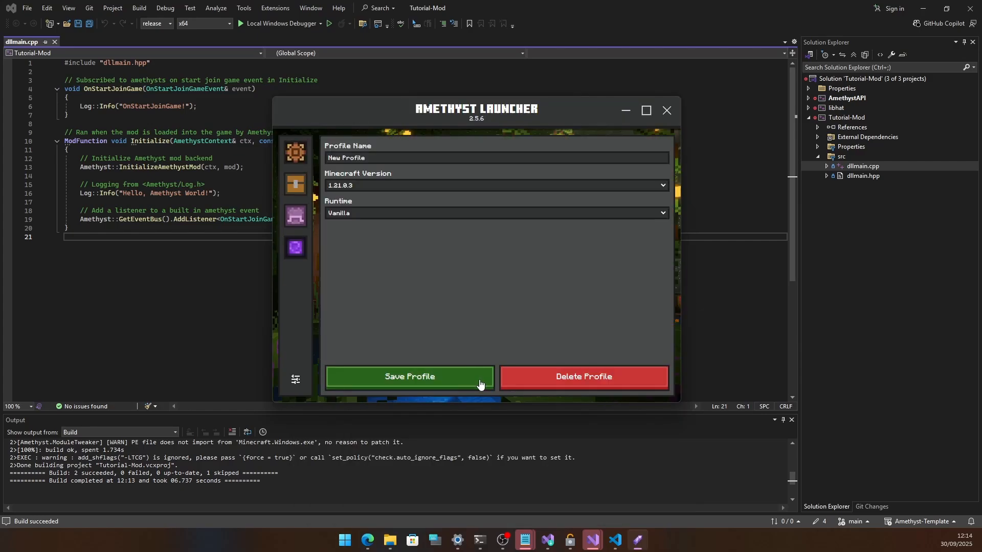
type("Moddin")
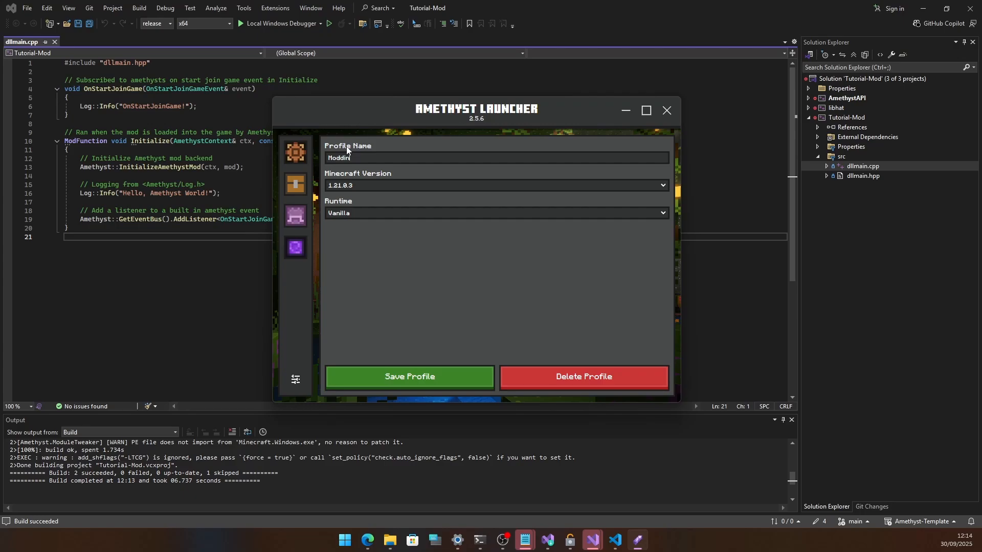
type("g")
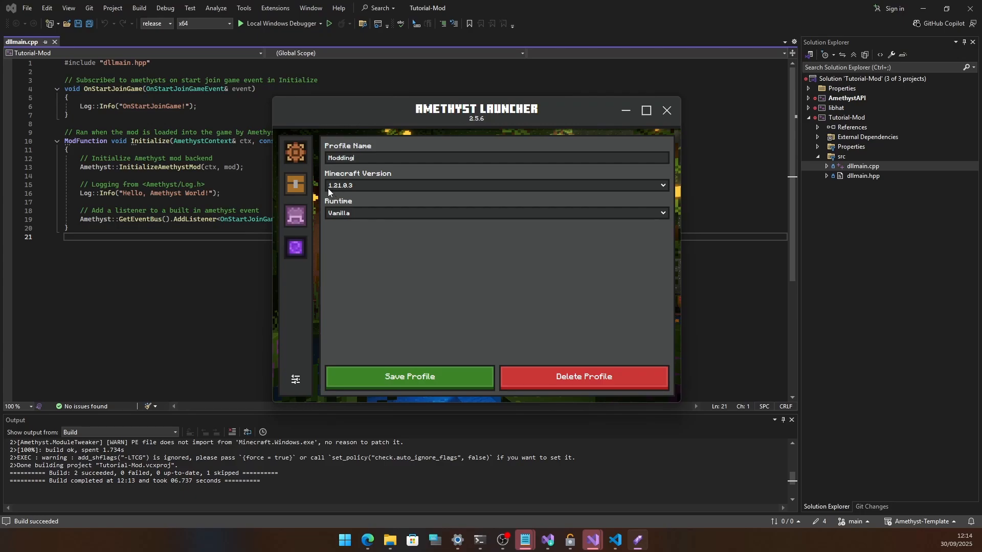
mouse_move(347, 189)
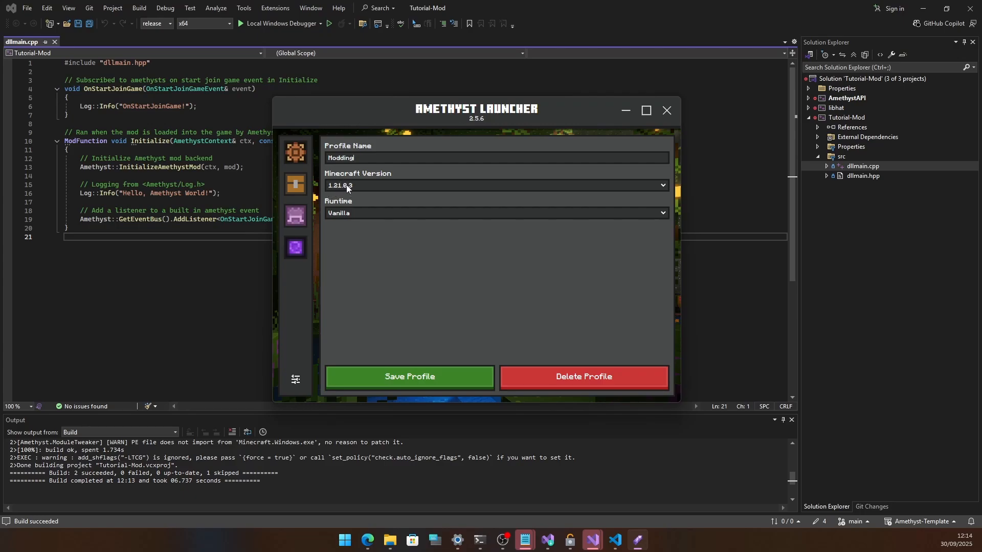
mouse_move(352, 192)
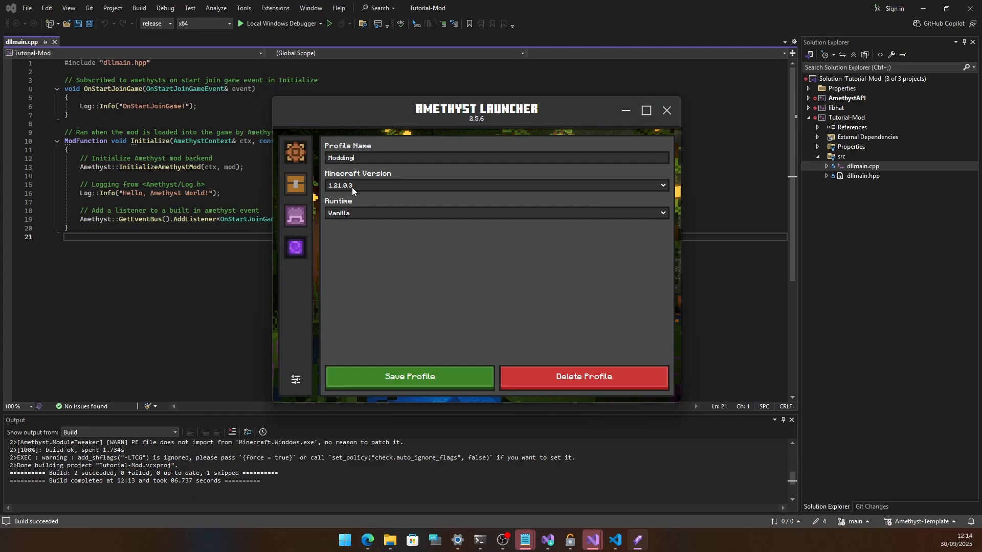
mouse_move(387, 213)
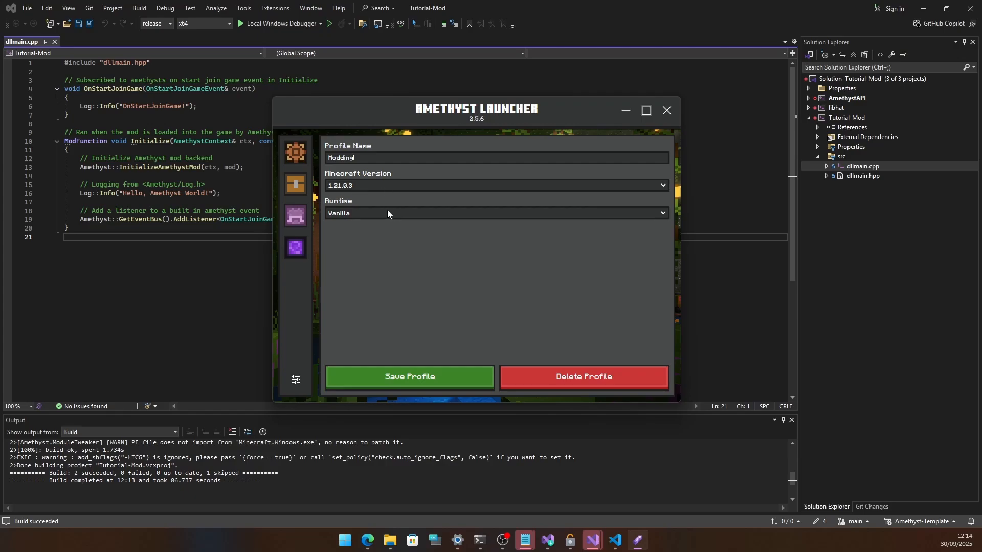
left_click(494, 213)
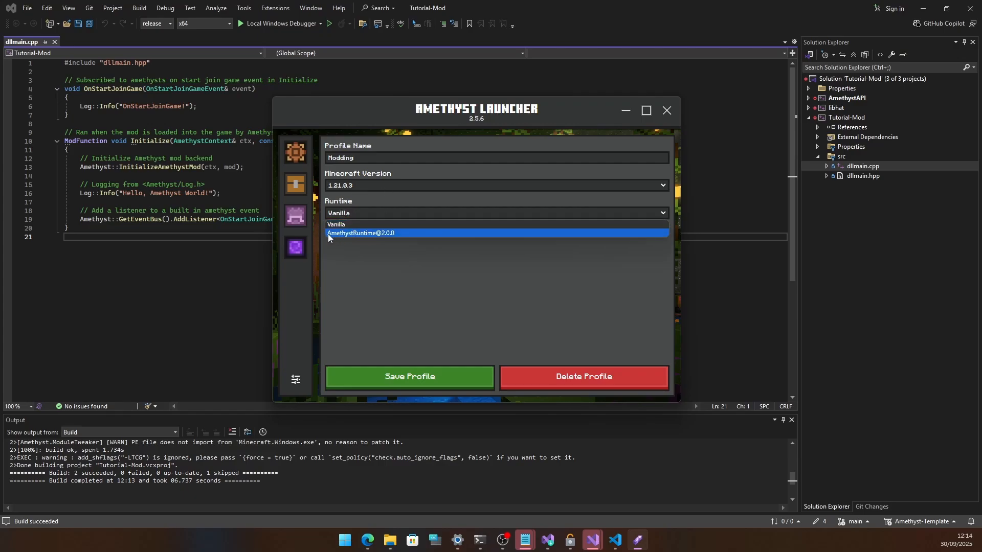
mouse_move(393, 234)
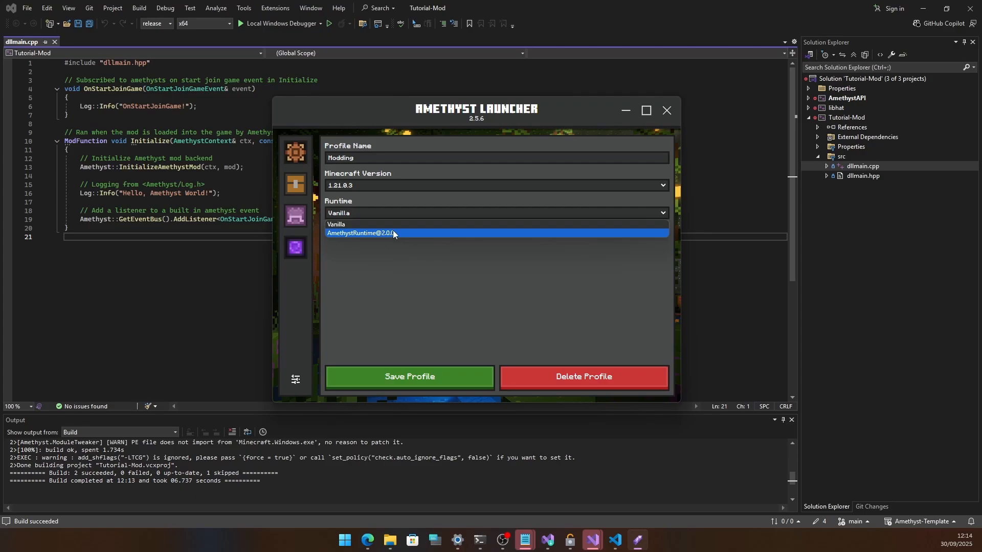
left_click(358, 233)
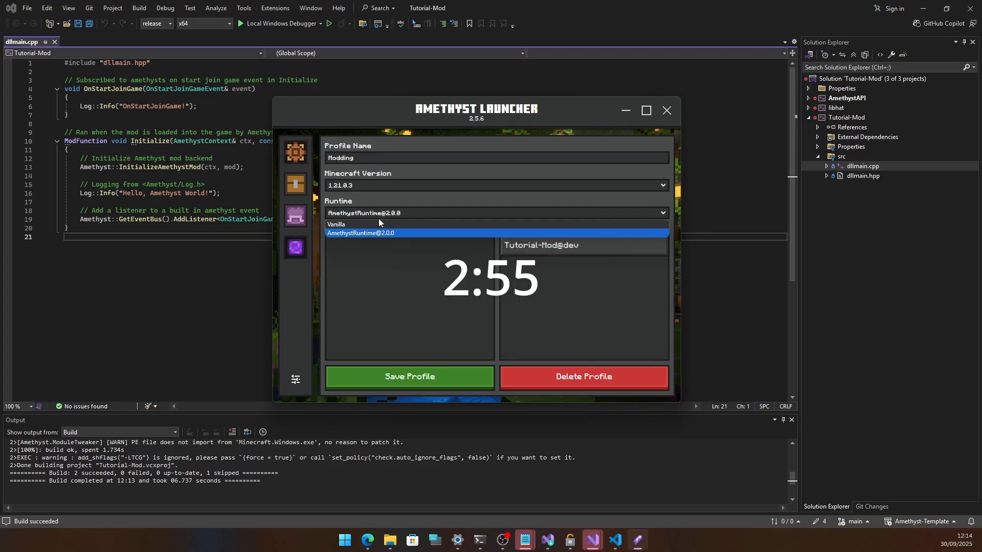
left_click(361, 232)
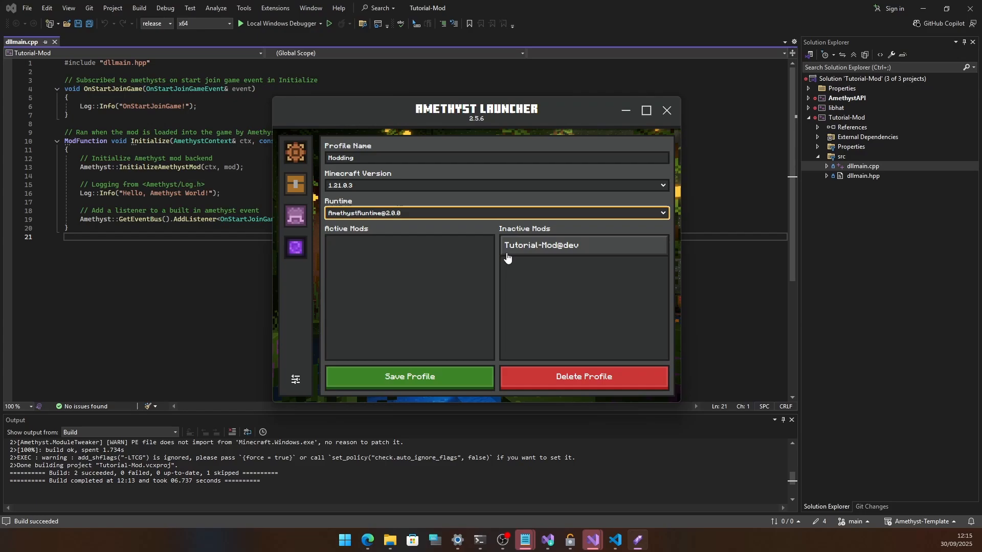
mouse_move(546, 259)
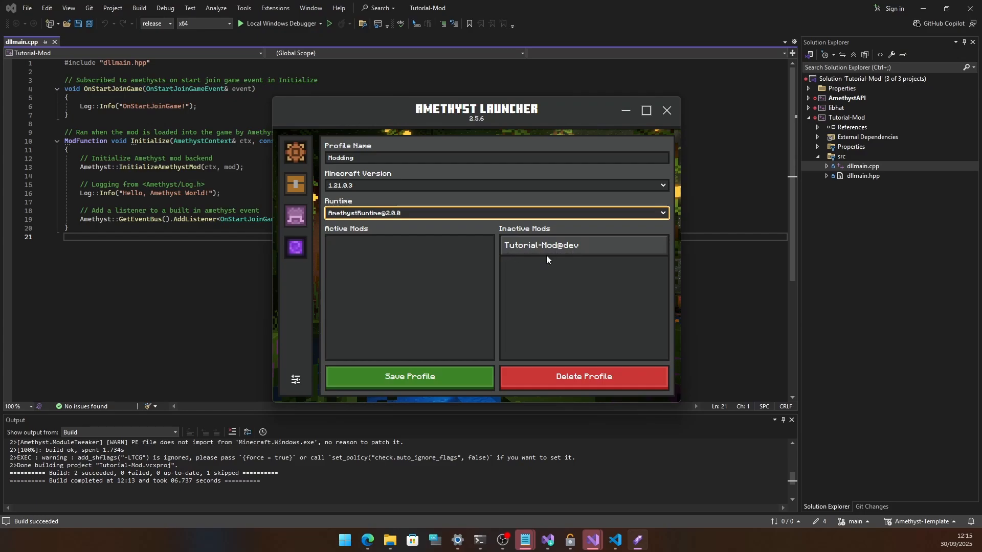
mouse_move(221, 95)
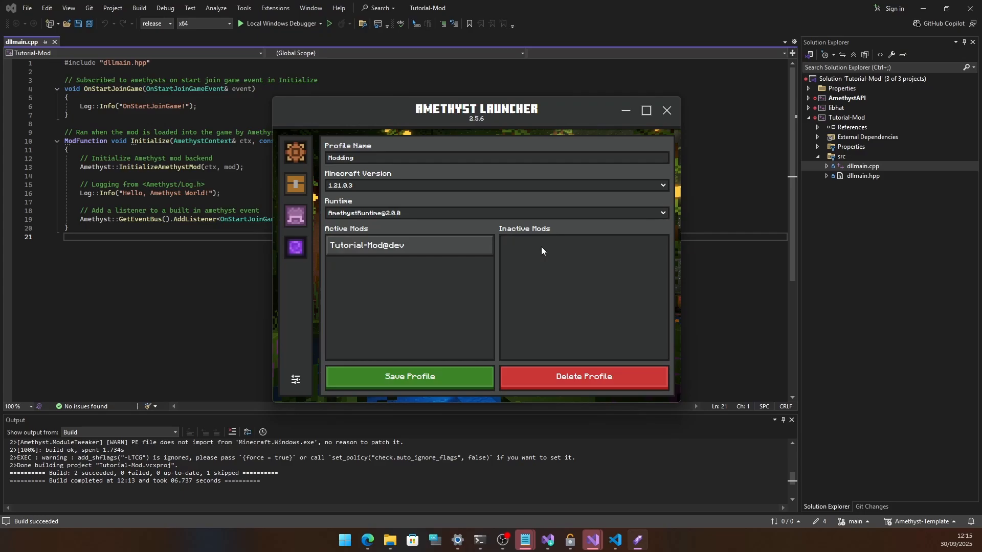
mouse_move(410, 377)
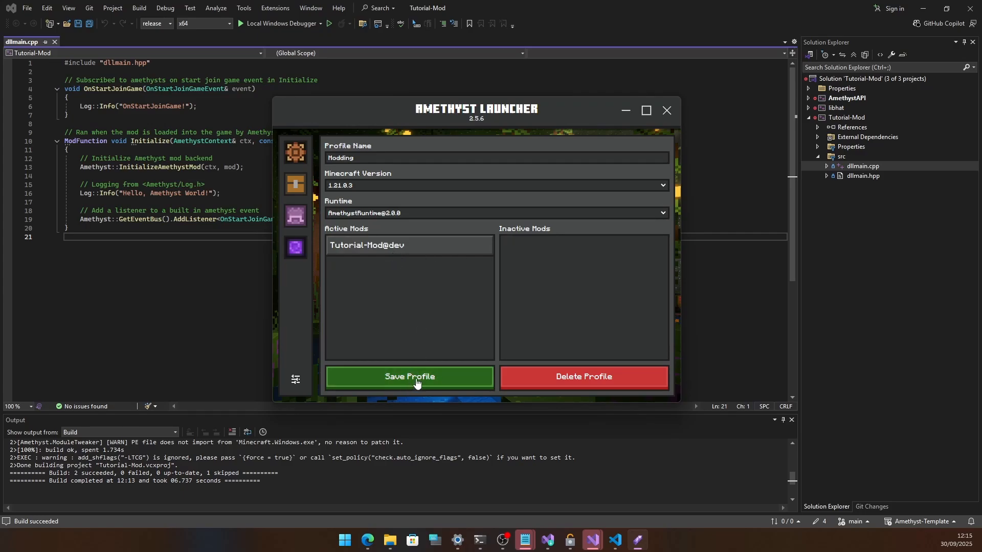
left_click(295, 379)
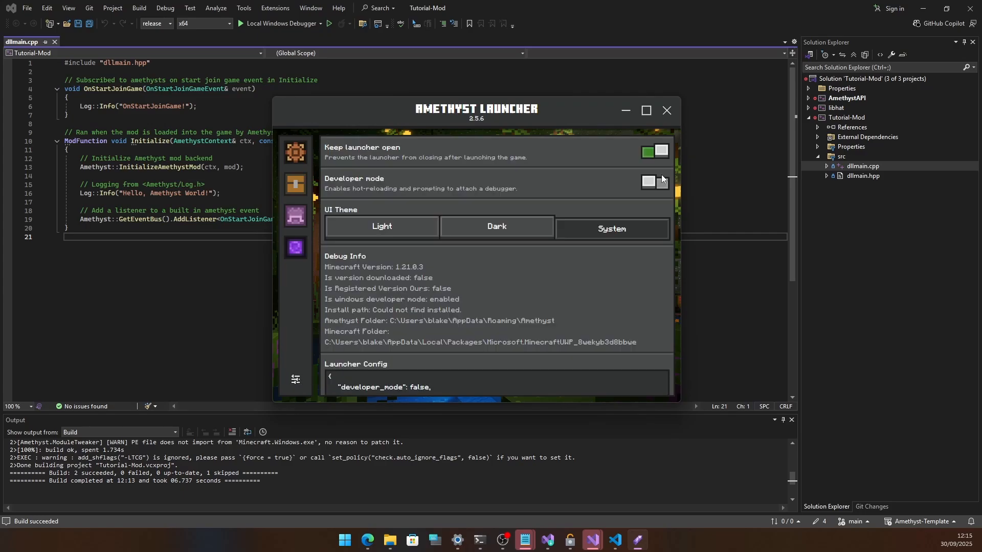
Enable developer mode and launch Minecraft with the Modding profile.
left_click(655, 182)
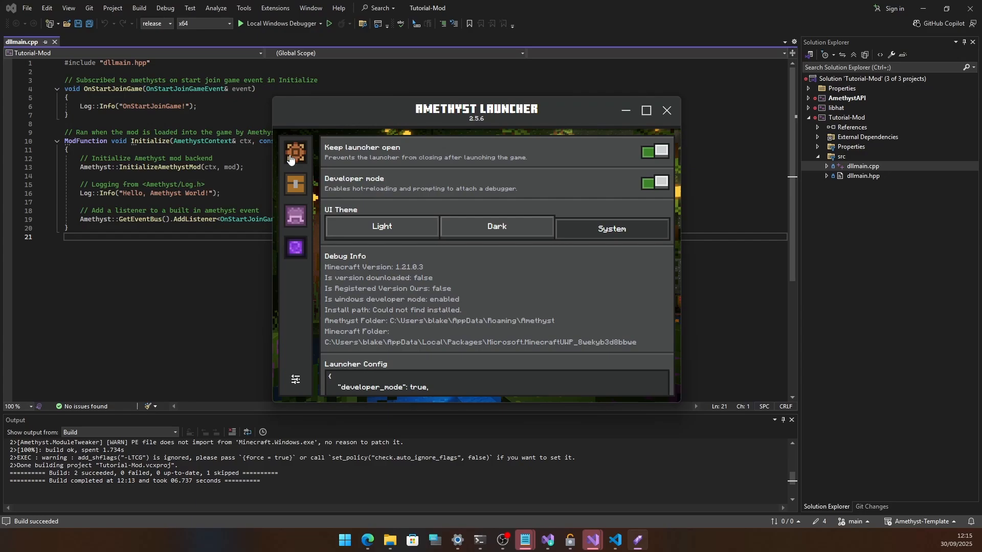
left_click(295, 151)
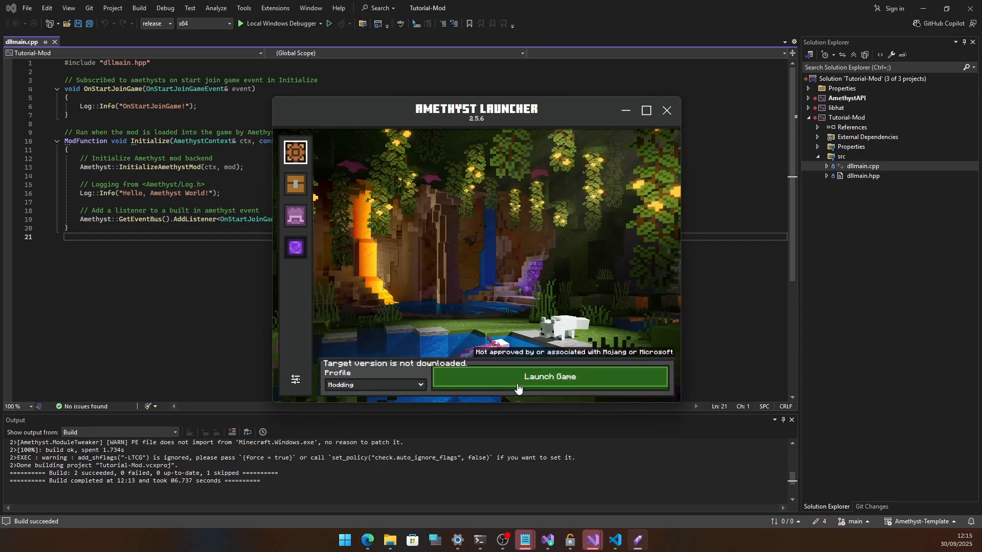
left_click(549, 376)
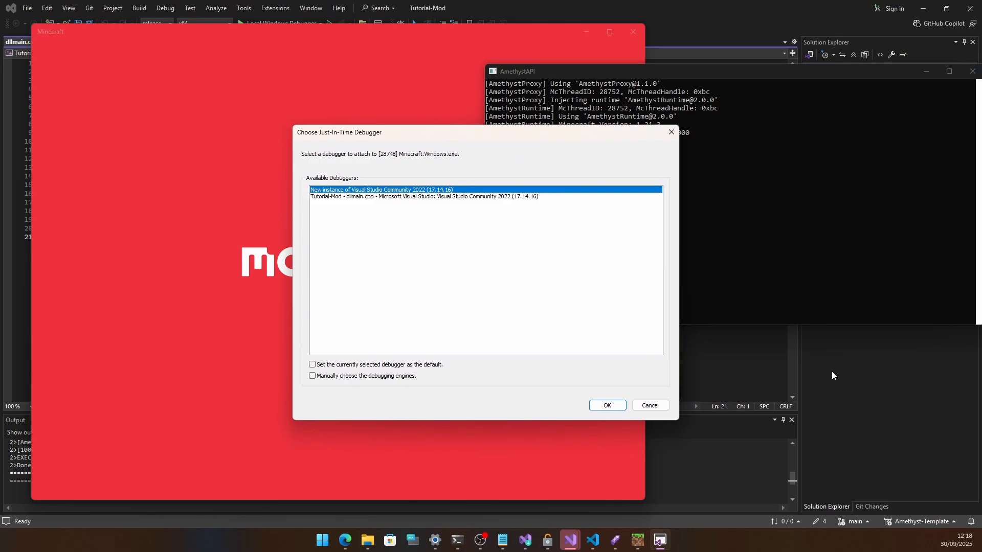
mouse_move(325, 135)
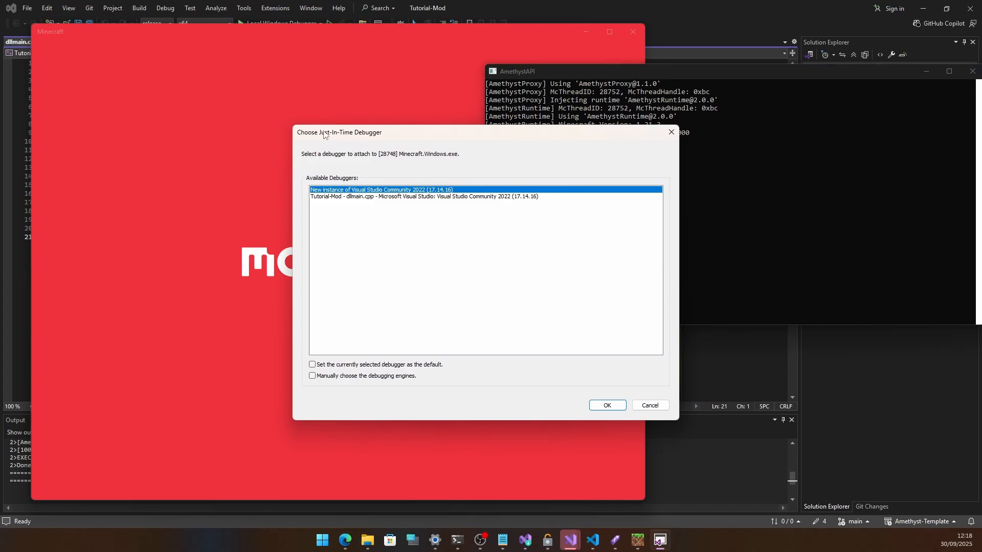
Attach the open Tutorial-Mod Visual Studio instance as Minecraft's Just-In-Time debugger.
left_click(422, 196)
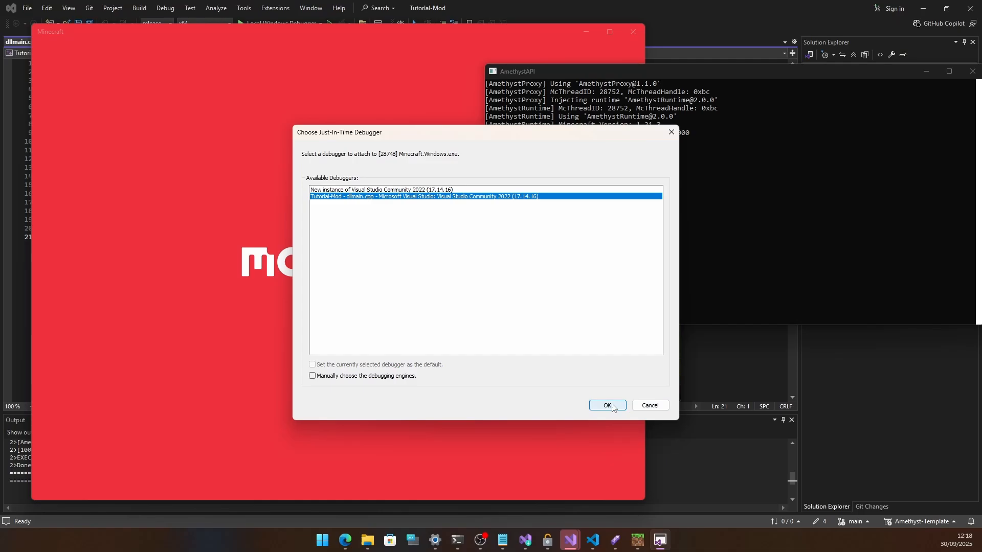
left_click(605, 405)
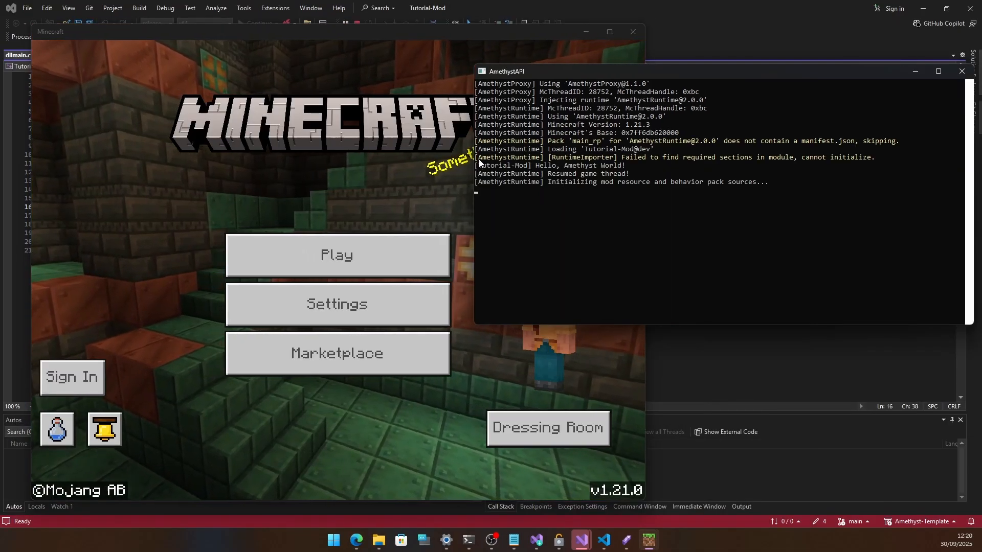
Join a Minecraft world and find the 'OnStartJoinGame!' message in the AmethystAPI console.
double_click(502, 164)
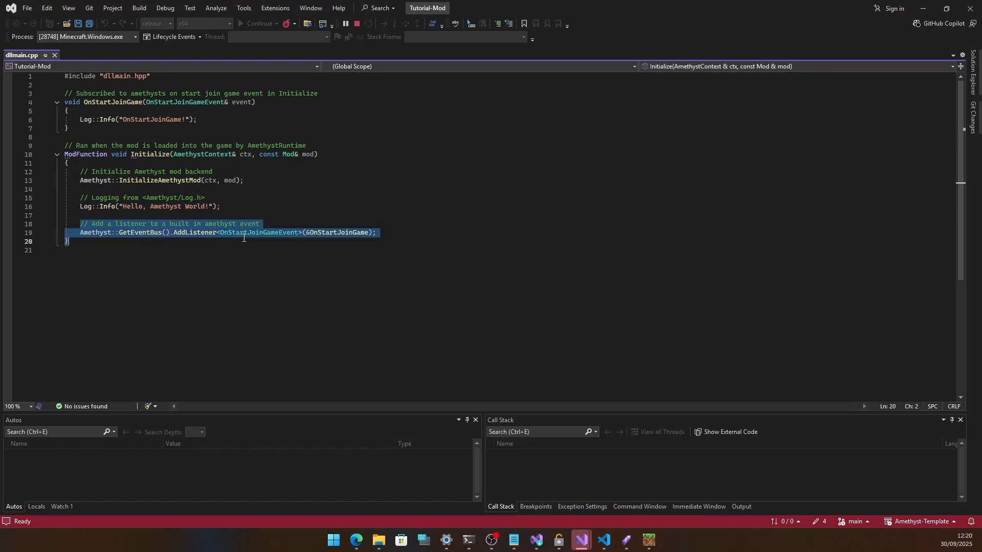
left_click(376, 232)
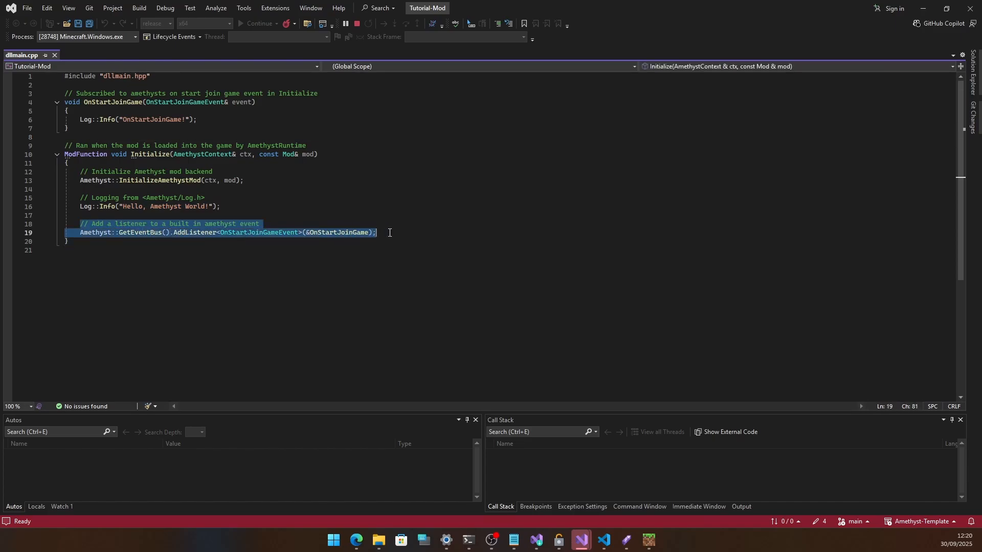
left_click(648, 540)
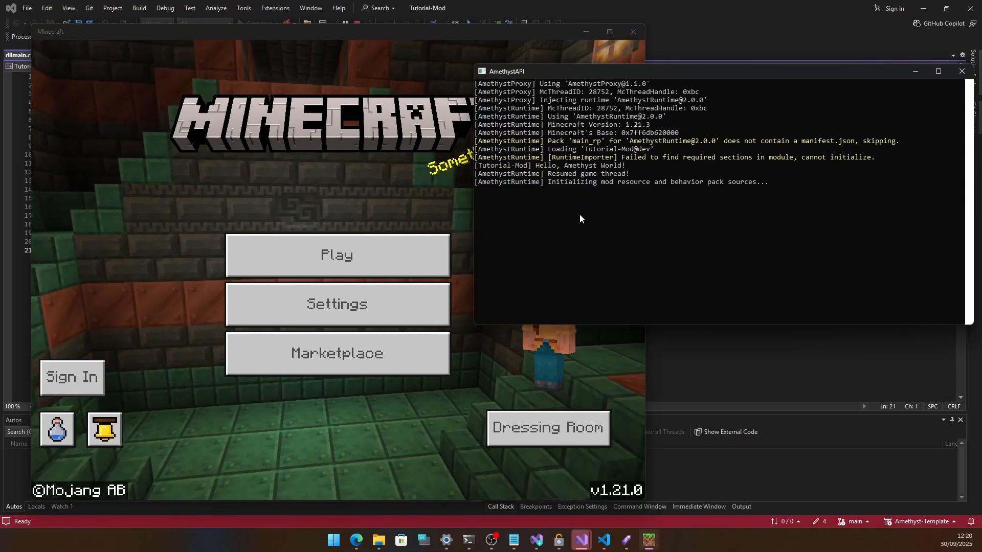
left_click(337, 255)
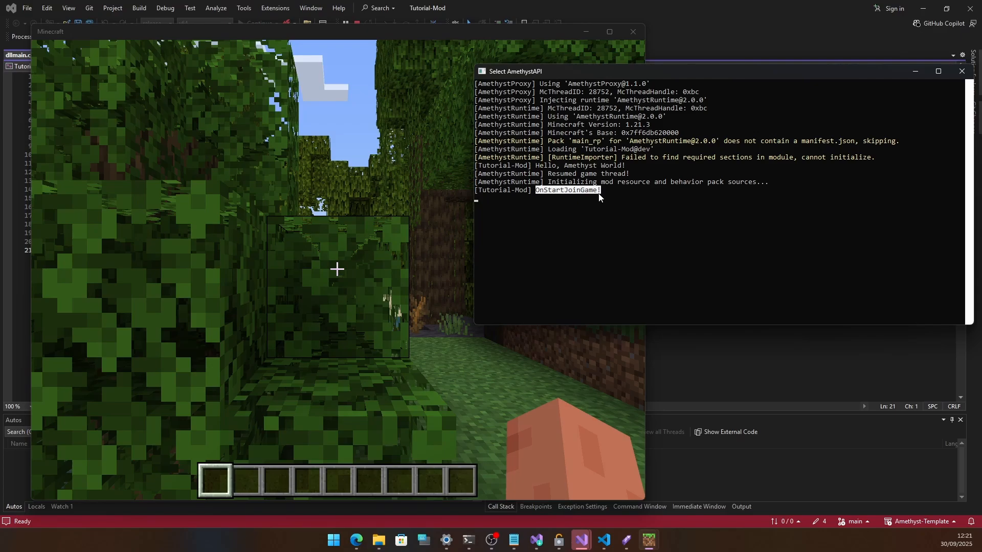
mouse_move(586, 201)
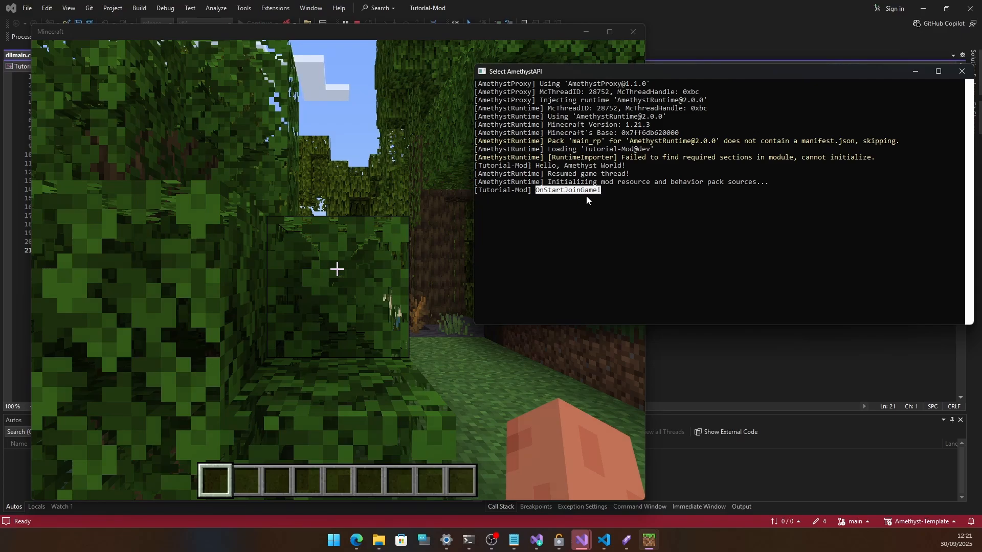
mouse_move(571, 208)
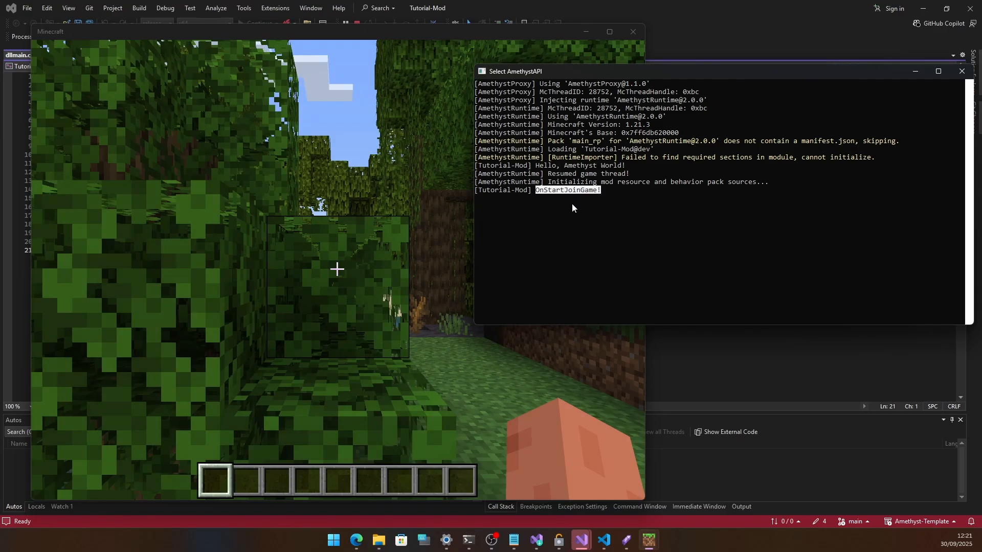